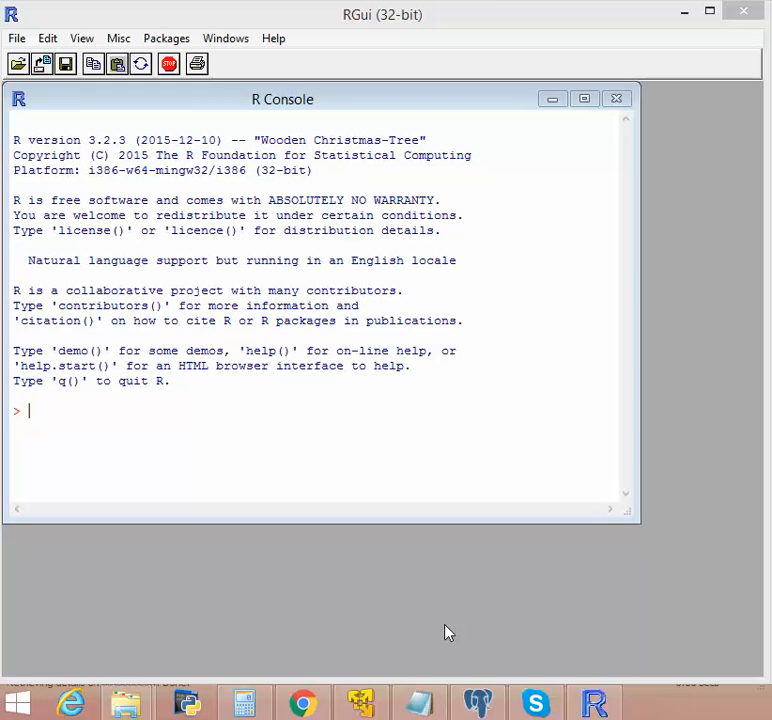
mouse_move(80, 420)
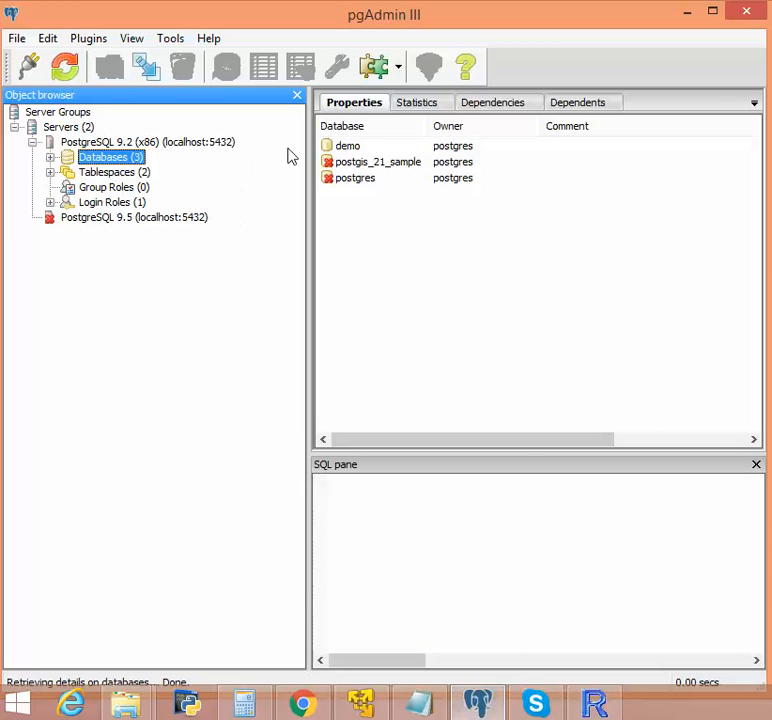
mouse_move(440, 30)
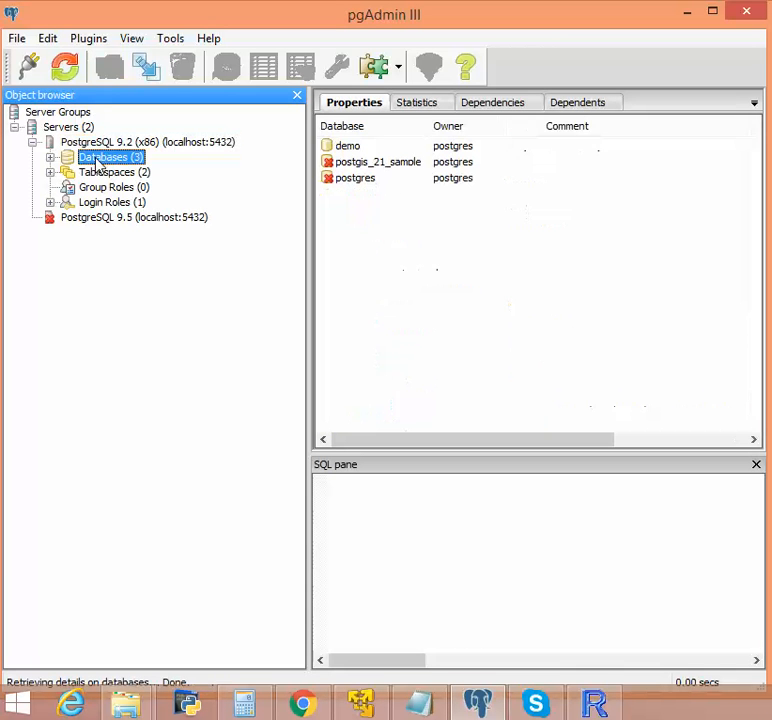
Step: Create a new database named db3 from the Databases node's New Database dialog
right_click(110, 156)
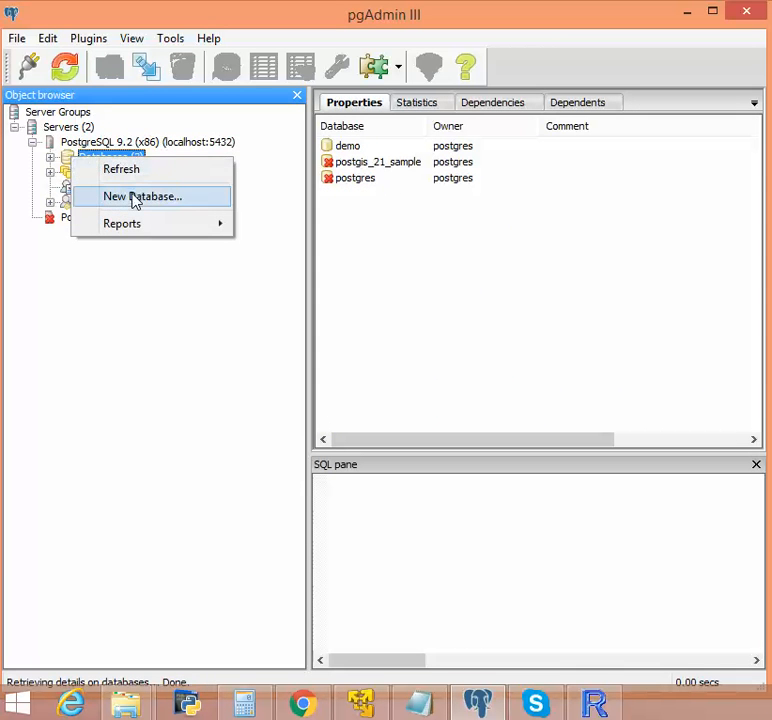
click(142, 196)
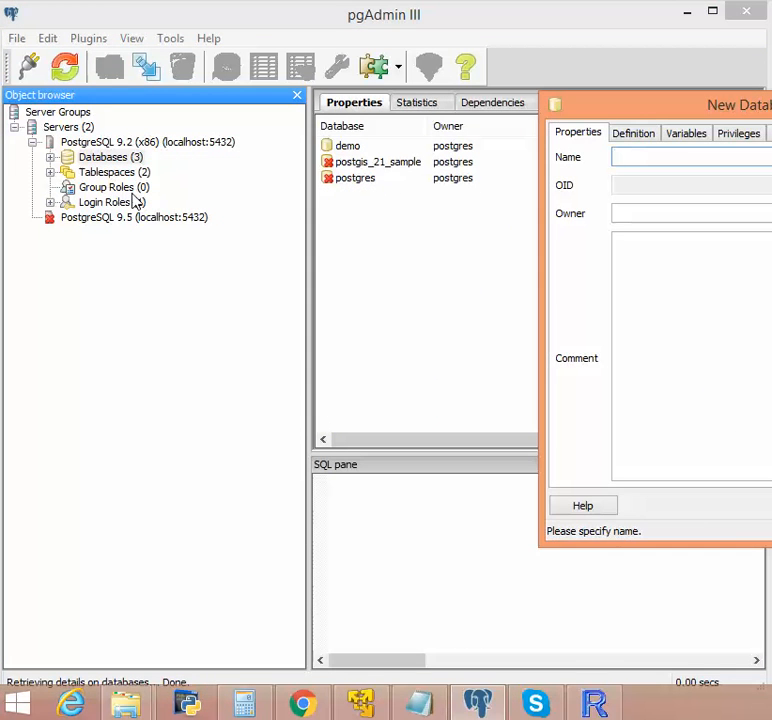
text(db)
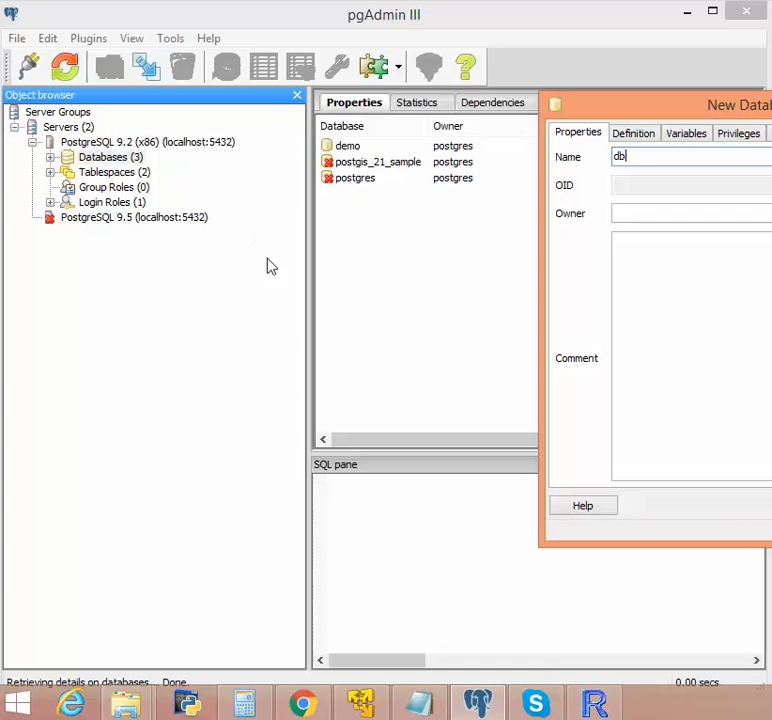
mouse_move(444, 324)
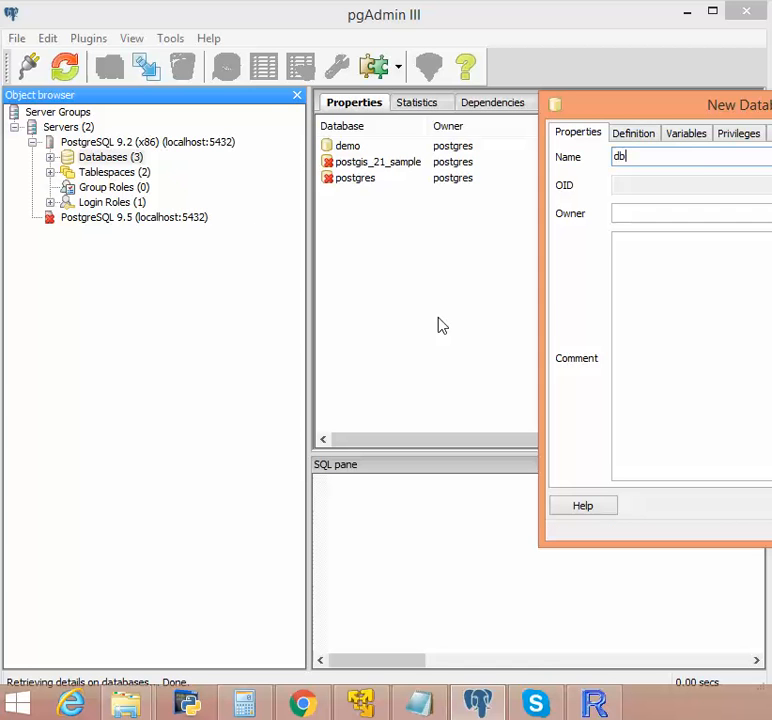
text(3)
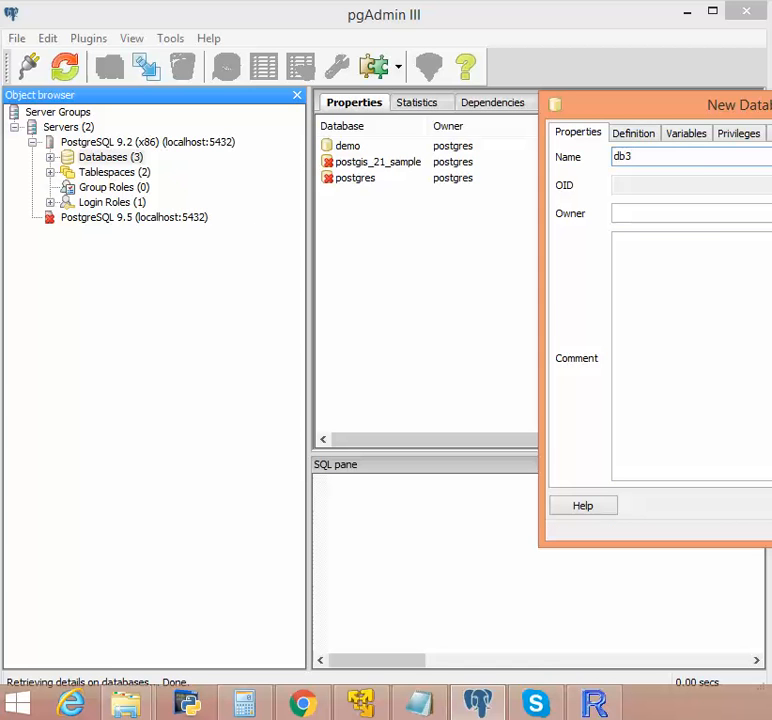
mouse_move(500, 400)
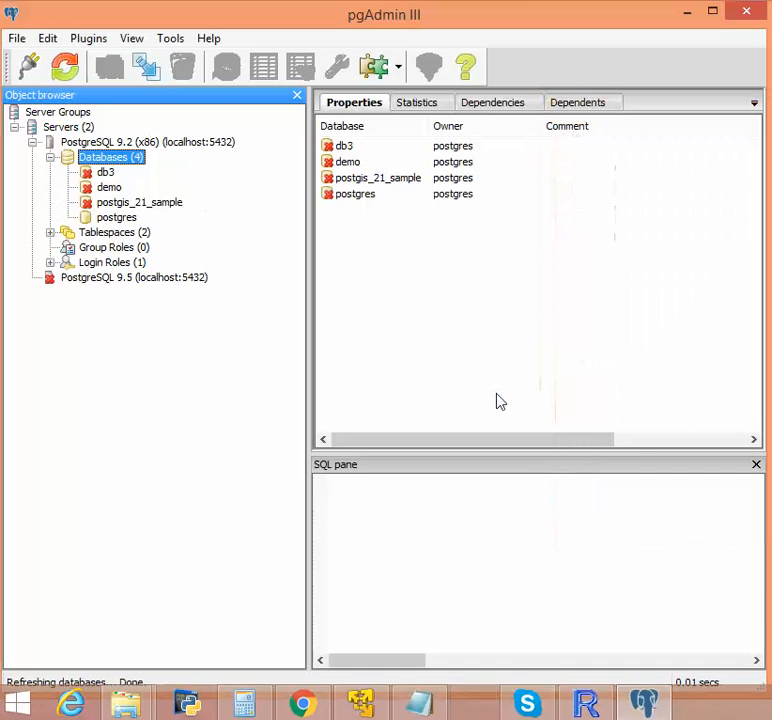
Step: Expand db3 > Schemas > public > Tables, start a New Table dialog and abandon it
click(106, 172)
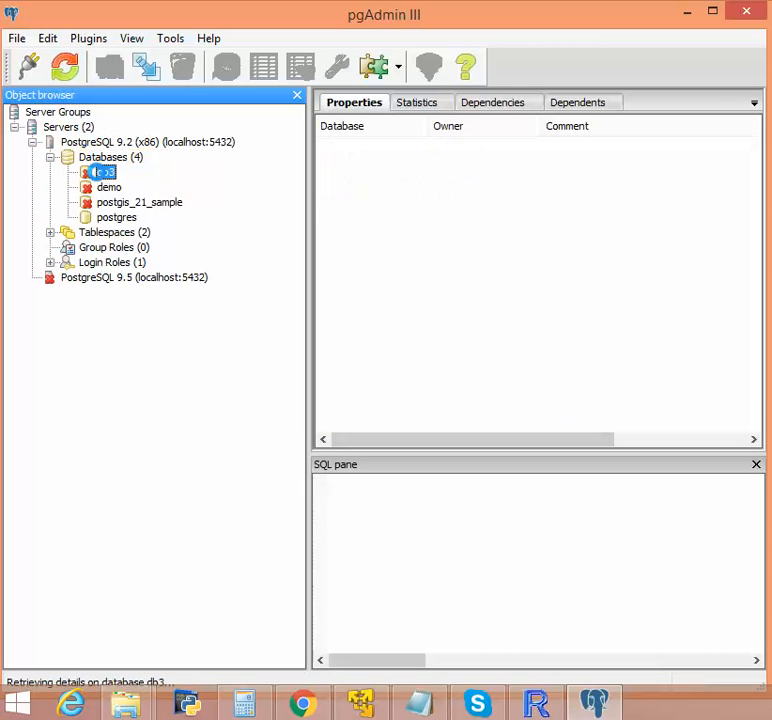
click(68, 172)
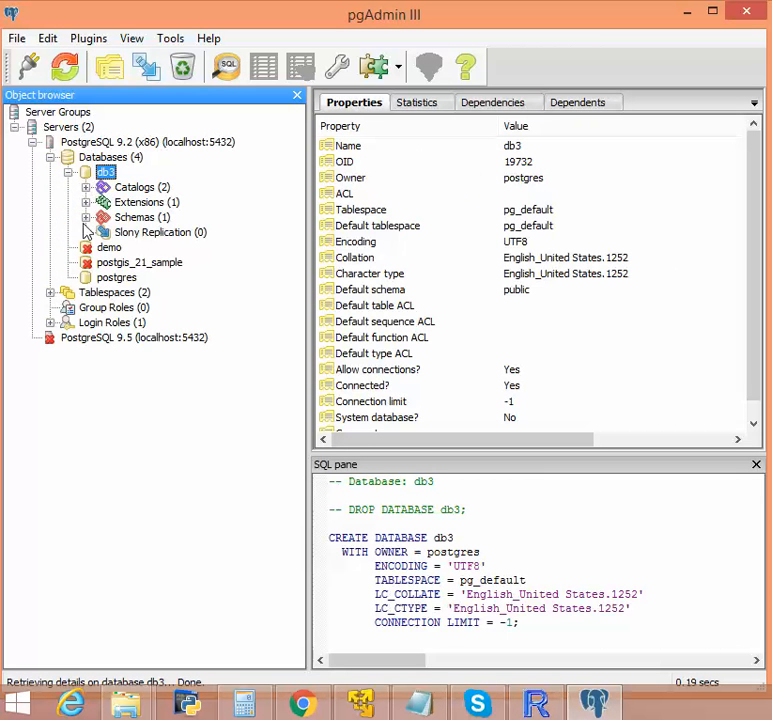
click(88, 216)
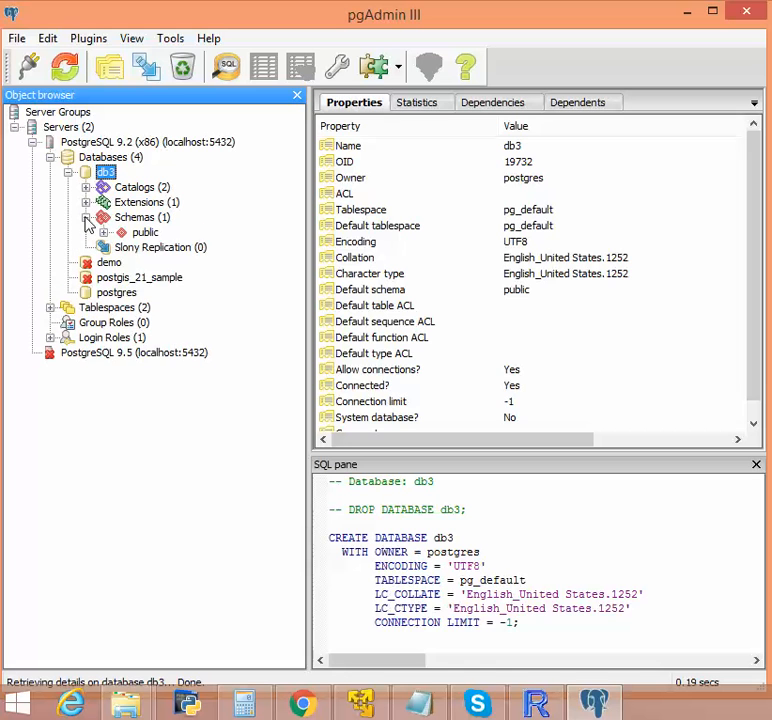
click(106, 232)
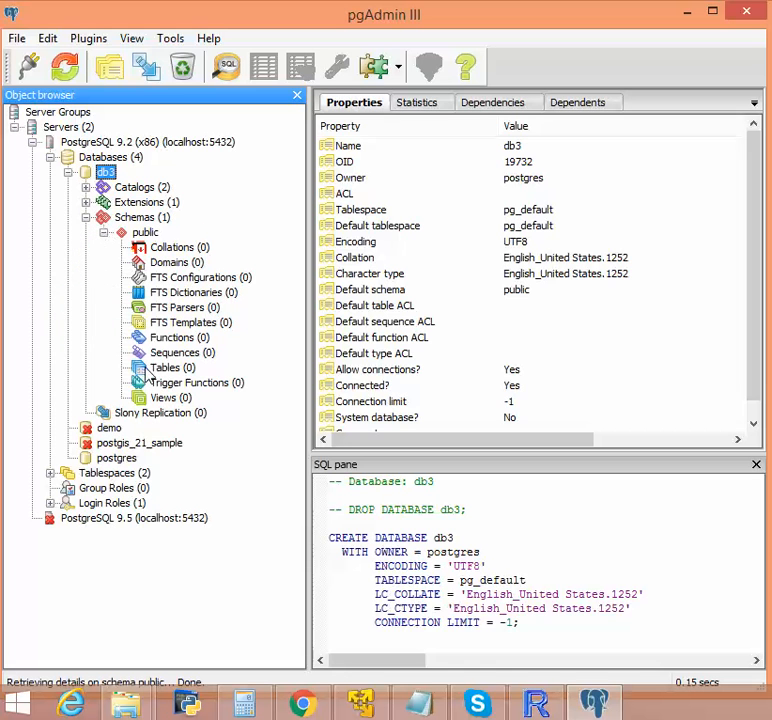
right_click(164, 368)
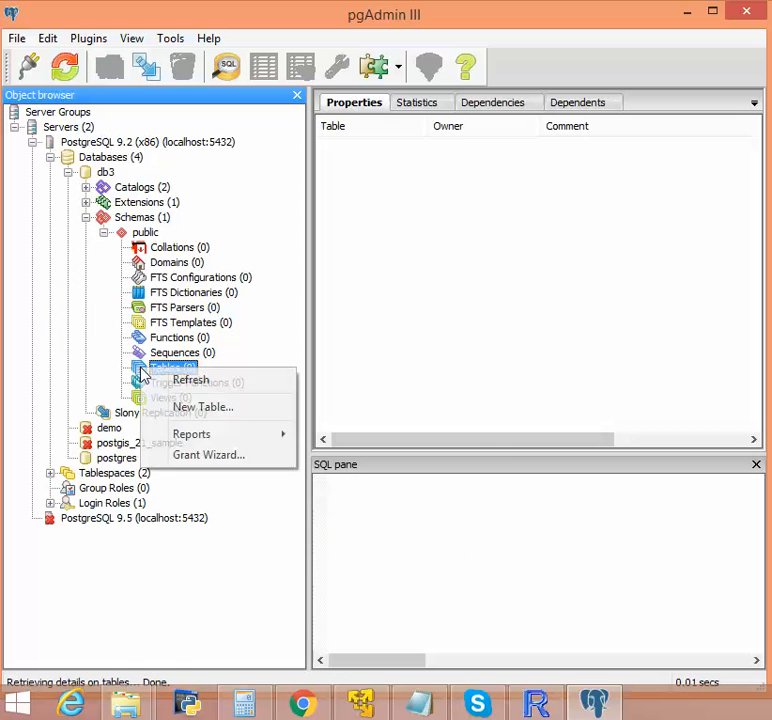
click(200, 408)
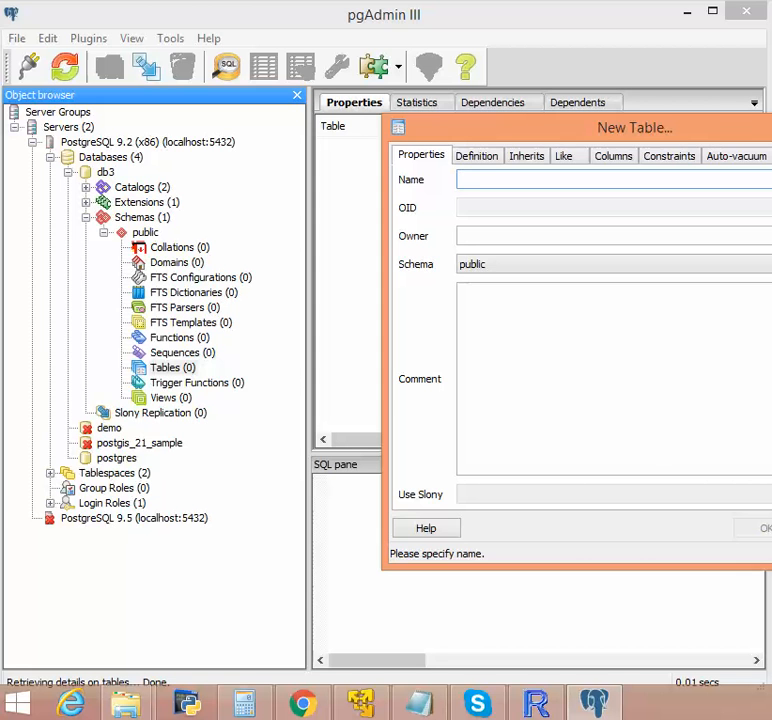
click(106, 172)
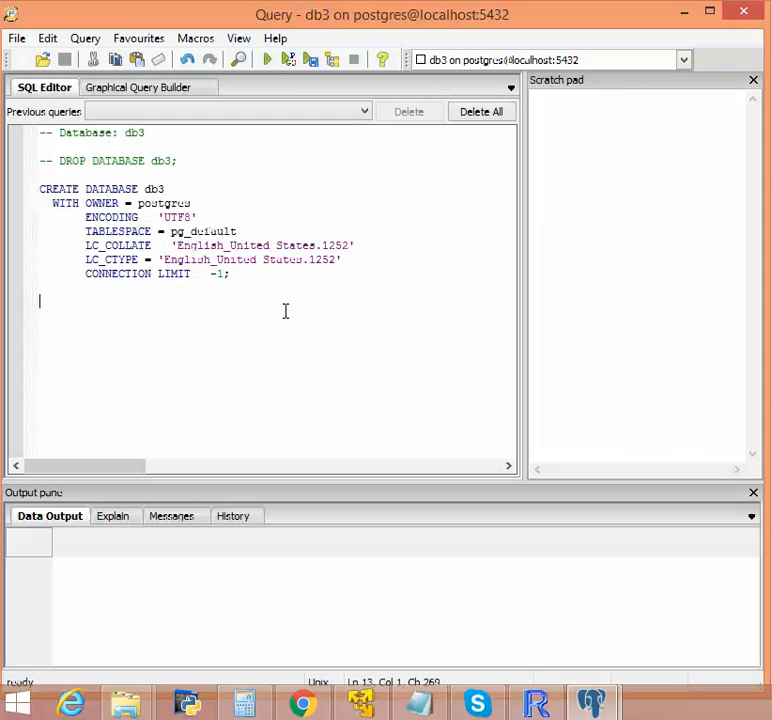
Step: Write CREATE TABLE test_tbl ( type_id integer, case_id integer in the query editor
text(create table)
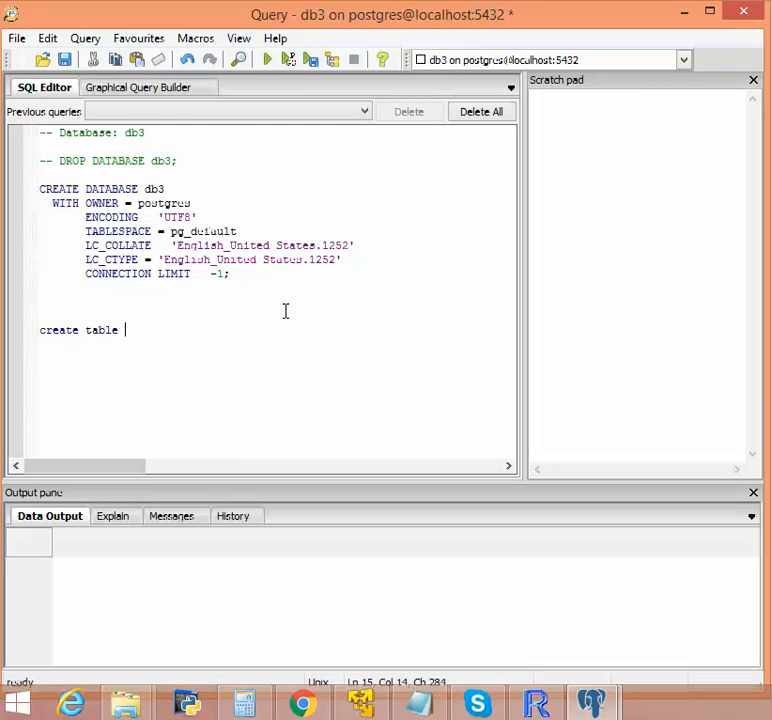
text(test)
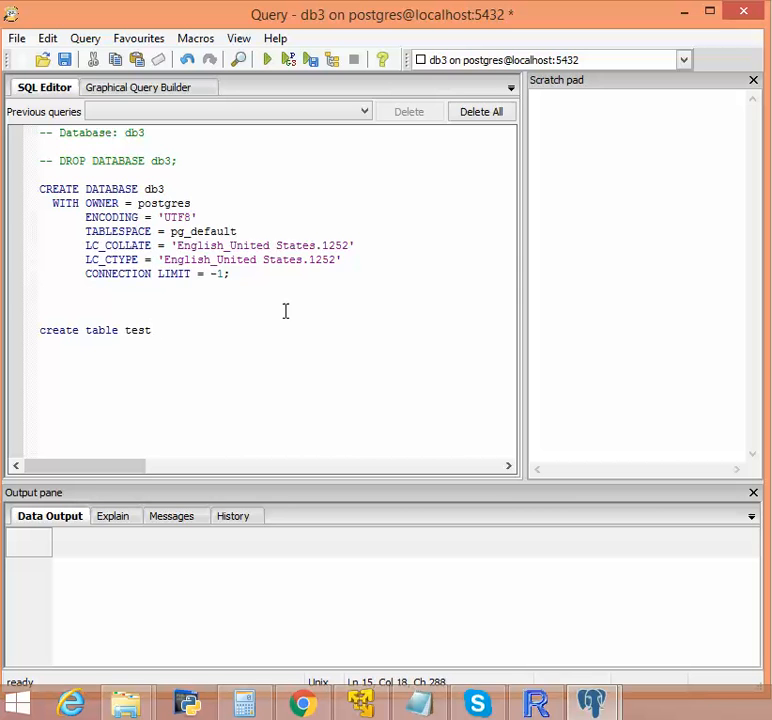
text(_tbl)
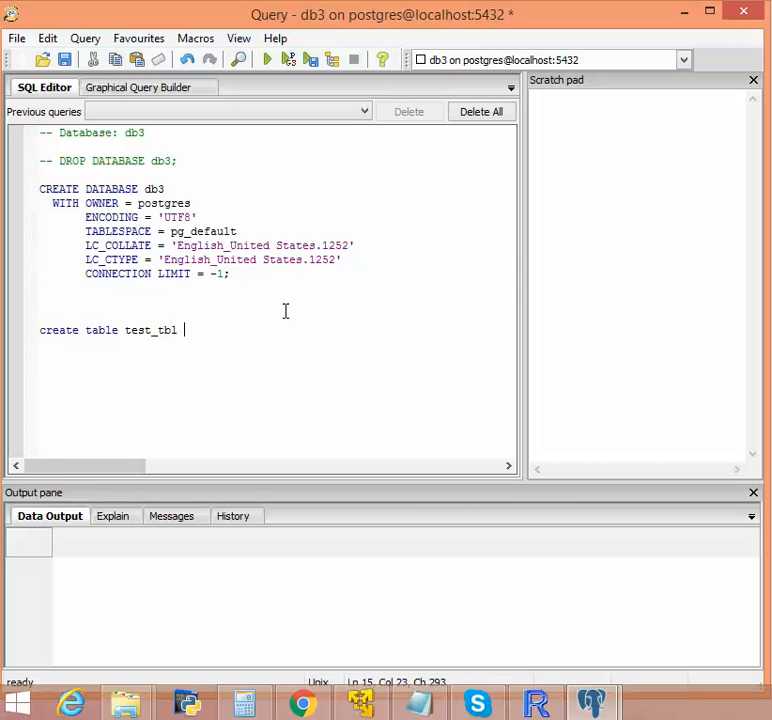
text(()
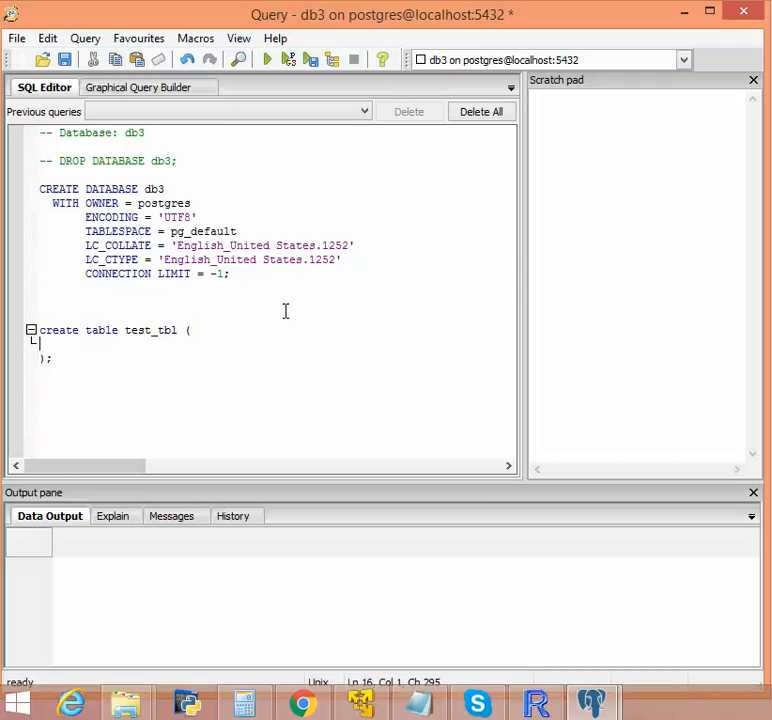
text(type_id)
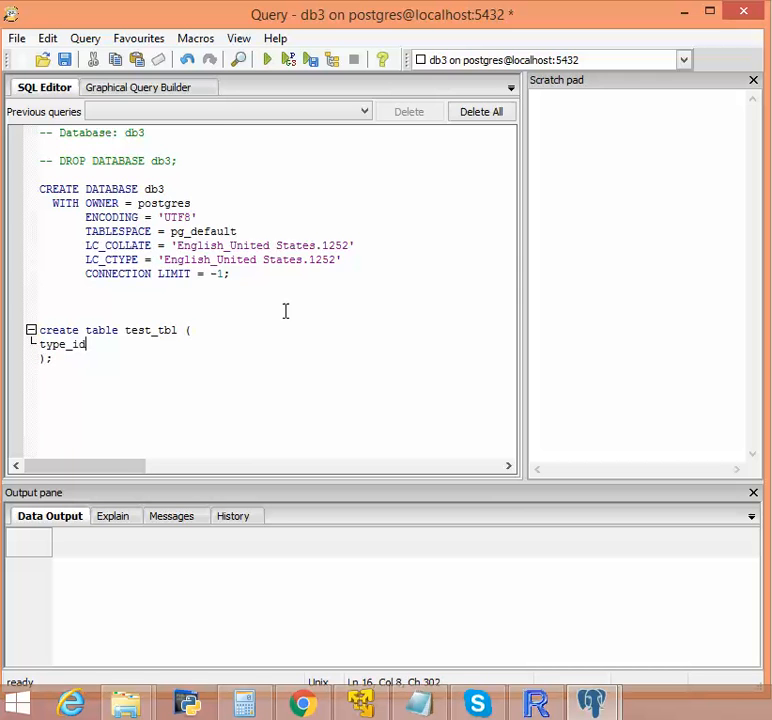
text(integer)
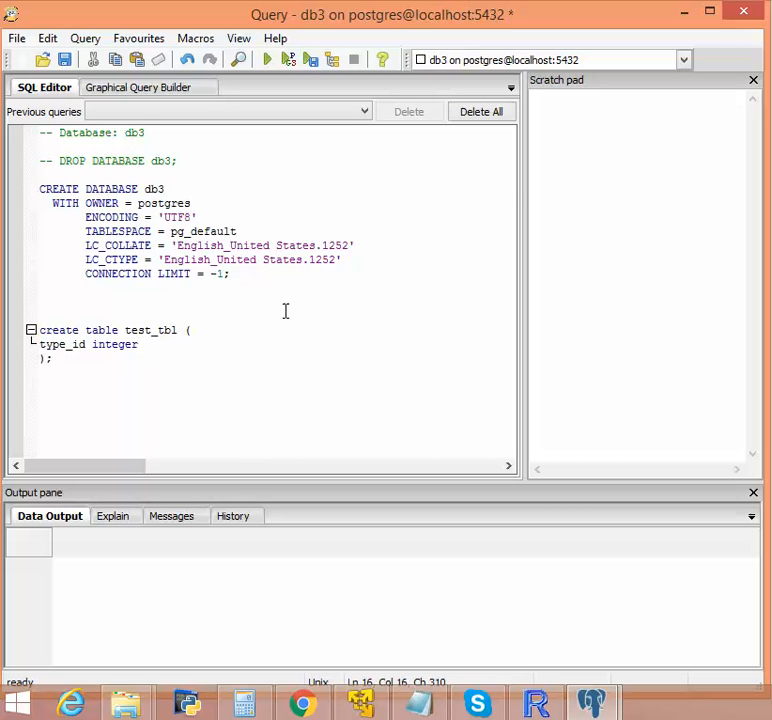
text(,)
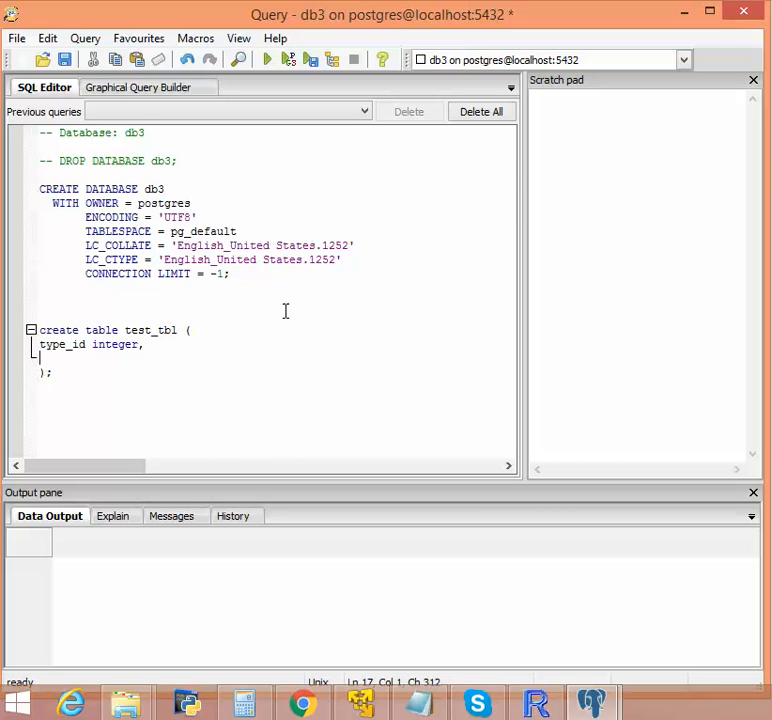
text(case_ud)
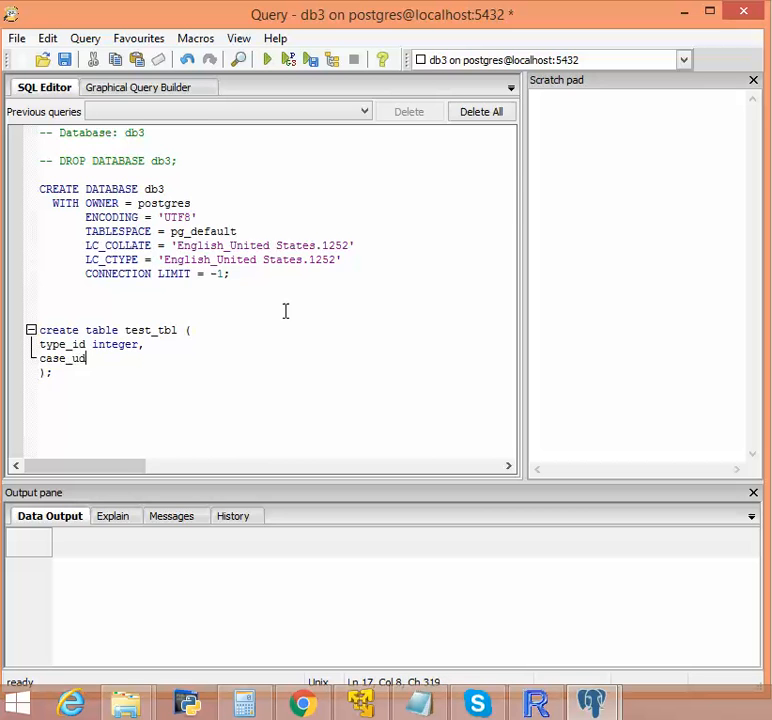
text(inte)
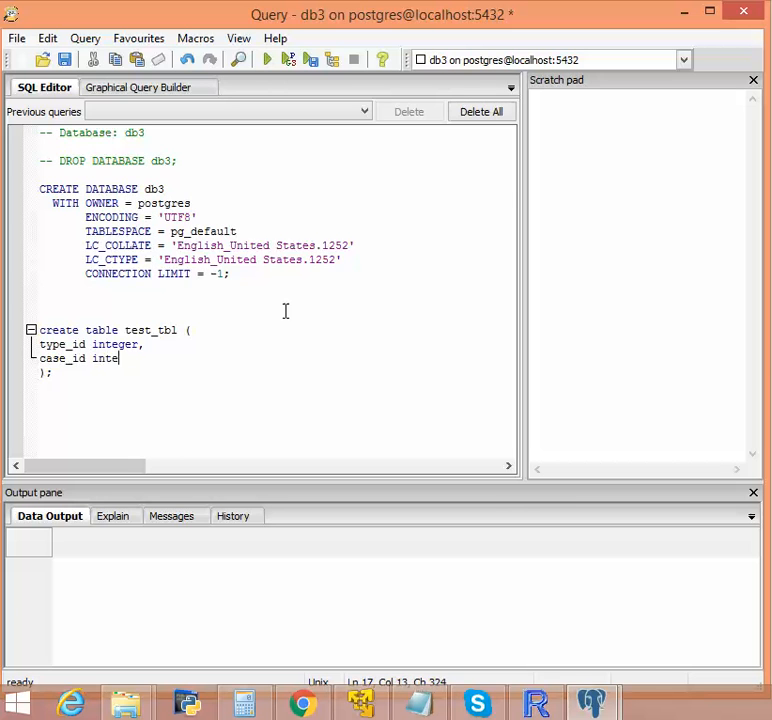
text(ger;)
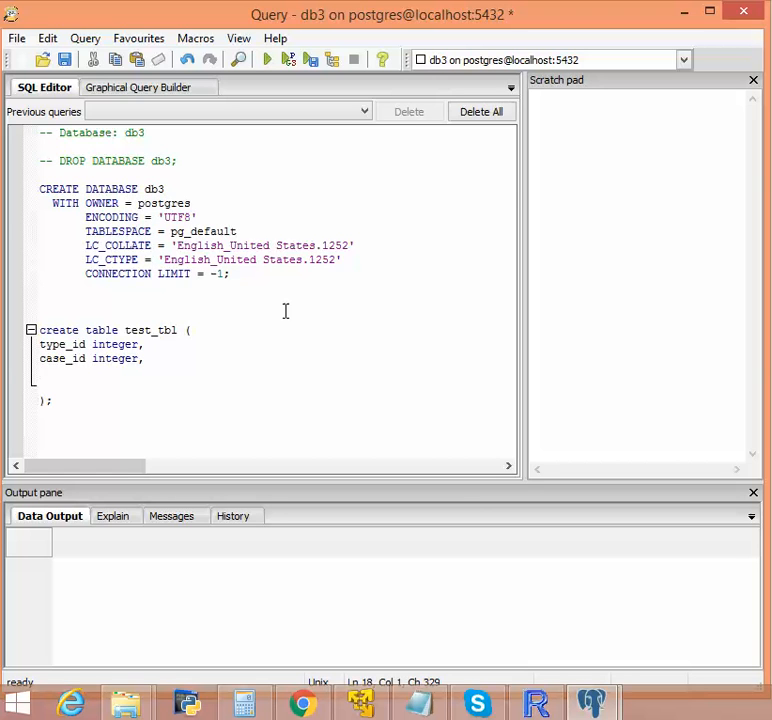
Step: Complete the statement with numbr integer, primary key(type_id)
text(t)
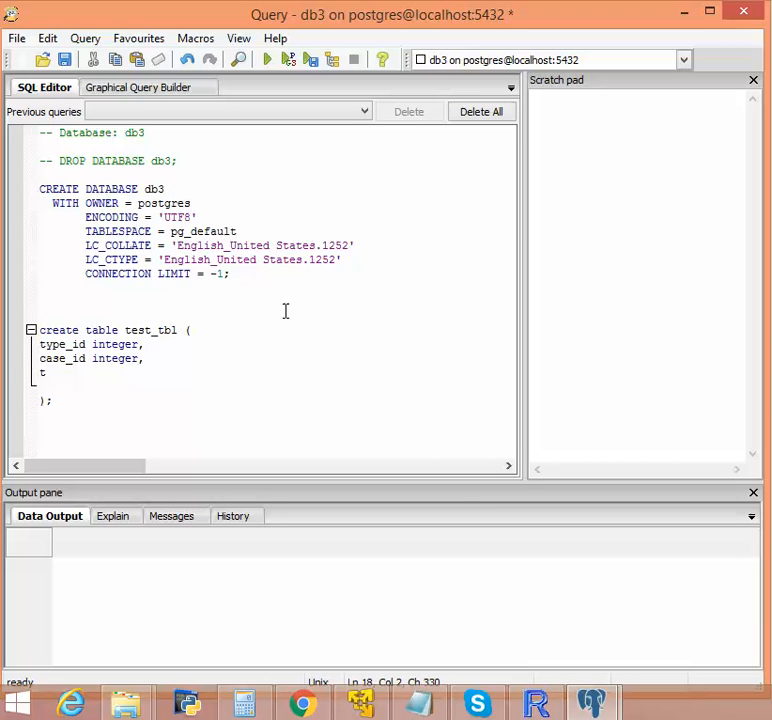
key(backspace)
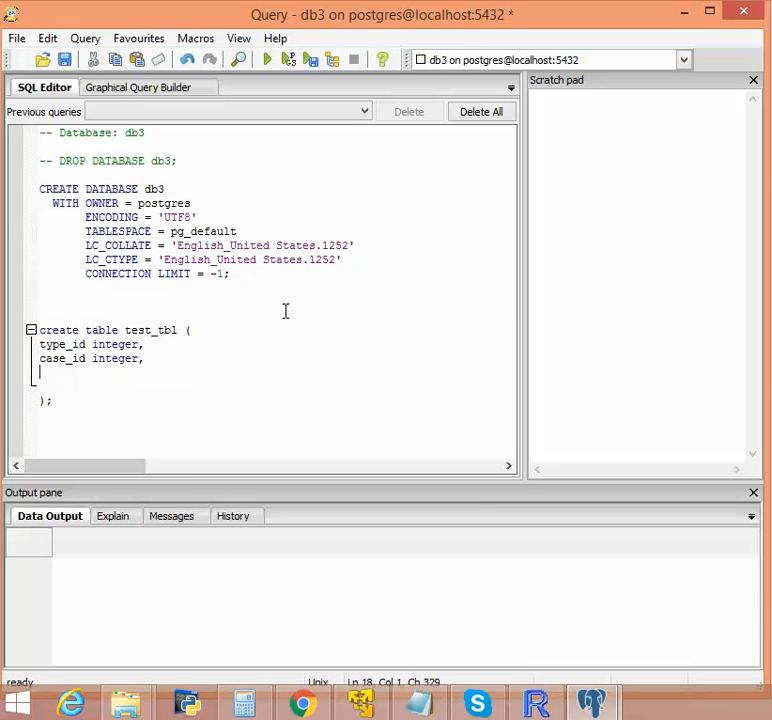
text(number)
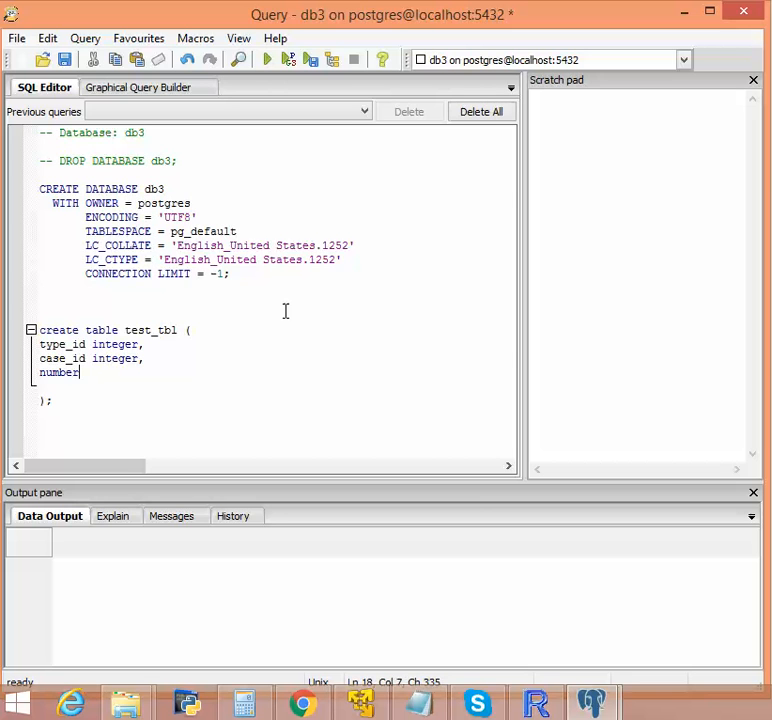
key(Backspace)
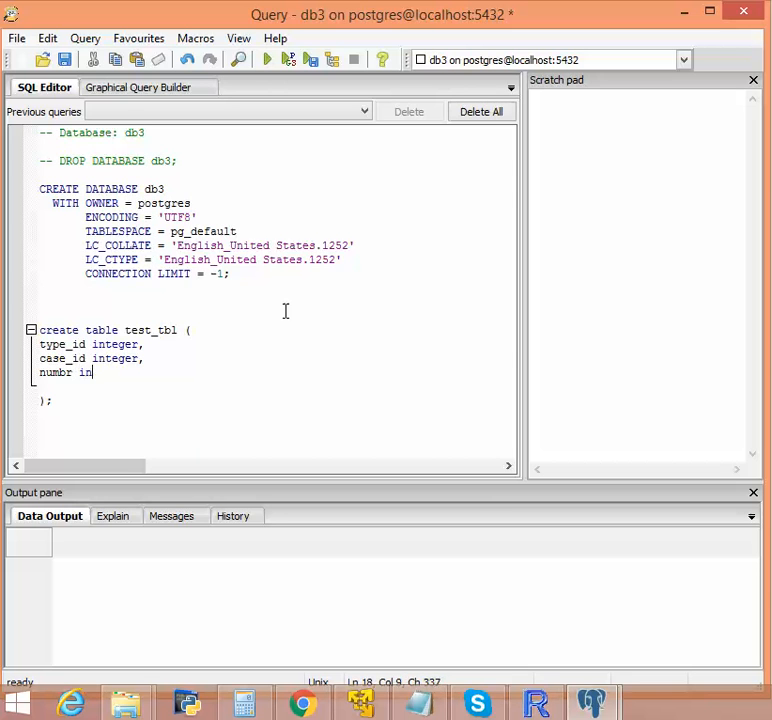
text(teger)
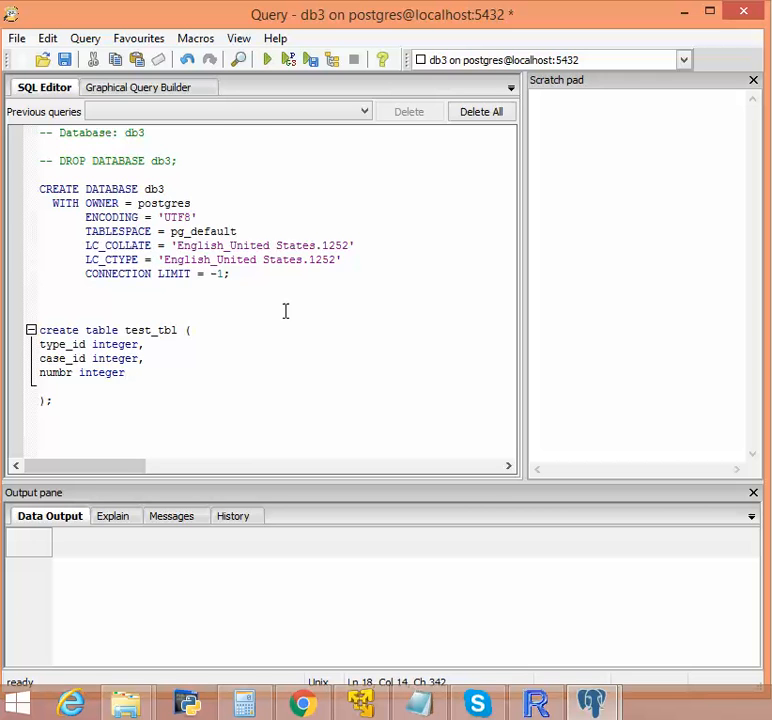
text(,primary)
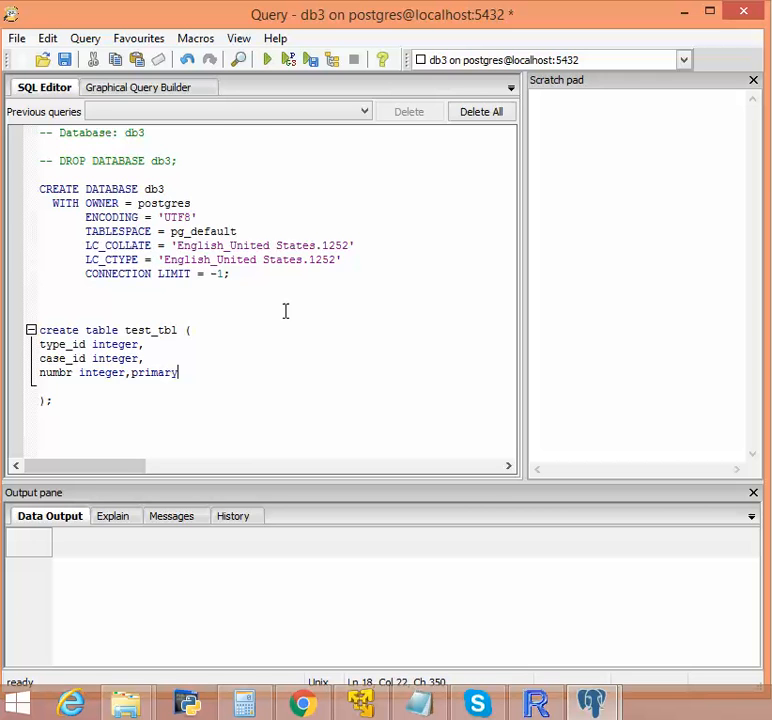
text(key)
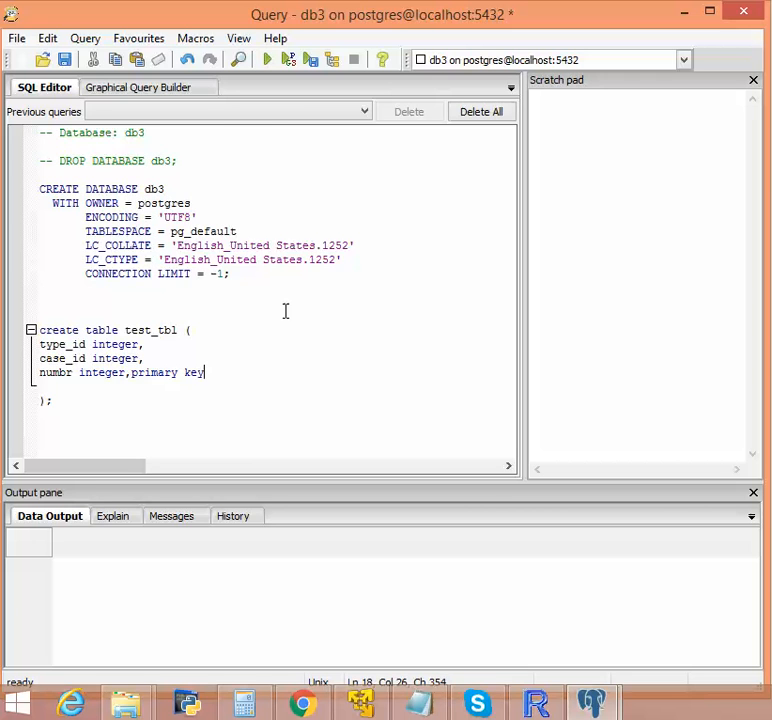
text((type_)
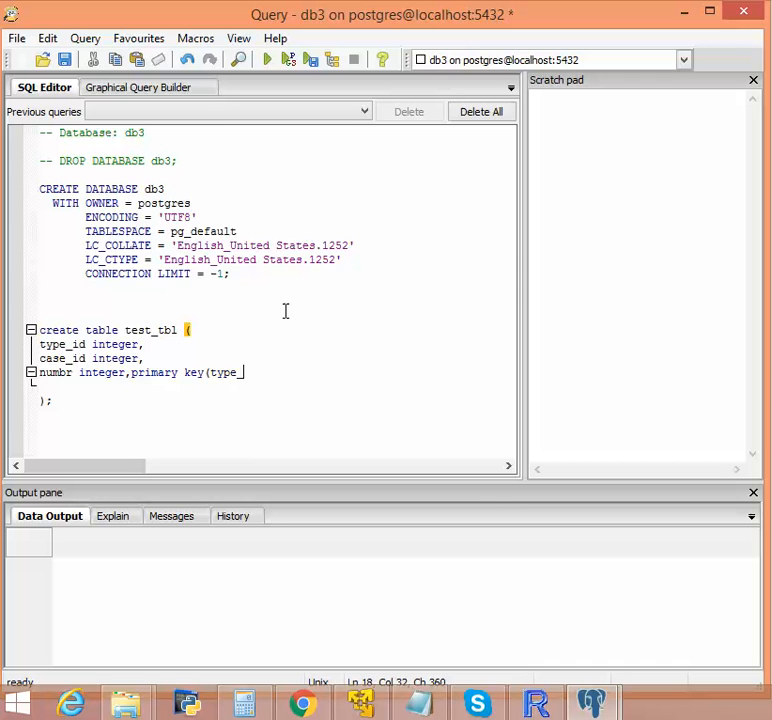
text(id)
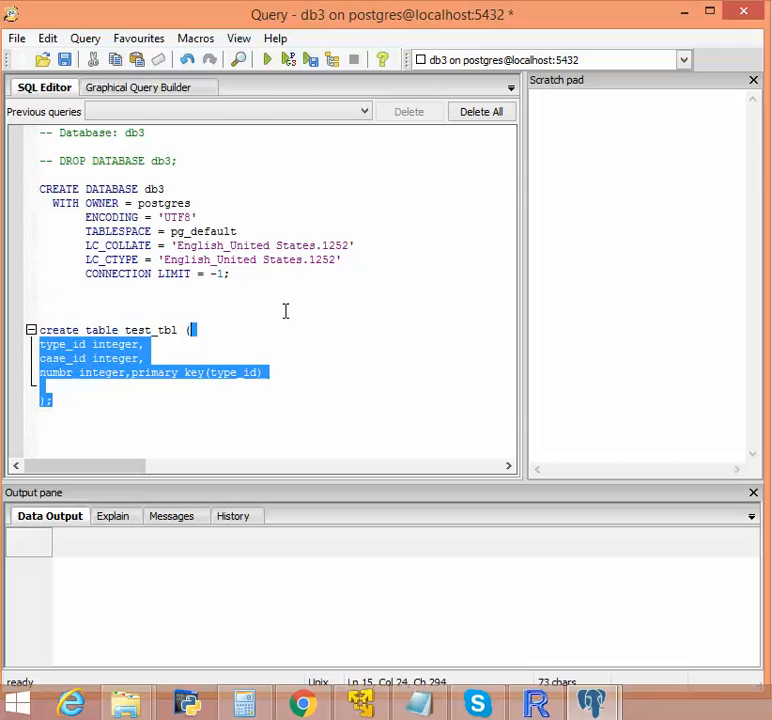
Step: Execute the CREATE TABLE test_tbl statement and begin a select query below it
click(268, 60)
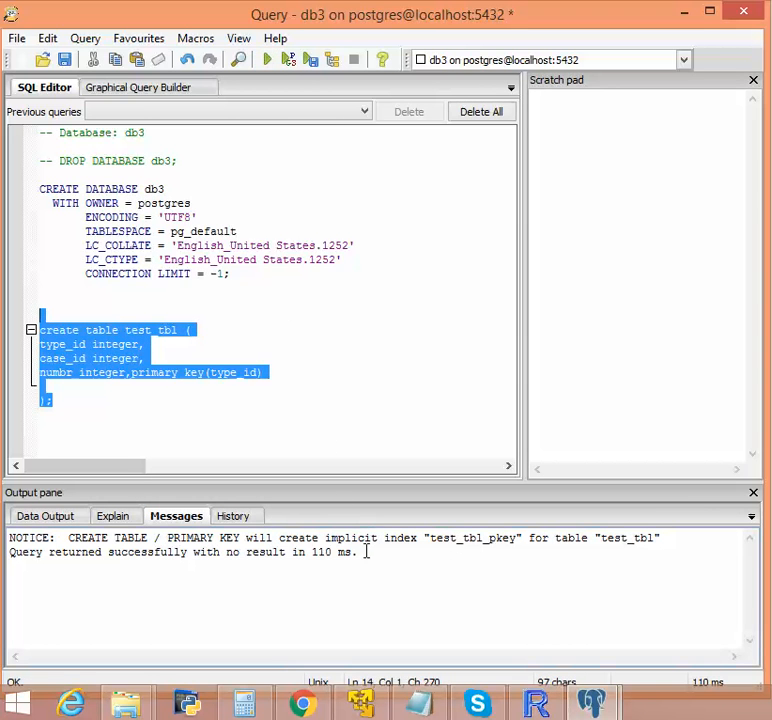
click(152, 404)
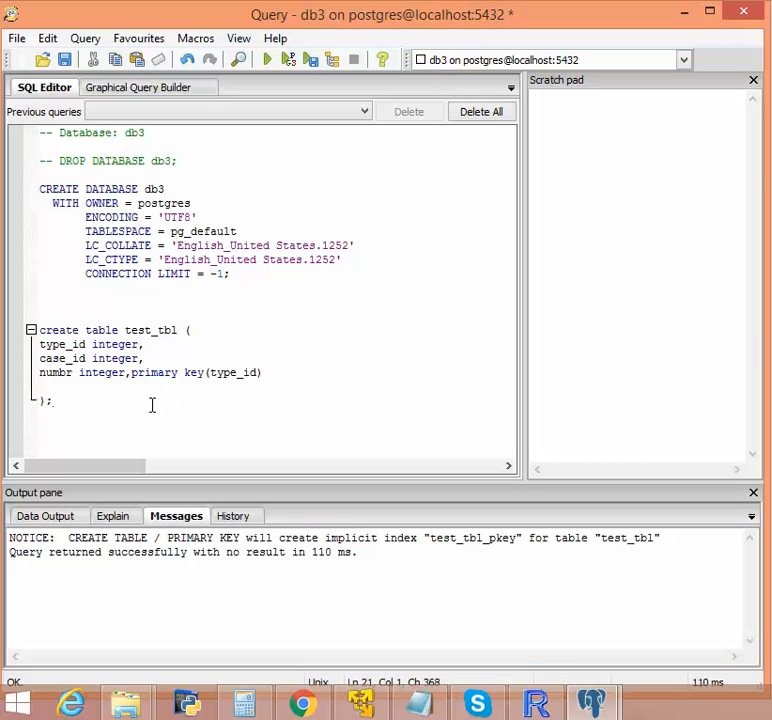
text(sele)
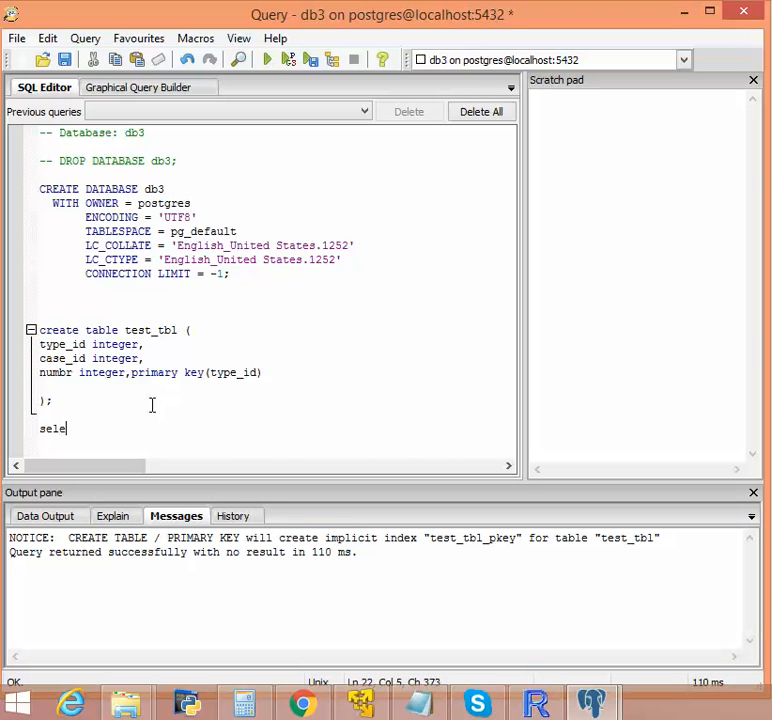
text(ct)
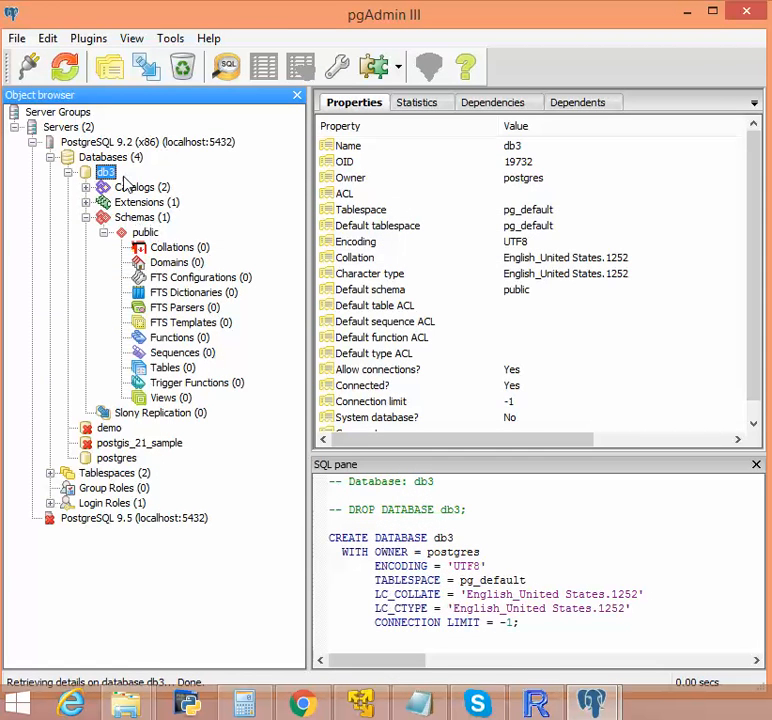
Step: Expand public > Tables, select test_tbl to show its definition and bring up its actions
click(172, 368)
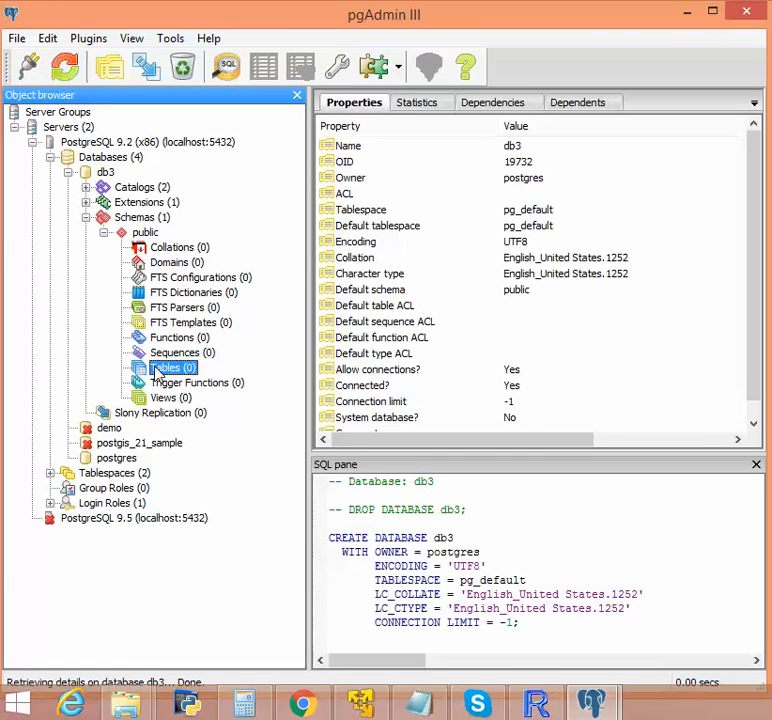
click(164, 368)
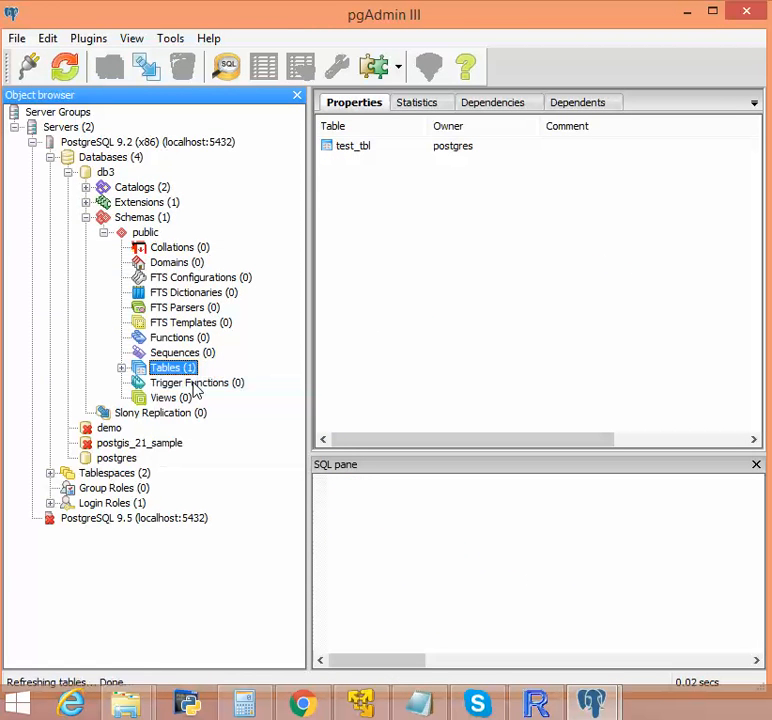
click(122, 368)
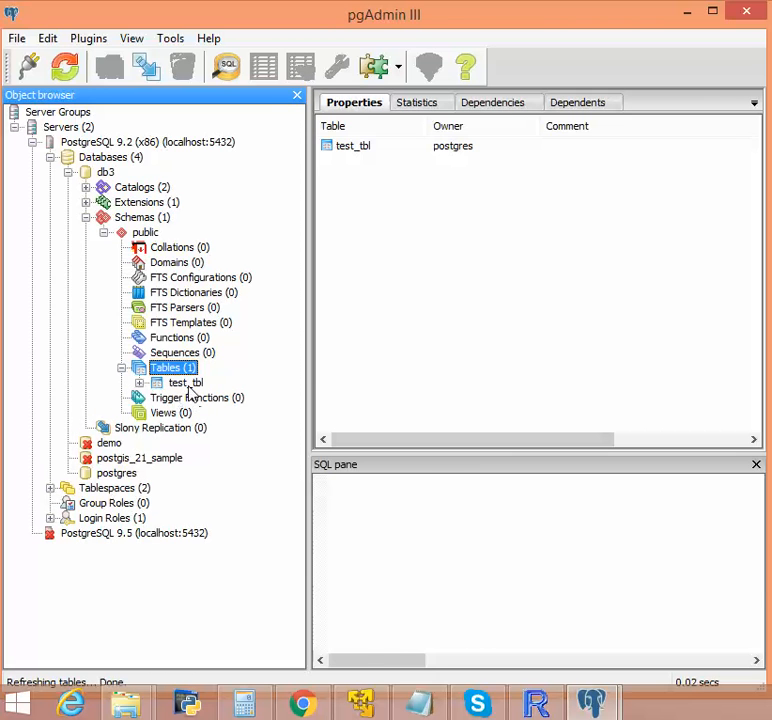
click(188, 384)
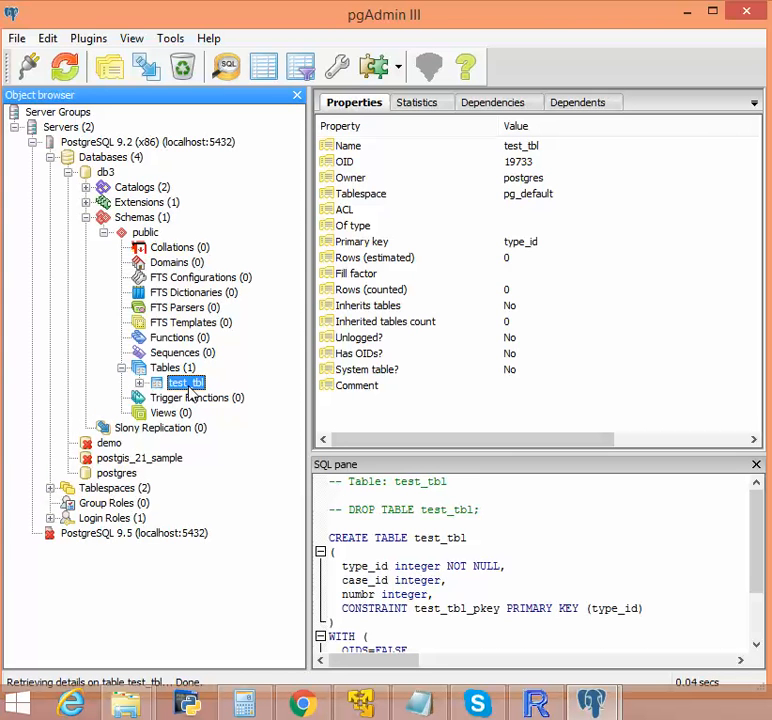
right_click(184, 384)
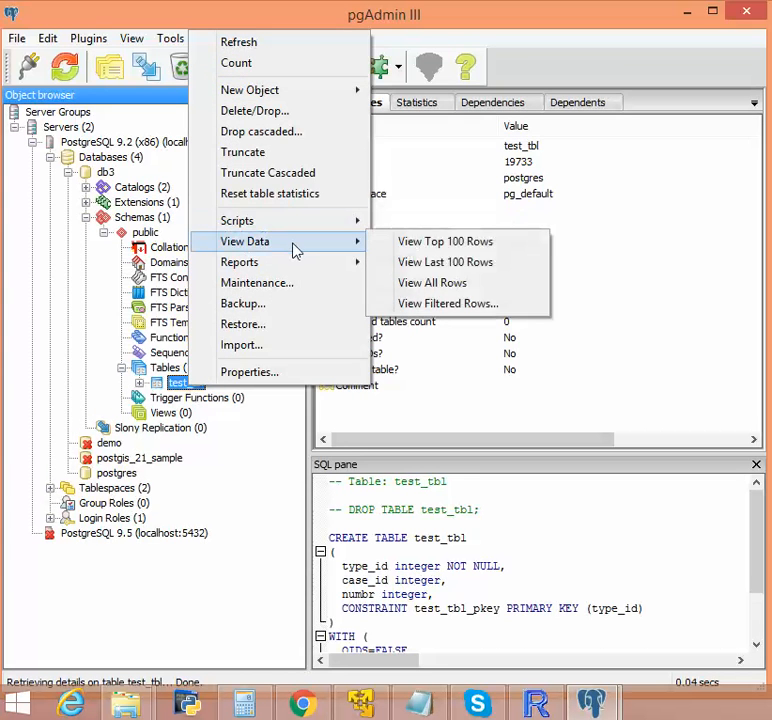
mouse_move(236, 220)
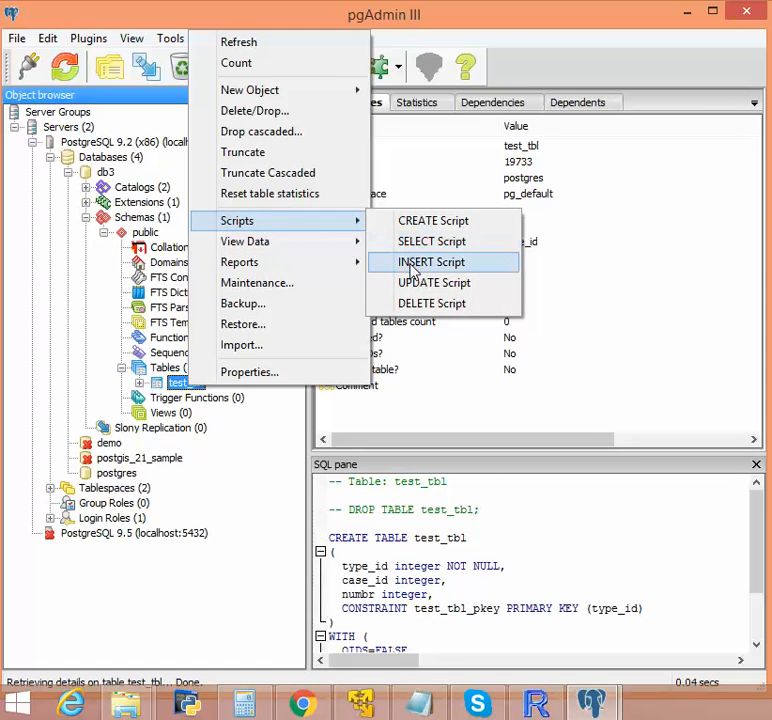
Step: Generate an INSERT script for test_tbl and fill rows (3,0,4), (2,0,1), (1,1,3), (4,1,5)
click(432, 260)
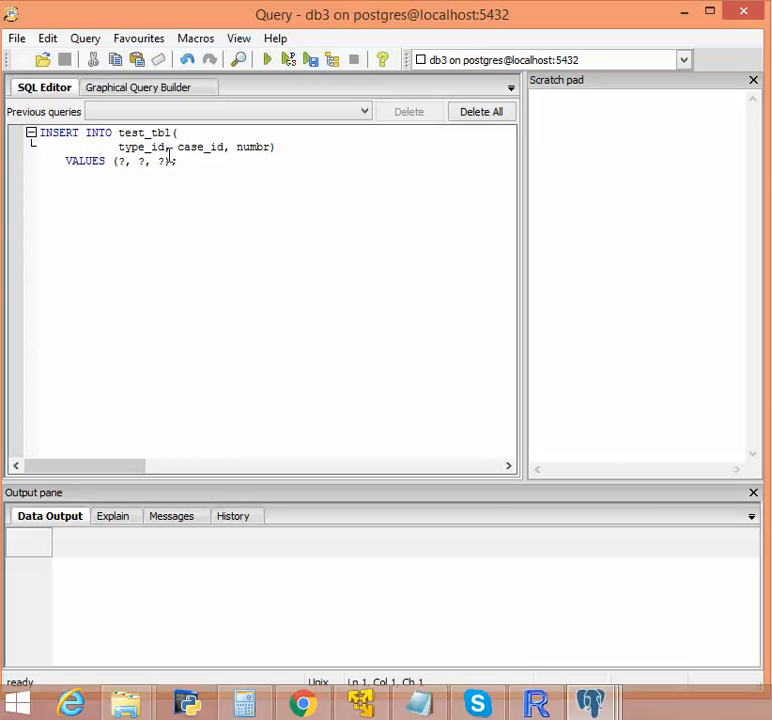
drag(118, 160, 168, 160)
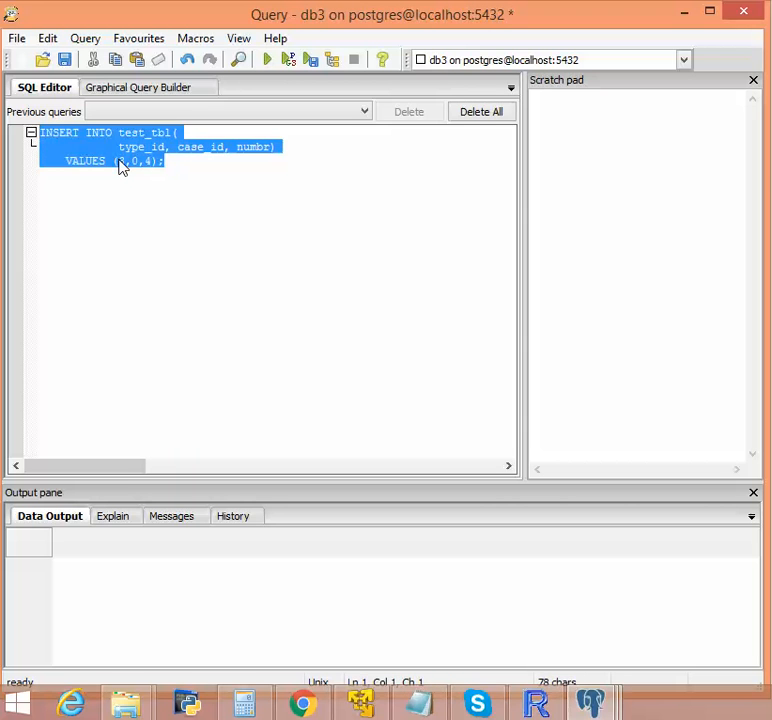
click(120, 160)
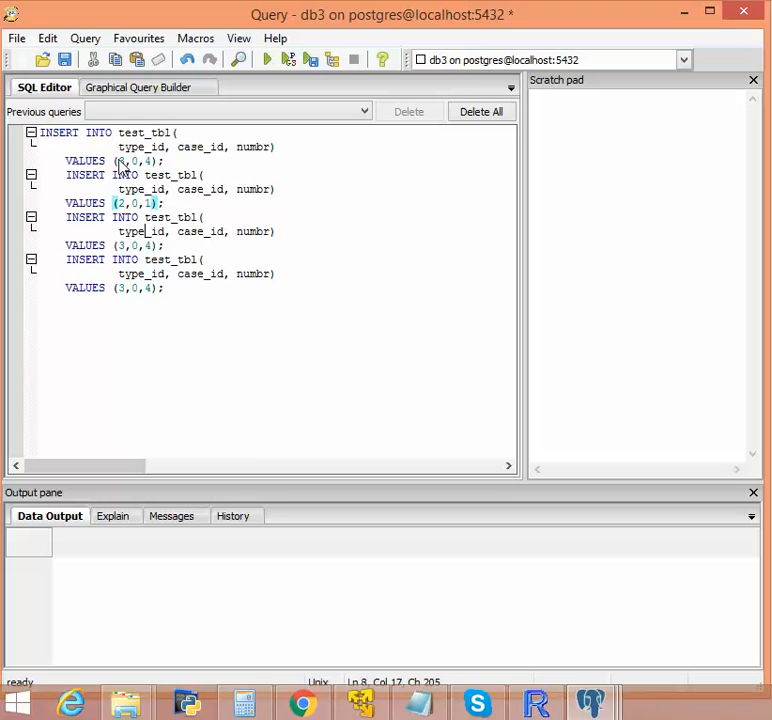
text(3)
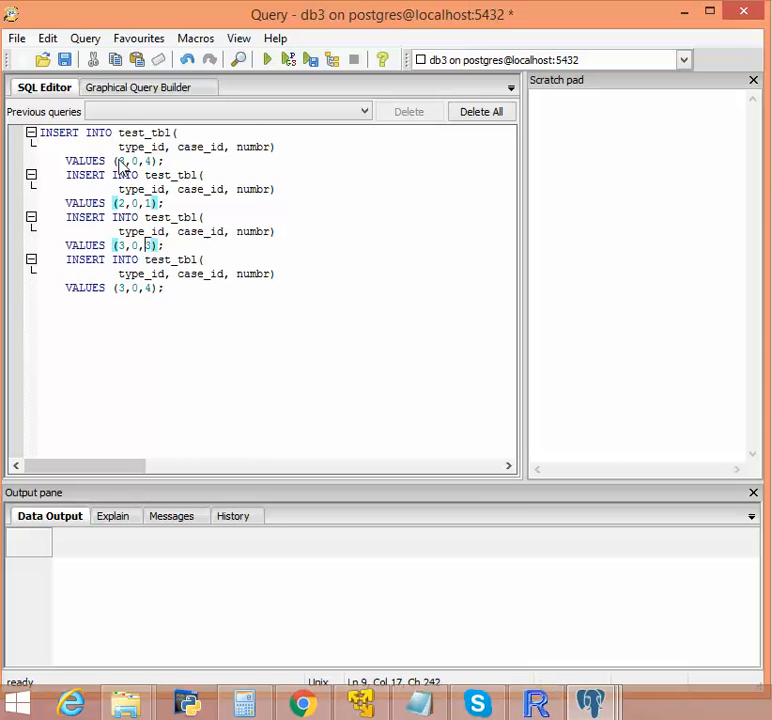
text(1)
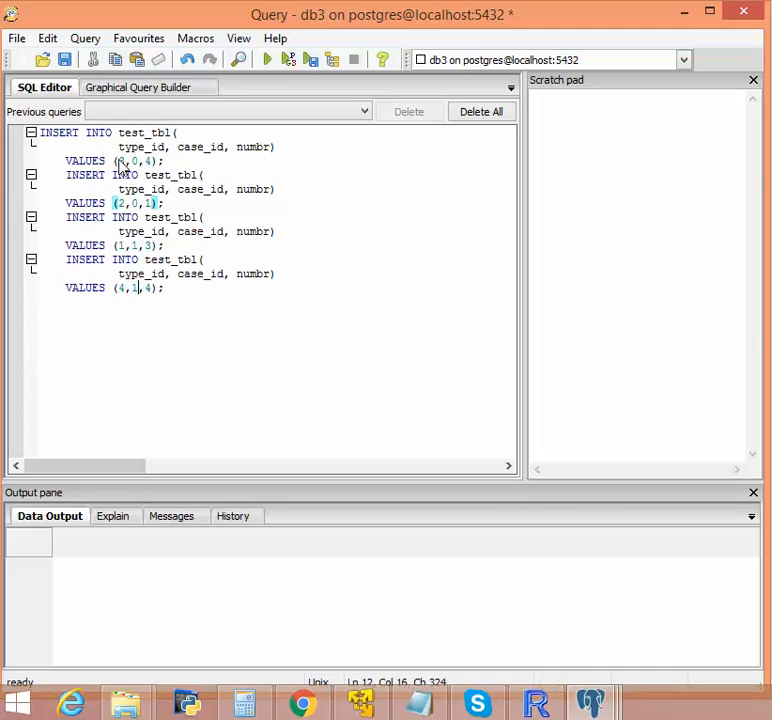
text(5)
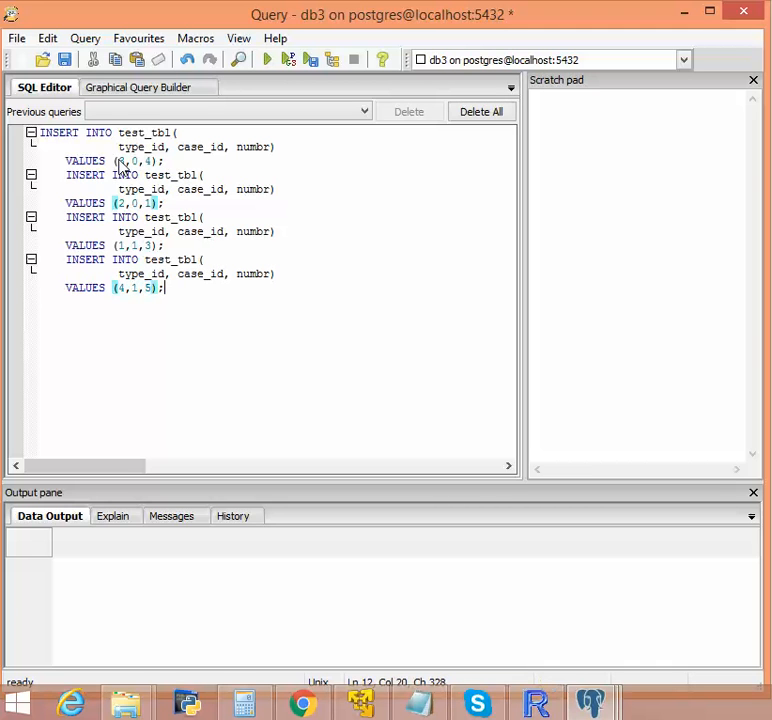
Step: Select all four INSERT statements and run them successfully
key(ctrl+a)
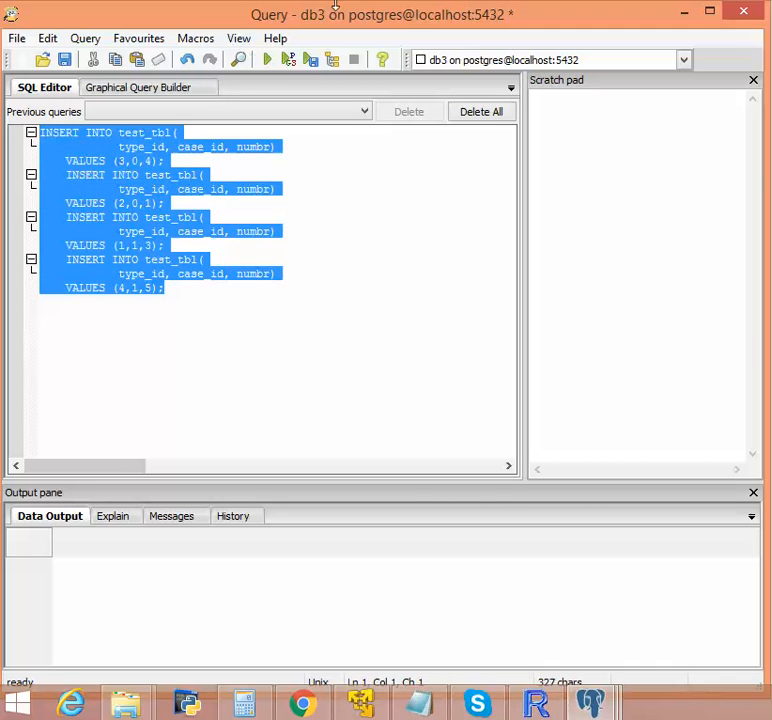
click(266, 60)
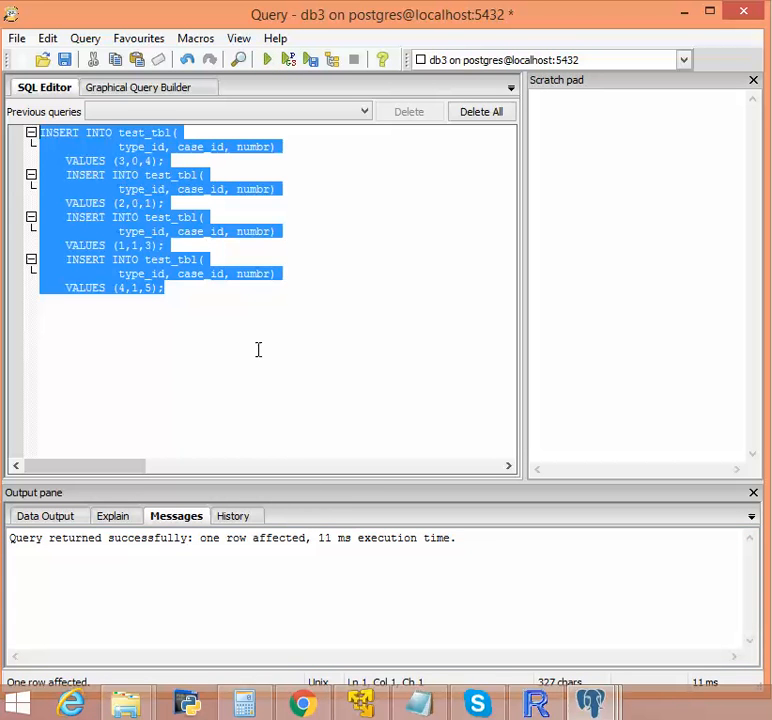
text(a)
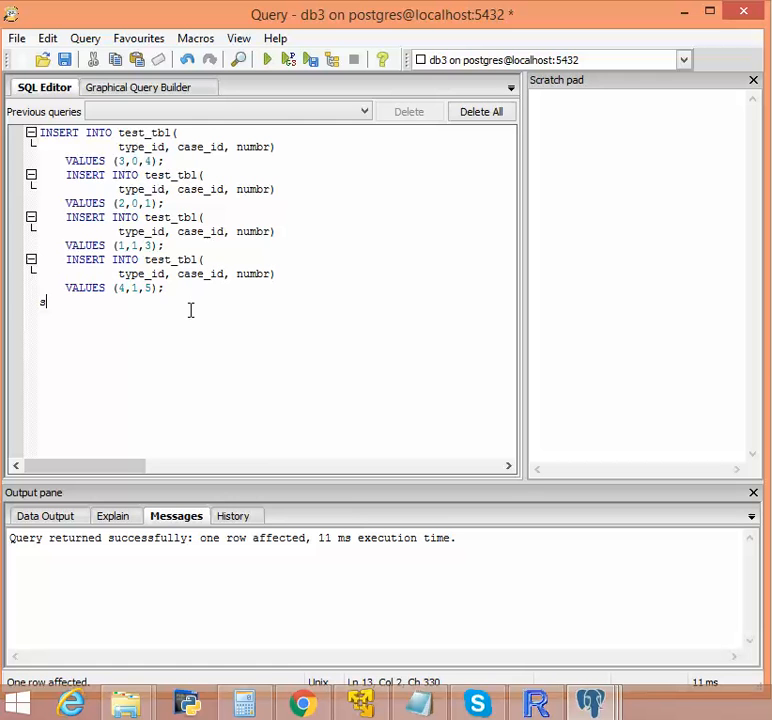
Step: Run select * from test_tbl to list the four inserted rows
text(select * from test)
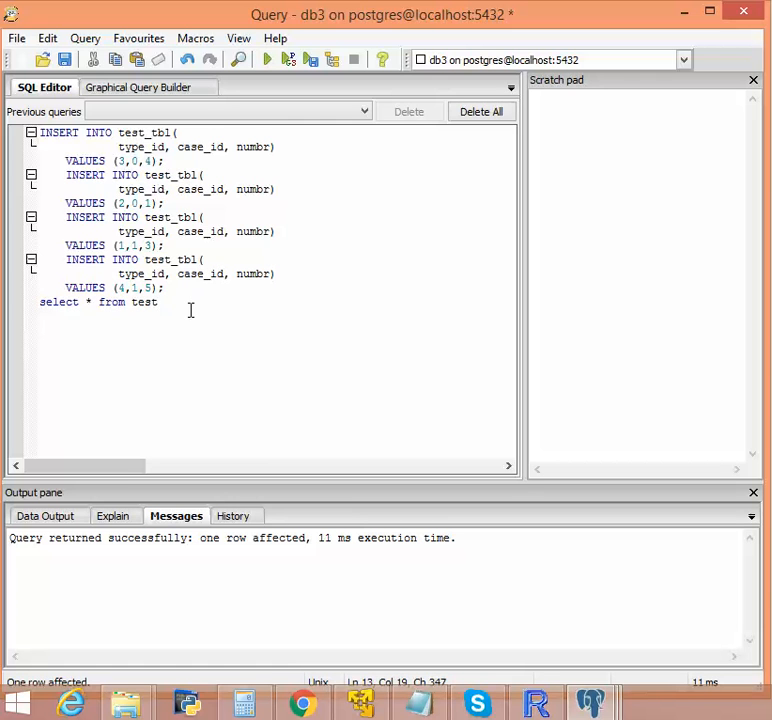
text(_tbl;)
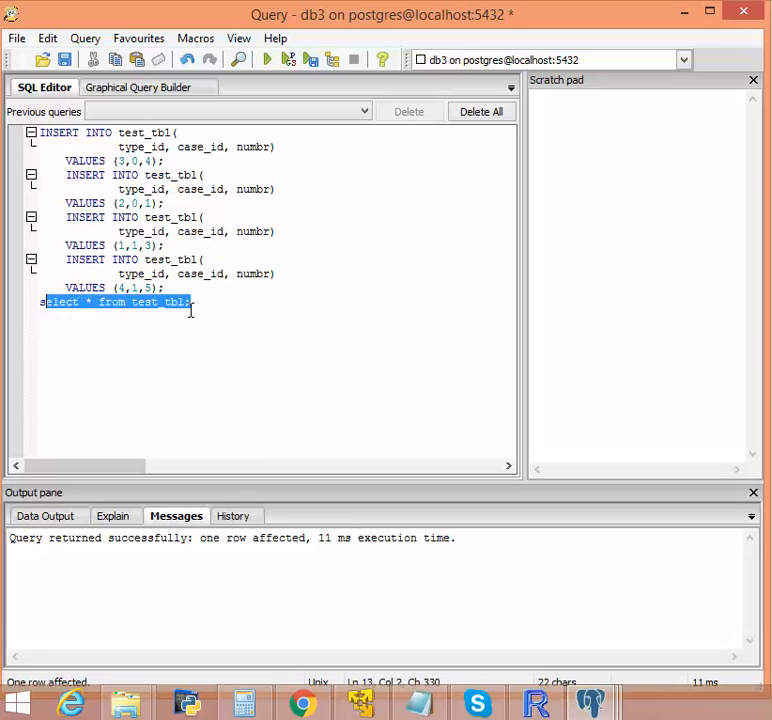
click(268, 60)
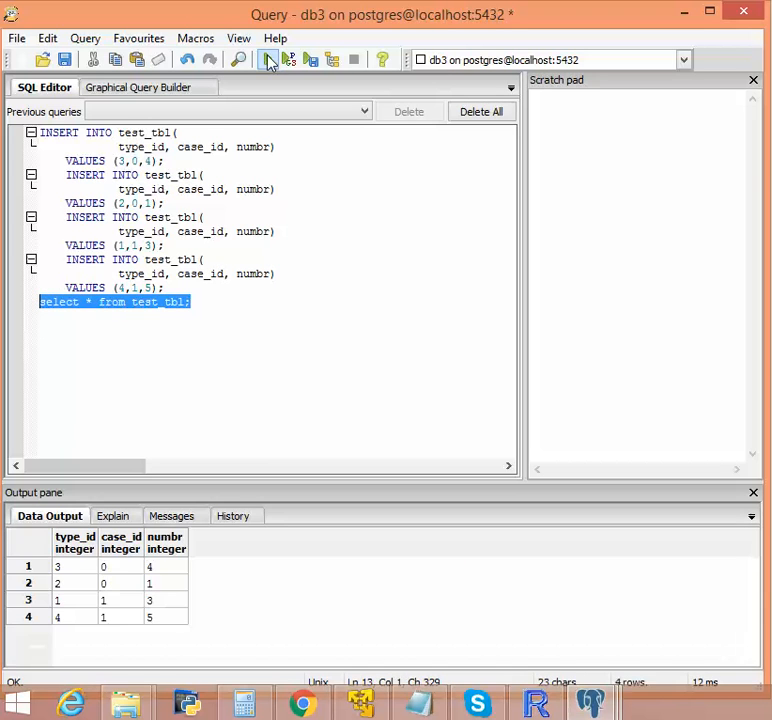
click(266, 60)
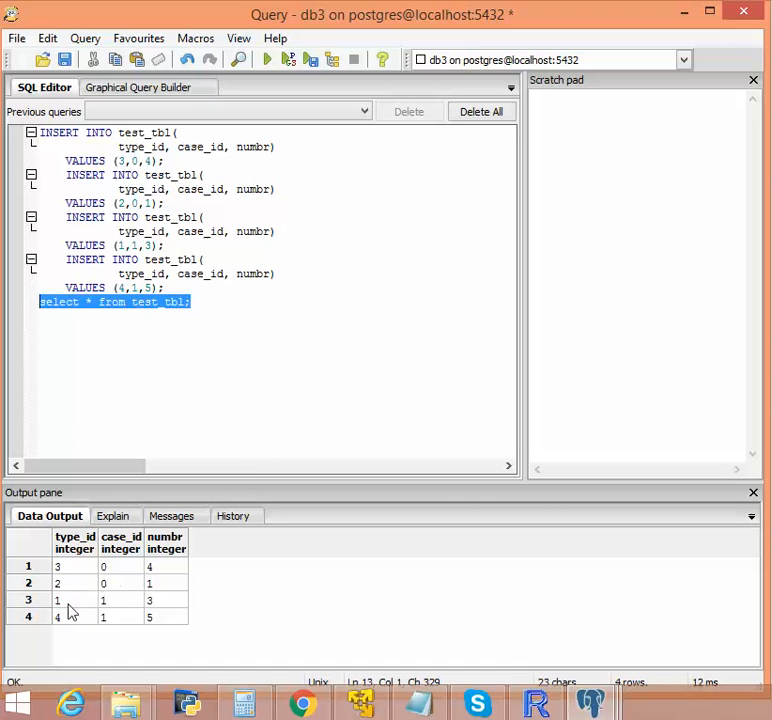
Step: Check the numbr values in the Data Output grid, then switch over to the R console
click(74, 568)
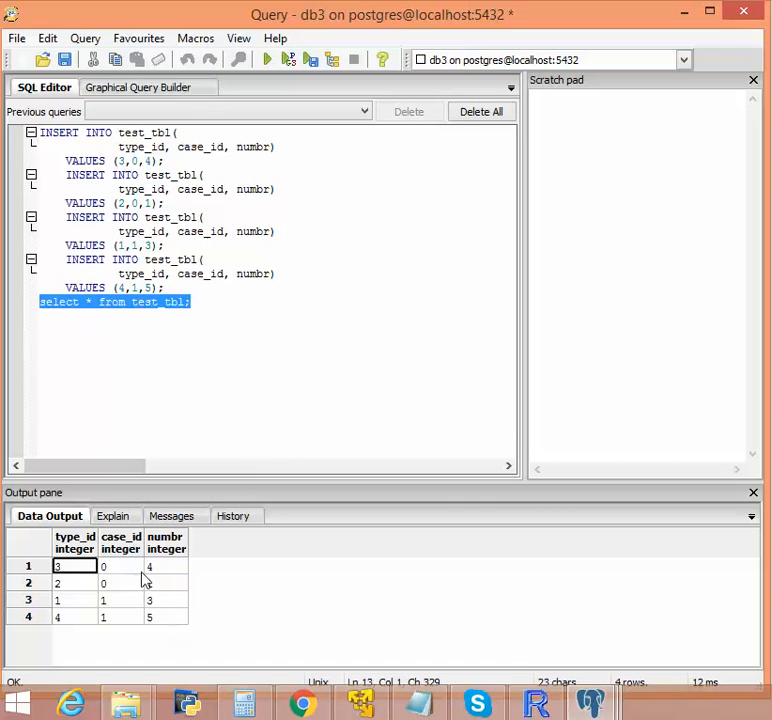
click(166, 582)
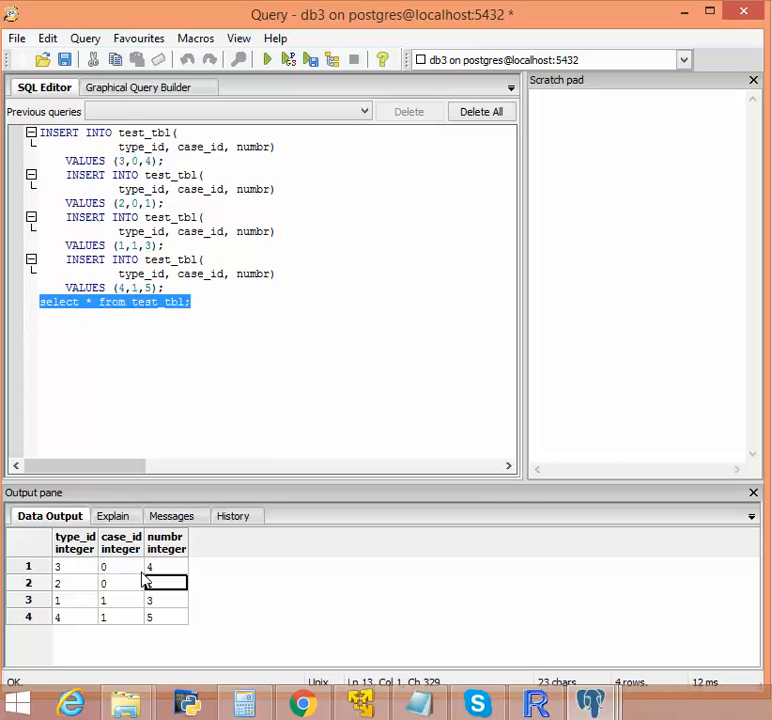
click(166, 616)
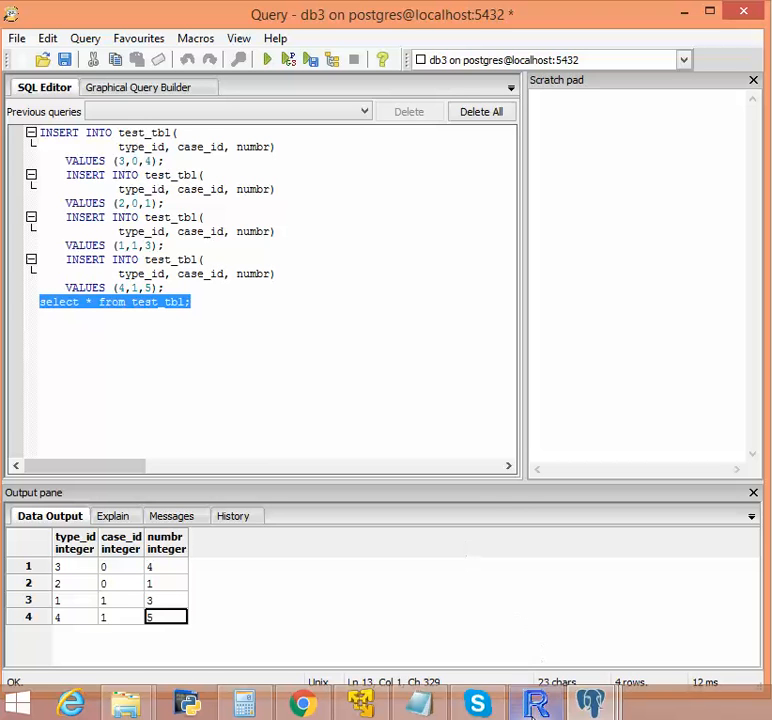
mouse_move(536, 704)
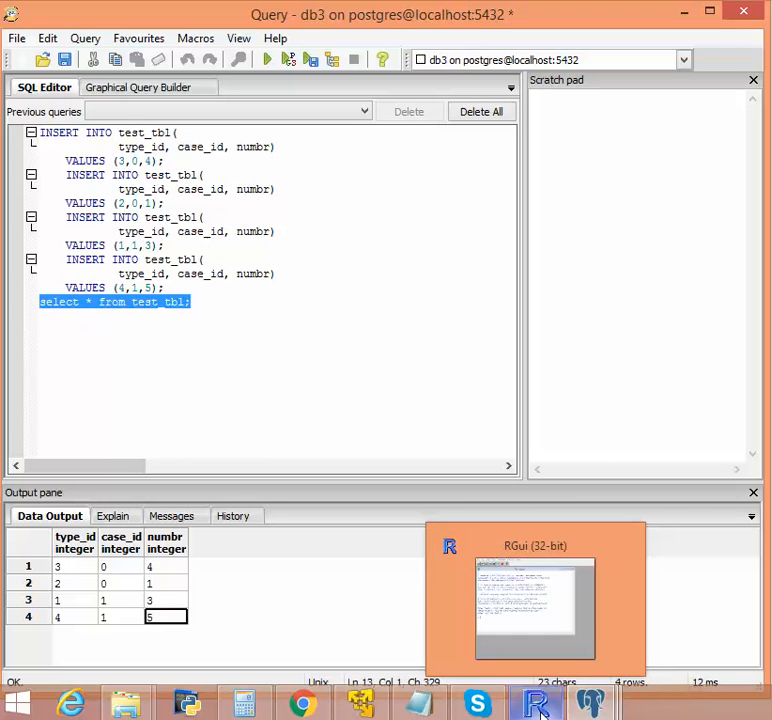
click(536, 600)
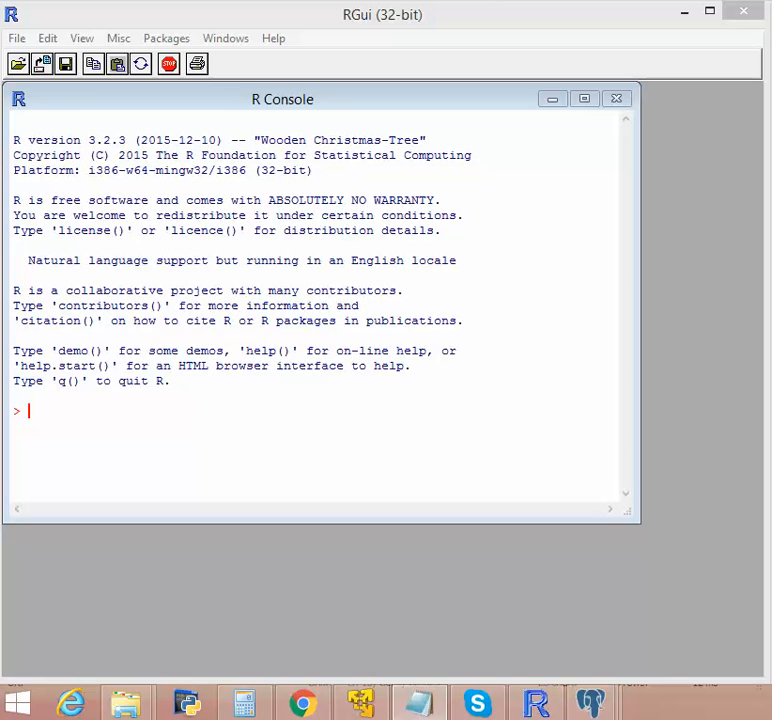
mouse_move(200, 374)
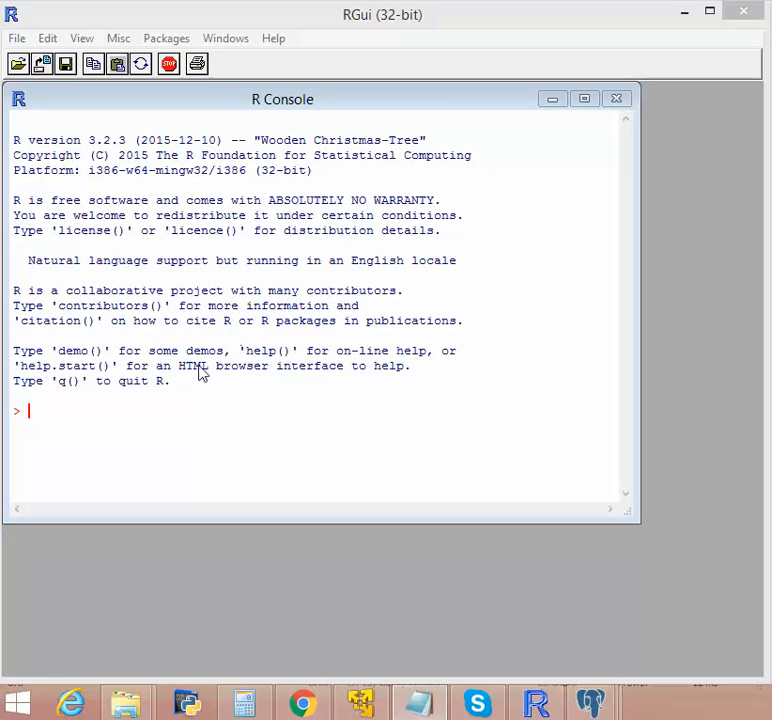
Step: Enter and erase RPostgreSQL at the console prompt, then reach the Packages menu
text(R)
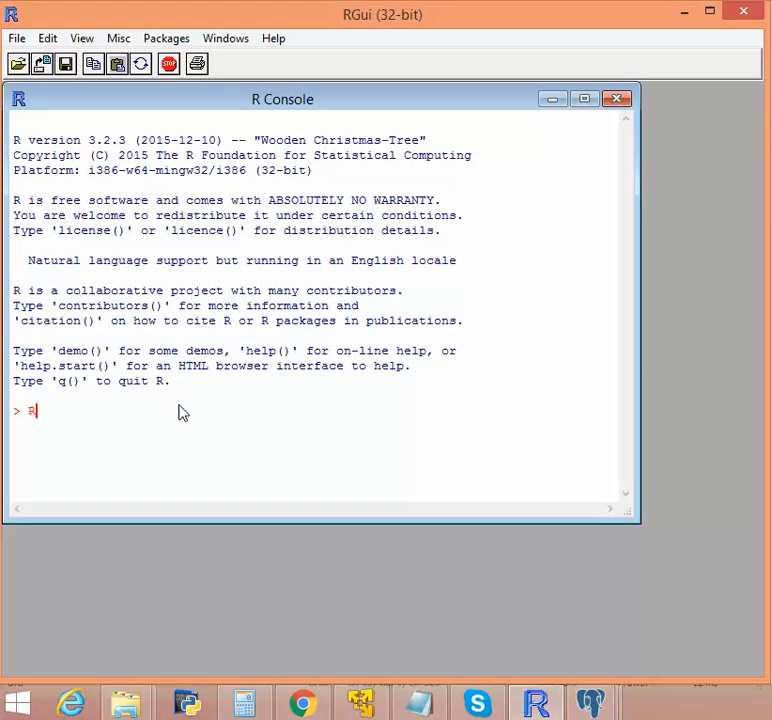
text(Po)
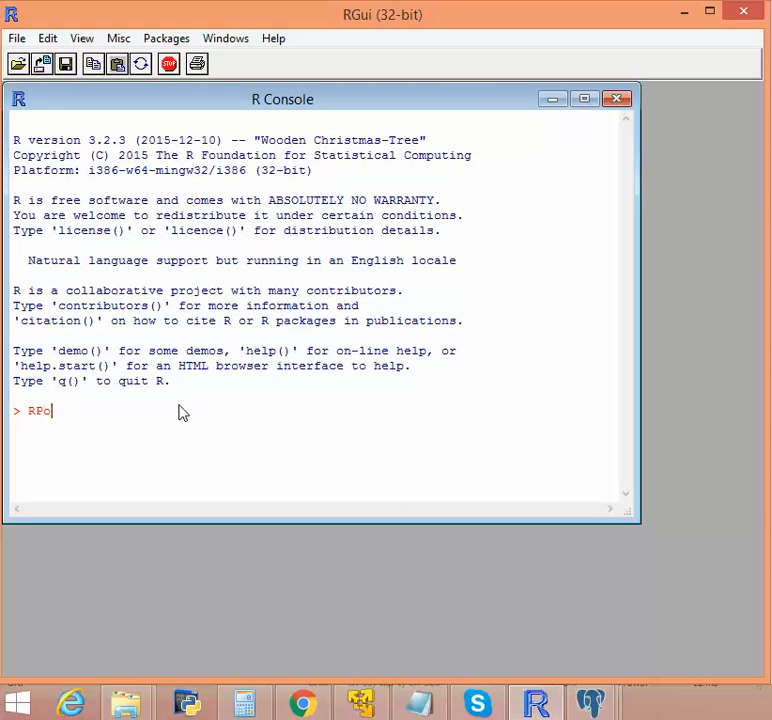
text(st)
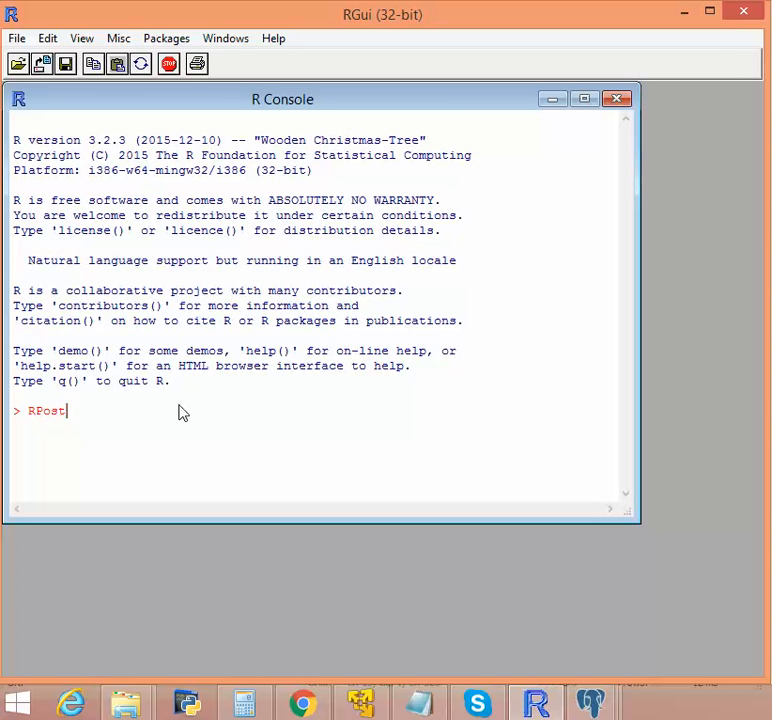
text(greSQL)
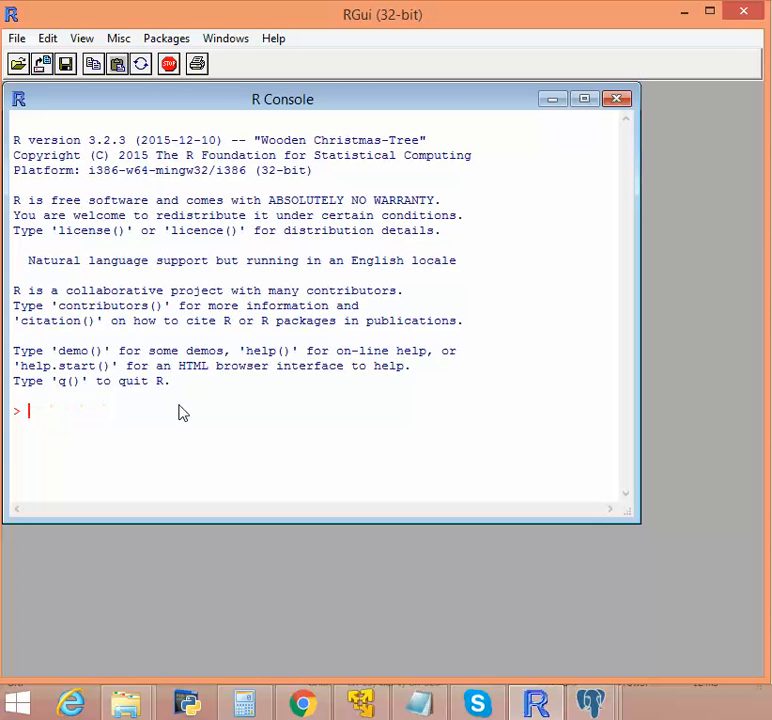
click(166, 38)
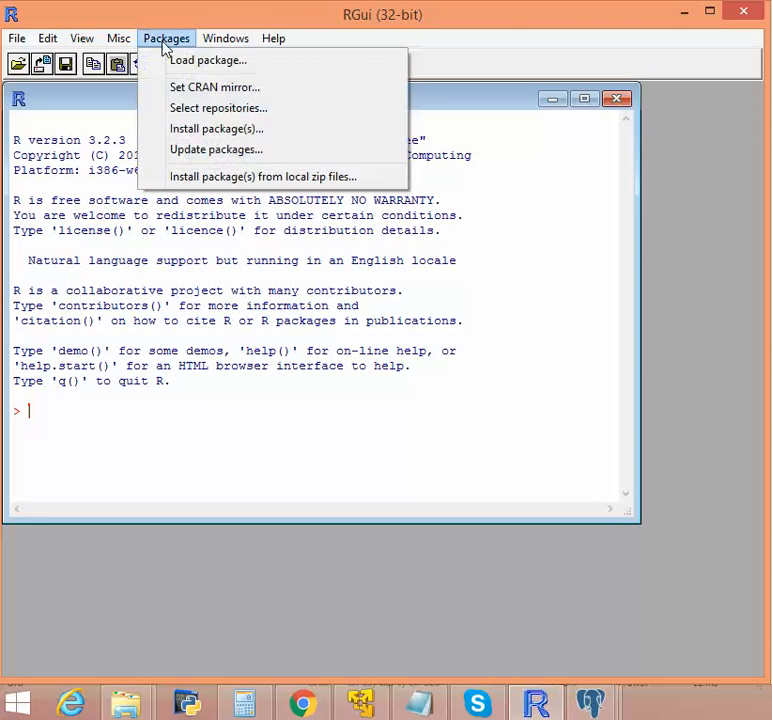
Step: Start Install package(s) and choose the Germany (Münster) CRAN mirror
click(216, 128)
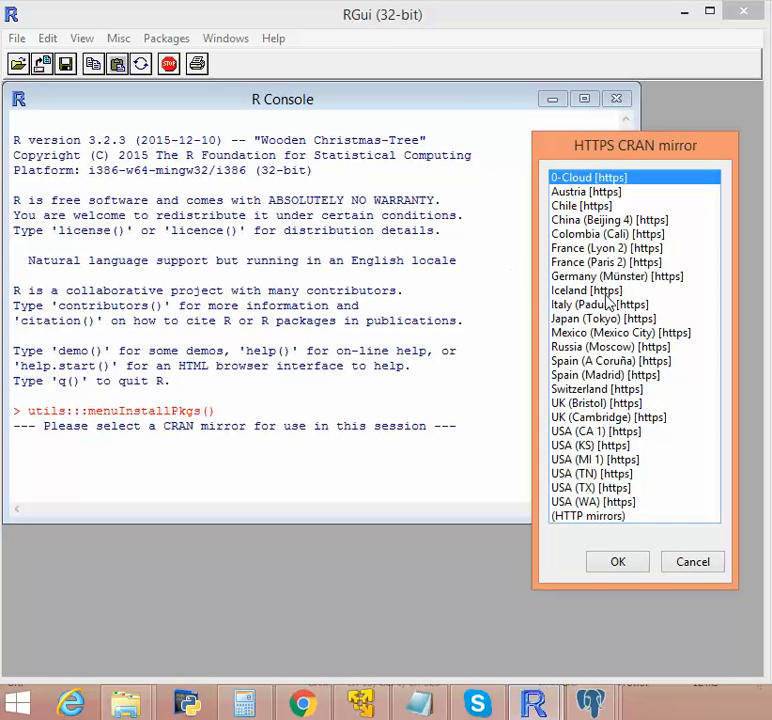
click(616, 276)
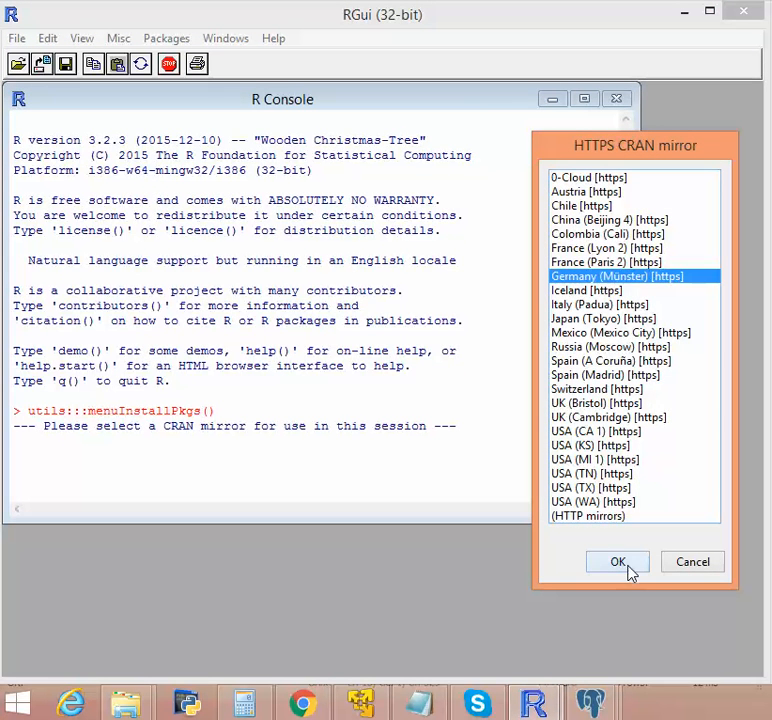
click(616, 560)
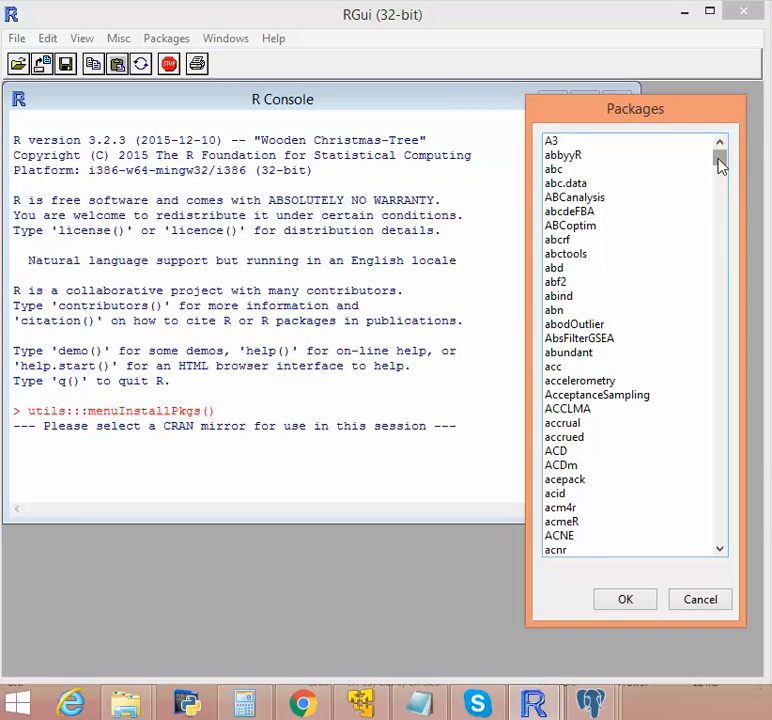
Step: Locate RPostgreSQL in the package list, then cancel without installing
drag(720, 164, 720, 436)
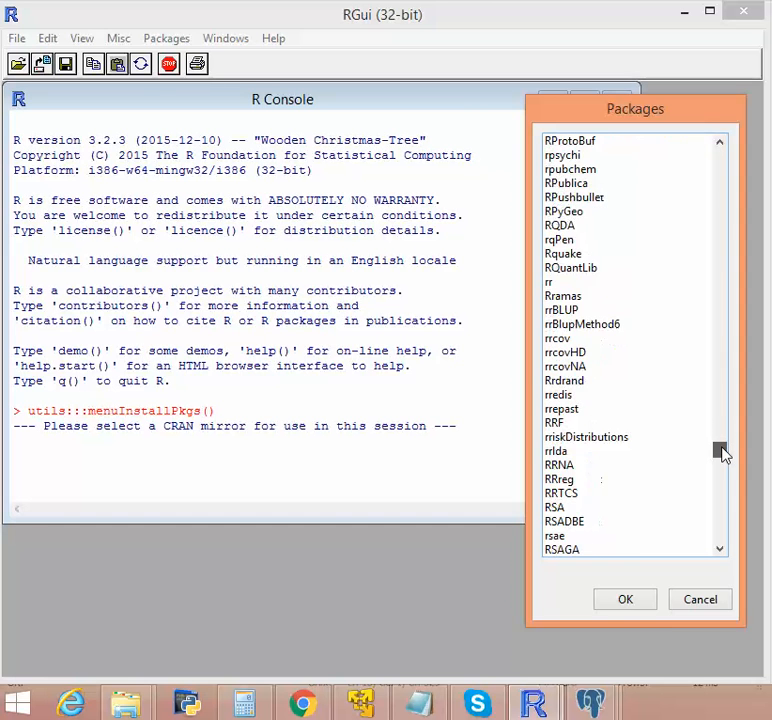
scroll(down, 3)
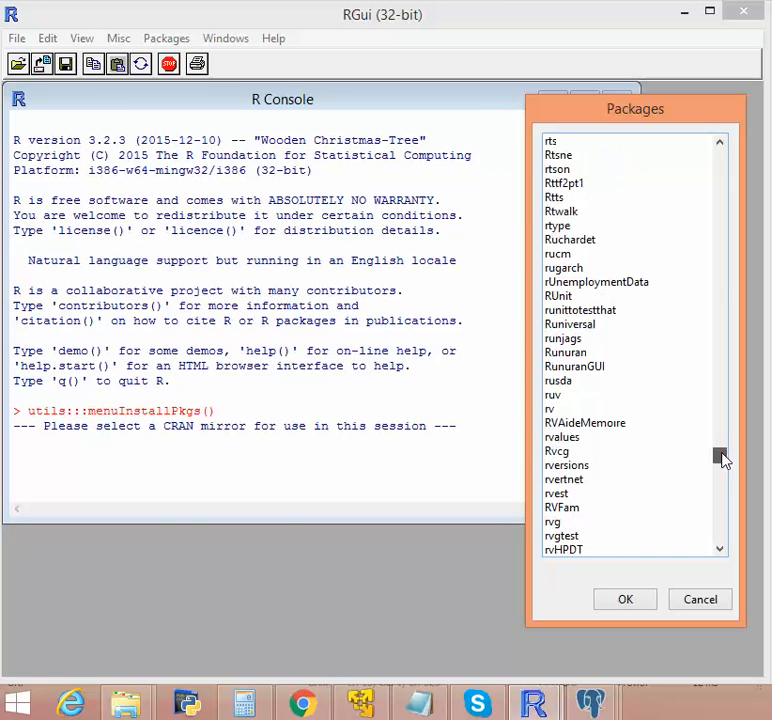
scroll(down, 3)
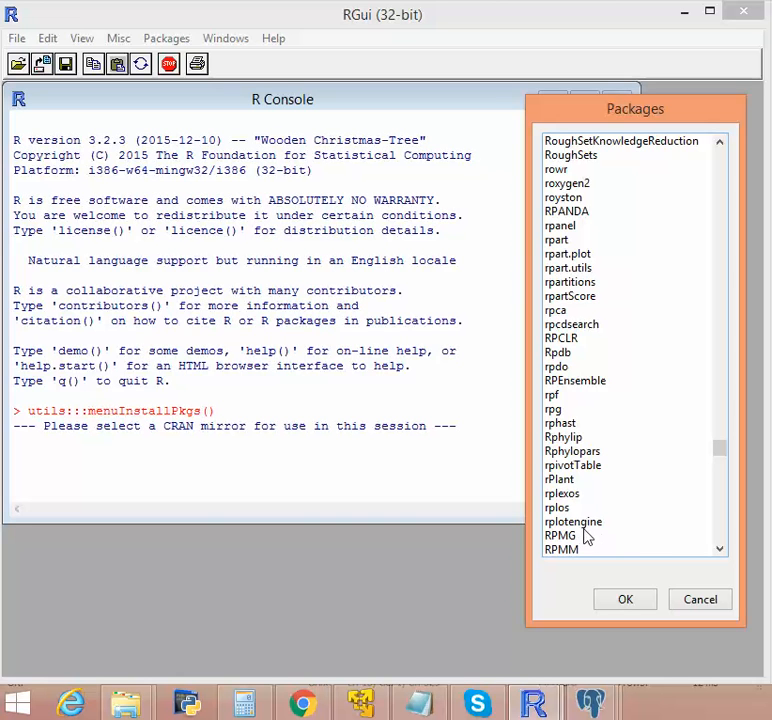
click(720, 548)
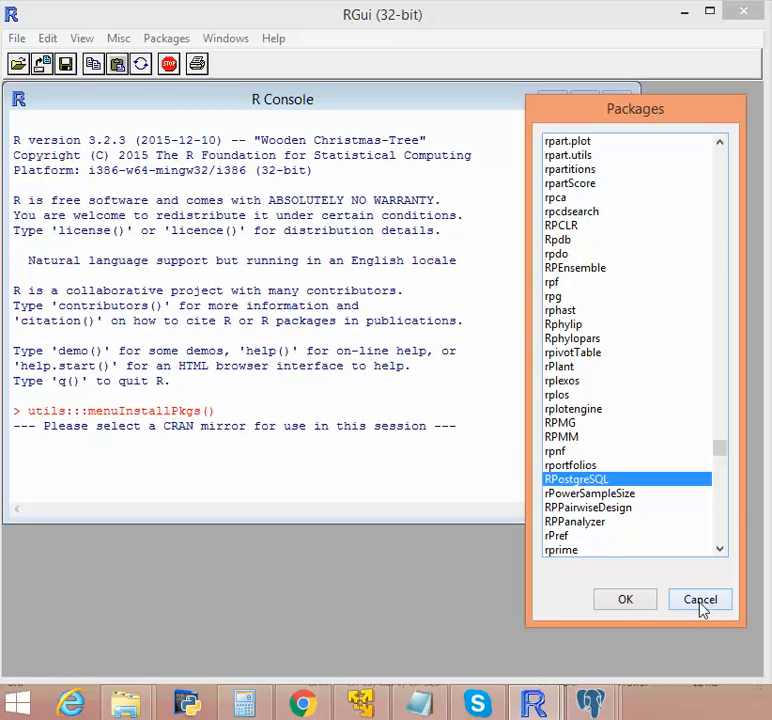
click(700, 600)
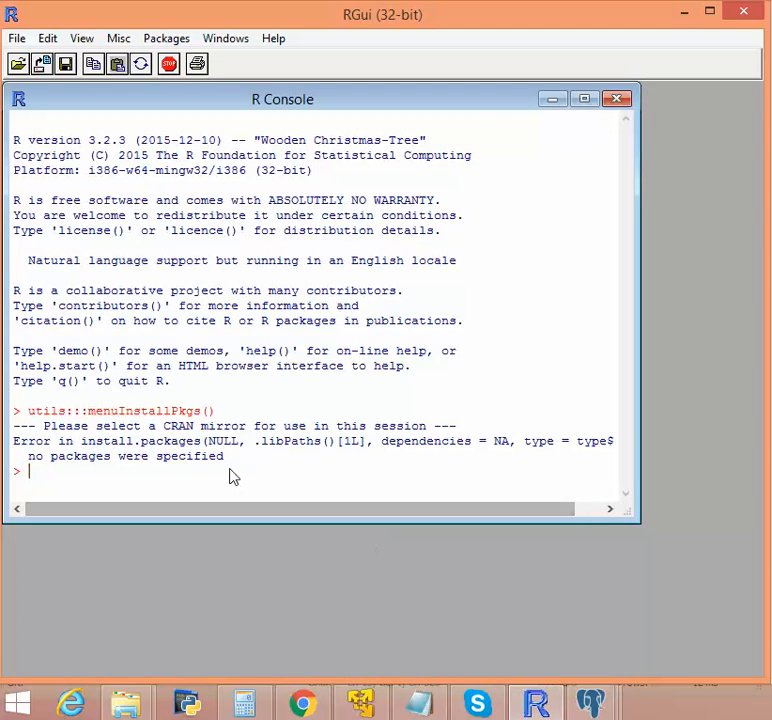
Step: Load library(RPostgreSQL), bringing in DBI, and begin a con assignment
text(LI)
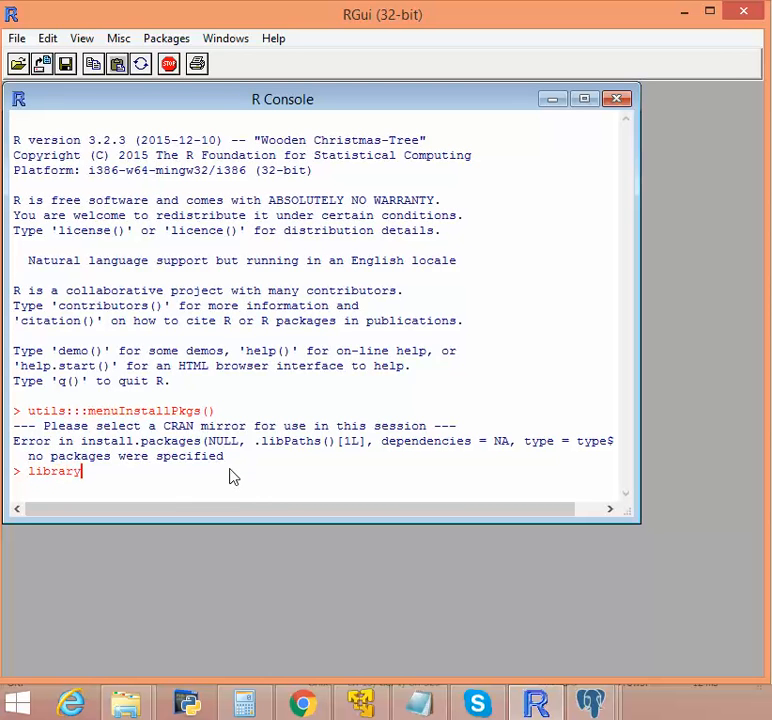
text((R)
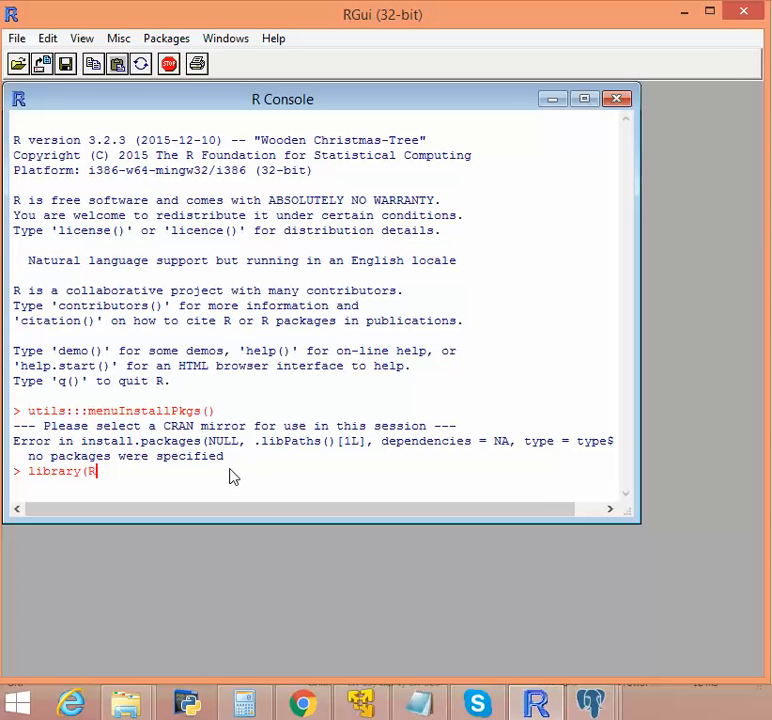
text(Post)
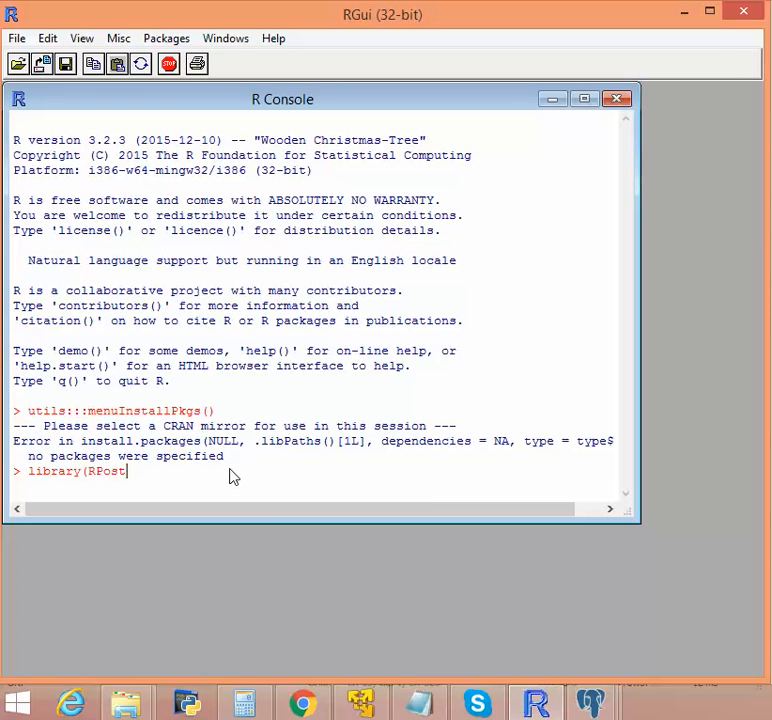
text(greSQL)
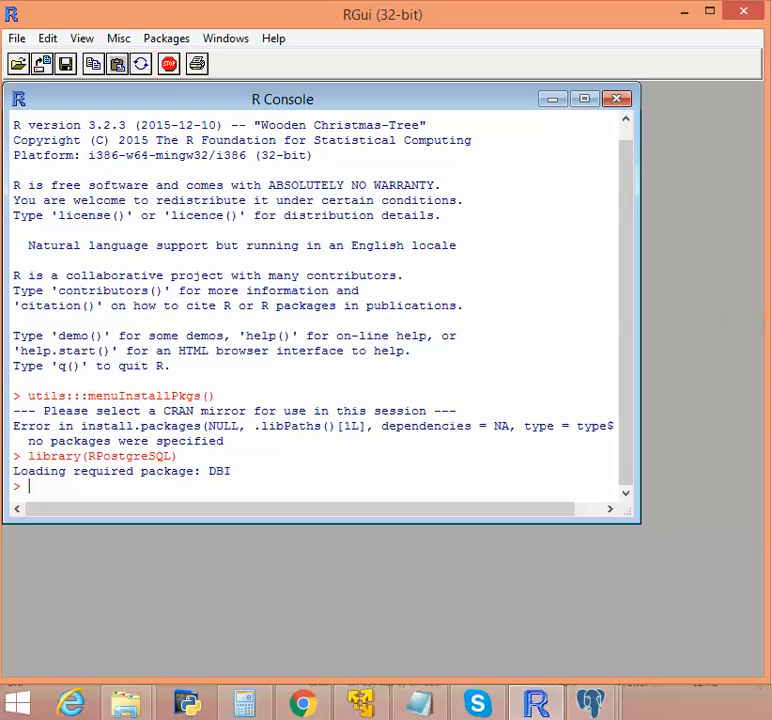
text(con)
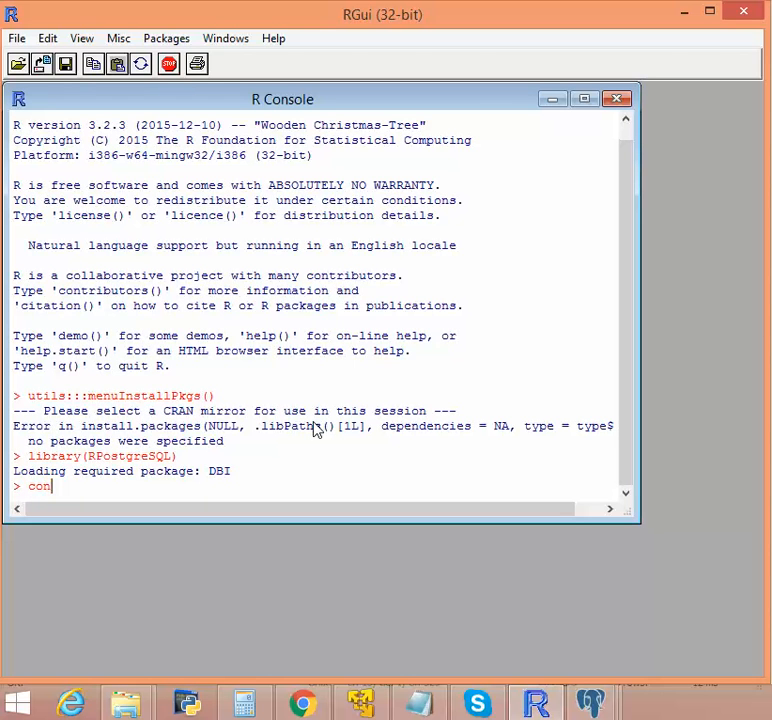
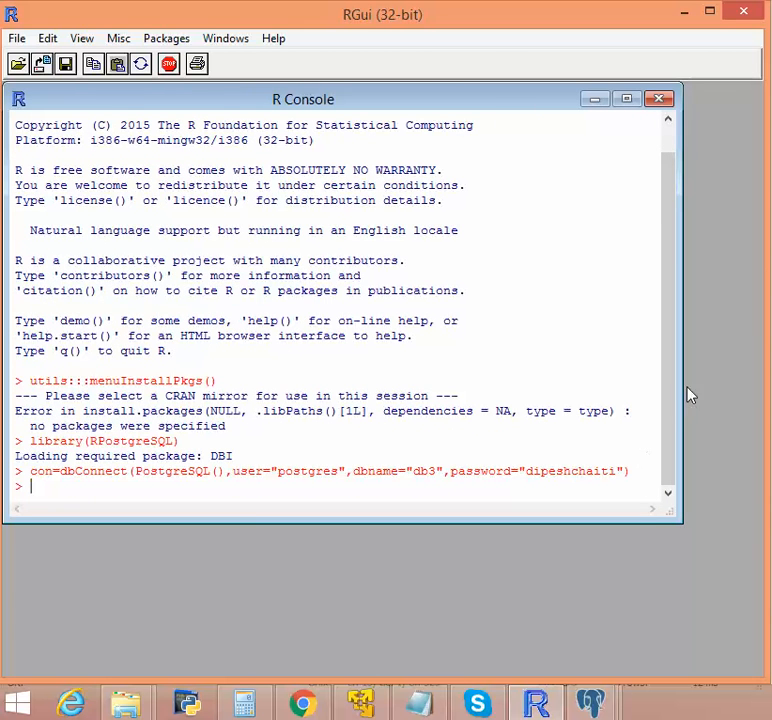
Step: Write con=dbConnect(PostgreSQL(), user="postgres", dbname="db3", password=...) to connect to db3
mouse_move(630, 442)
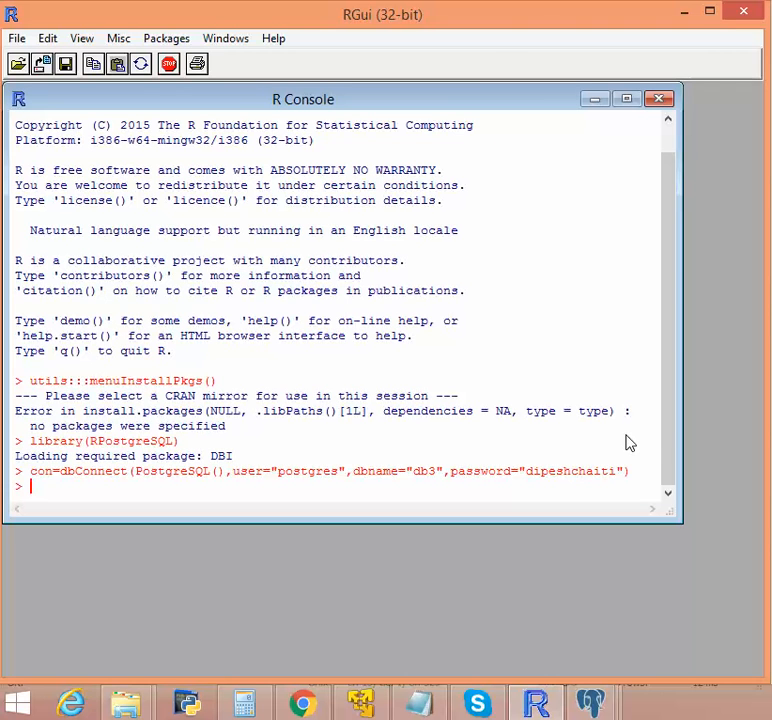
Step: Write out=dbGetQuery(con,"select * from public.test_tbl") to fetch the table into out
text(out)
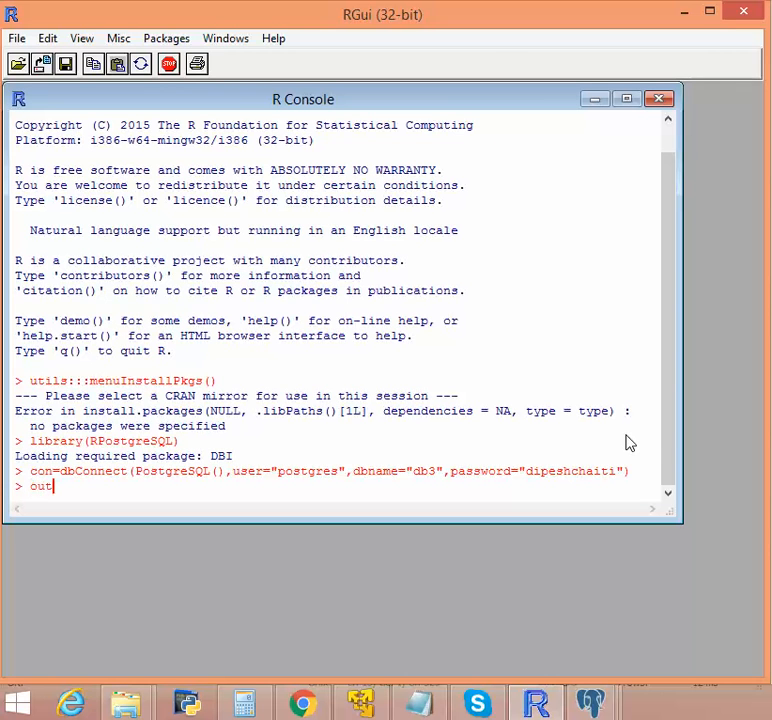
text(=)
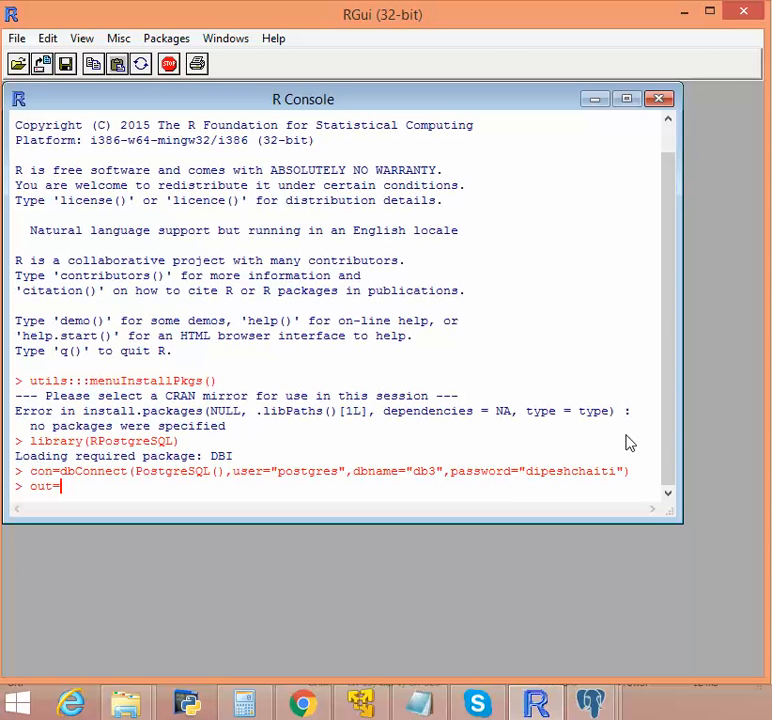
text(db)
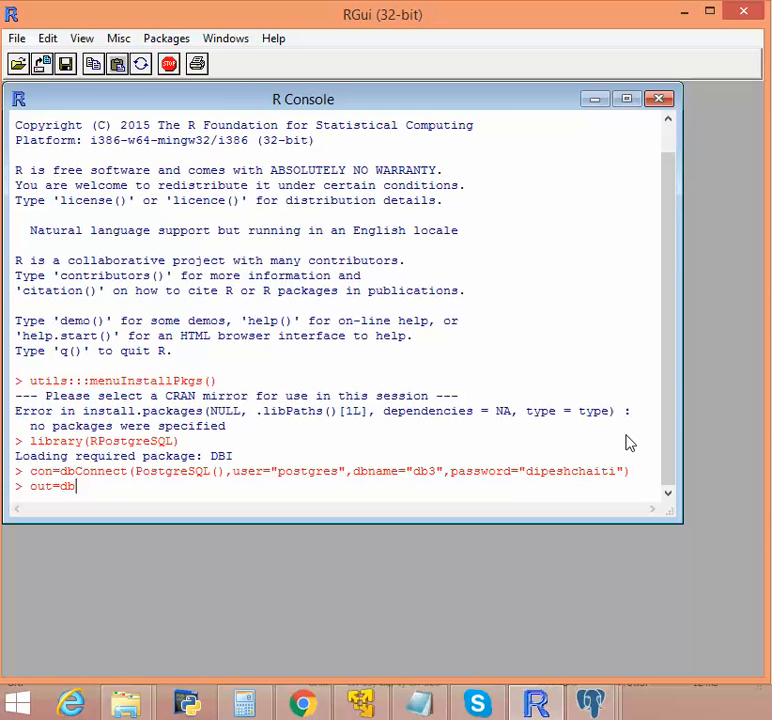
text(GetQuery)
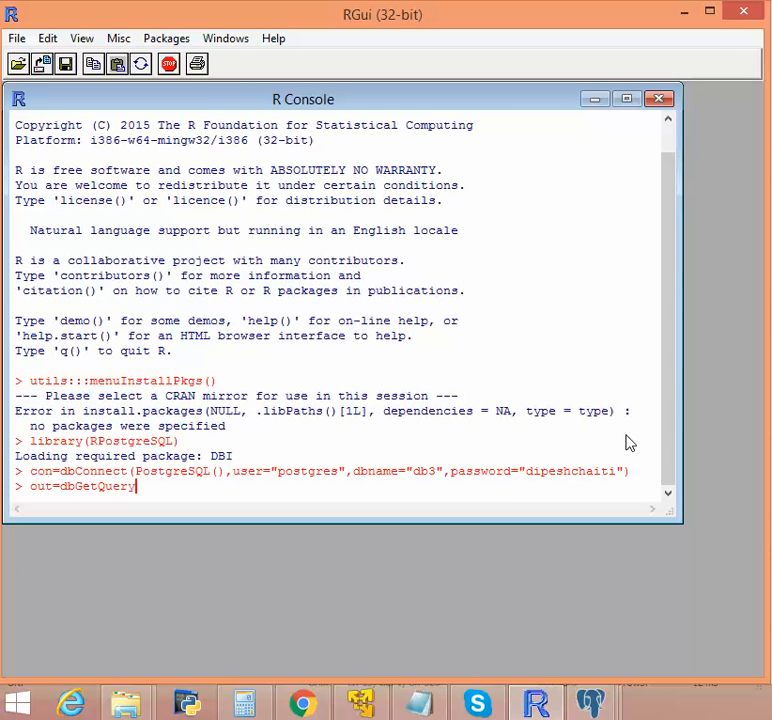
text(())
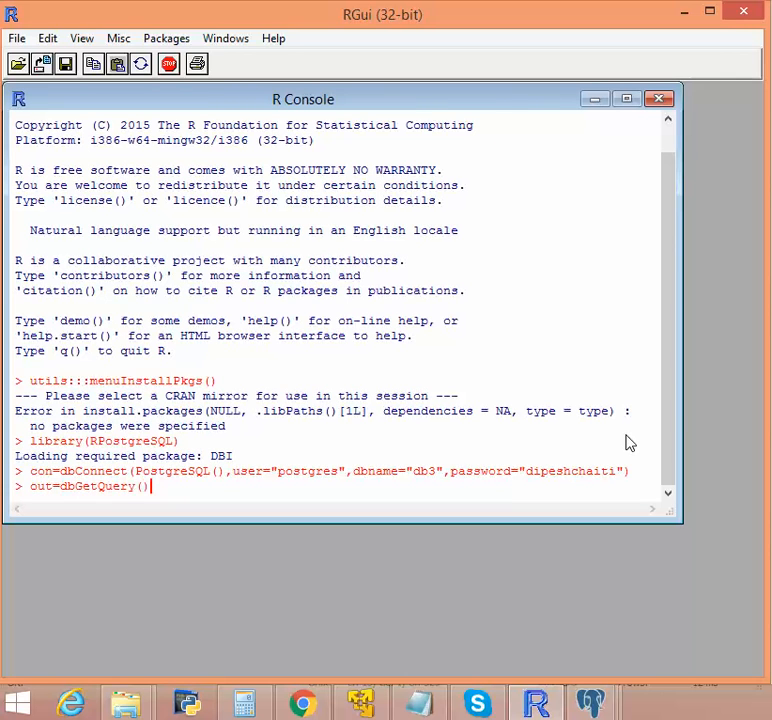
text(con)
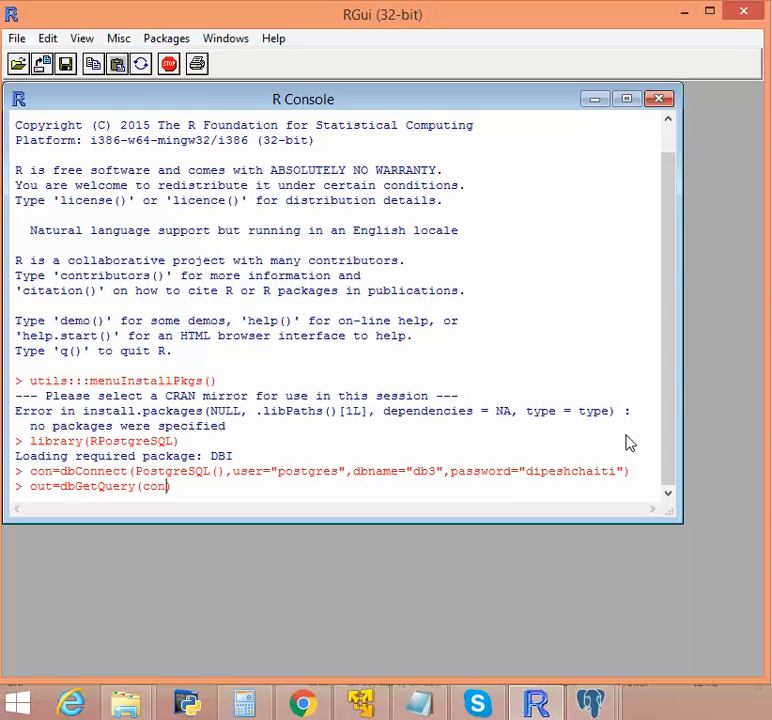
text(,)
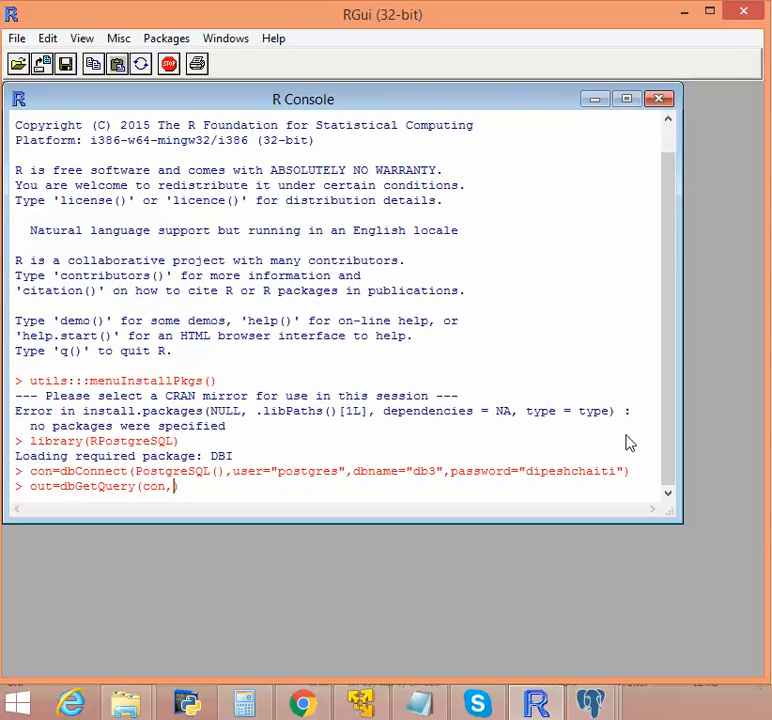
text(")
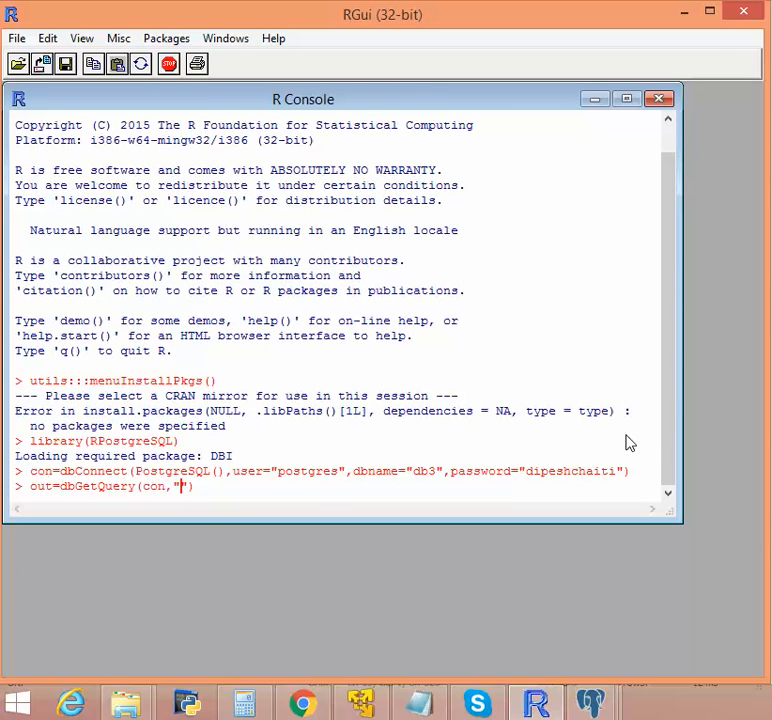
text(select * from)
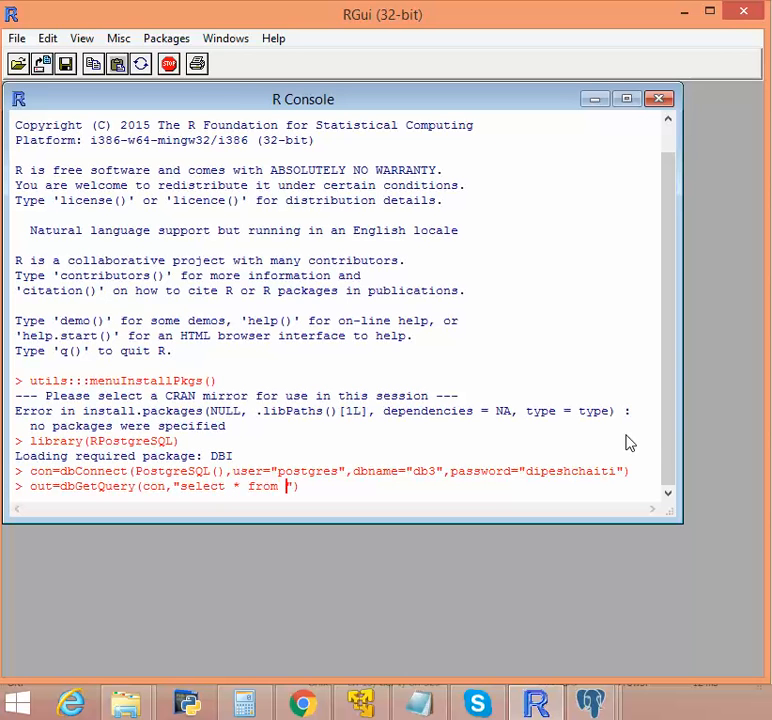
text(pub)
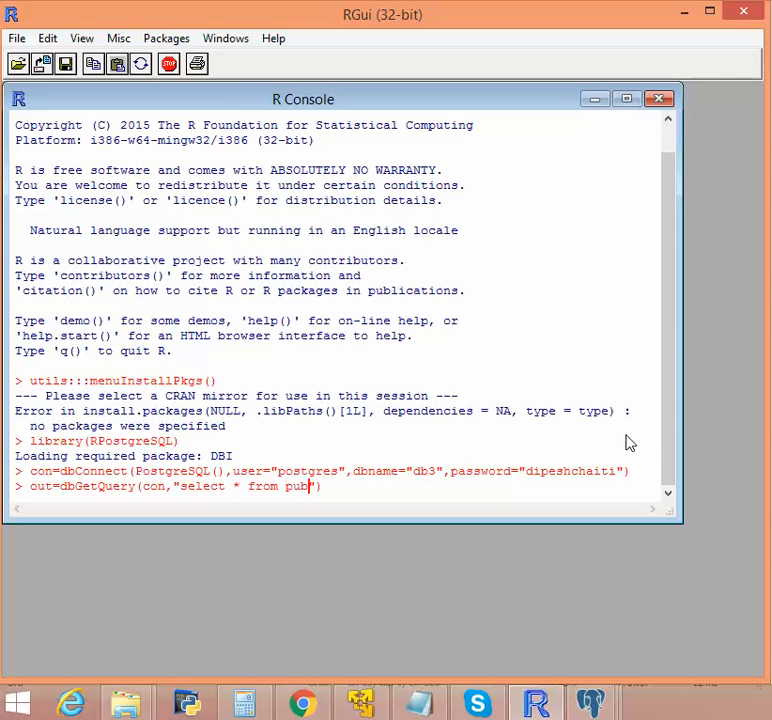
text(lic.)
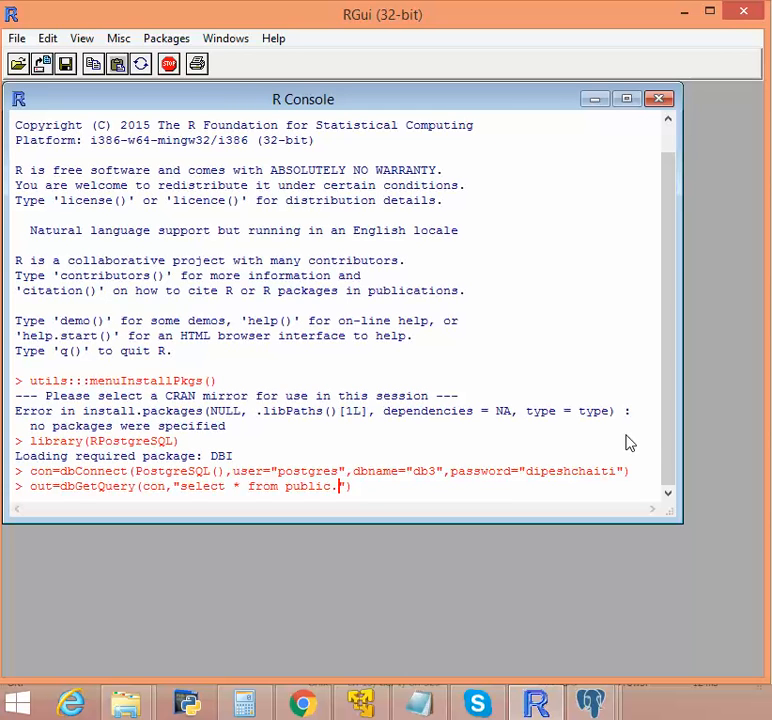
text(test_r)
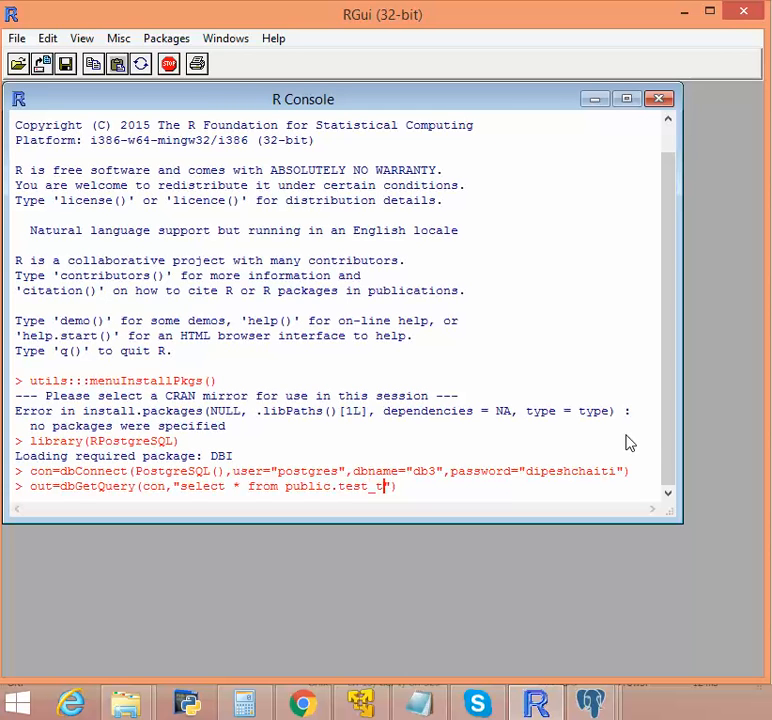
text(bl"))
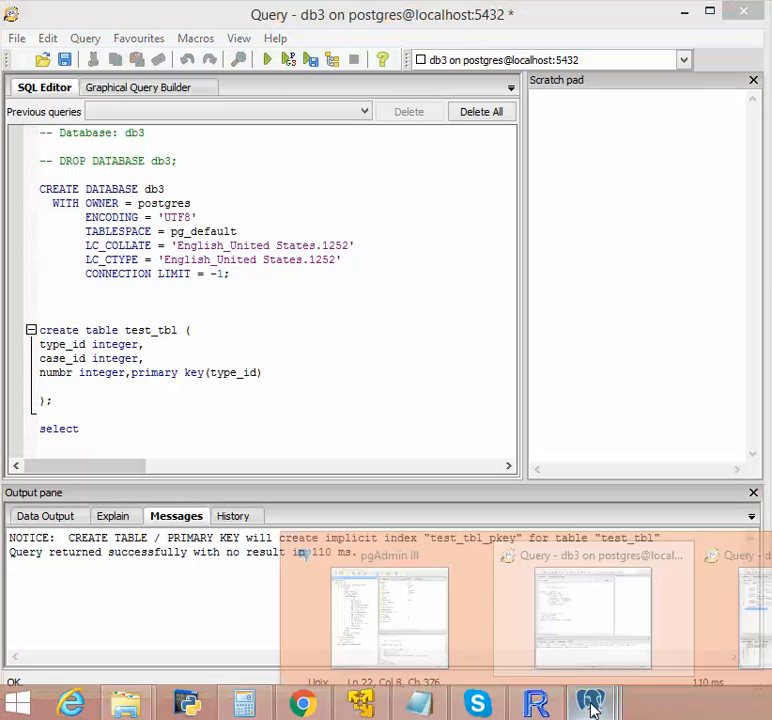
Step: Switch from pgAdmin back to the R console window
click(268, 60)
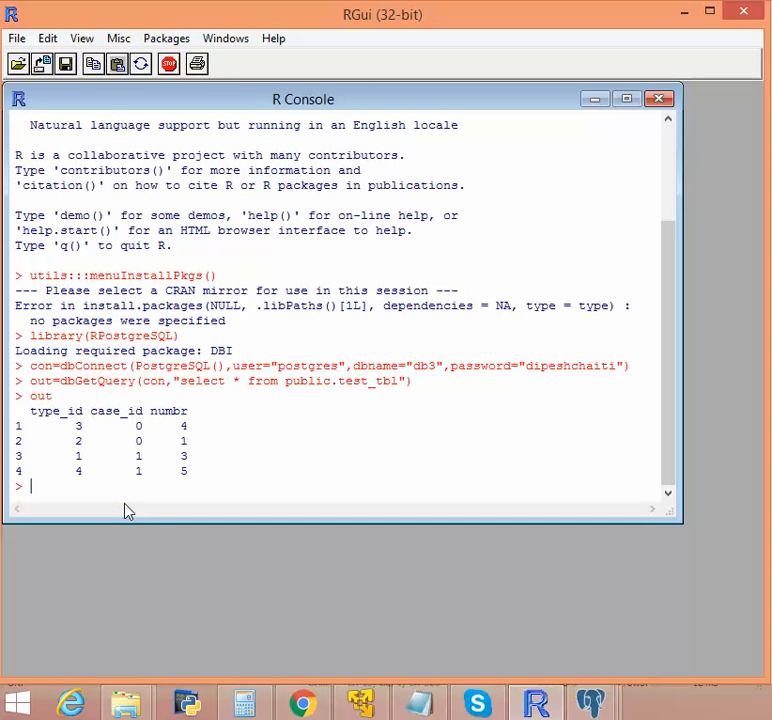
mouse_move(360, 460)
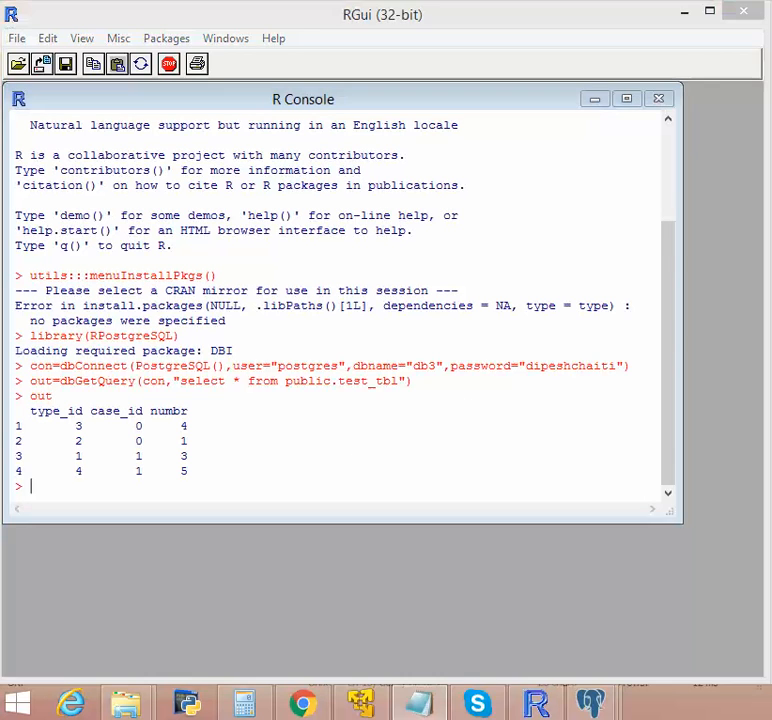
mouse_move(324, 412)
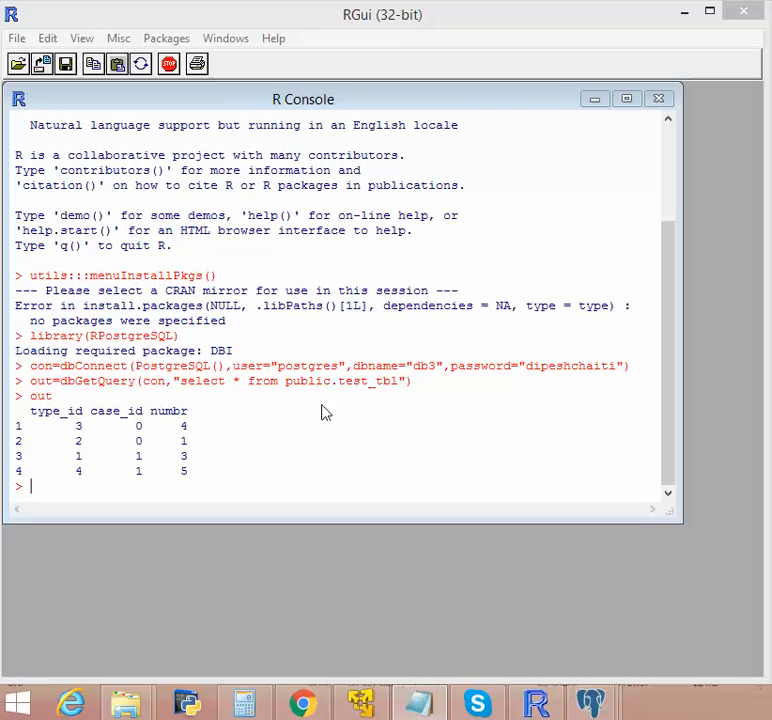
mouse_move(194, 482)
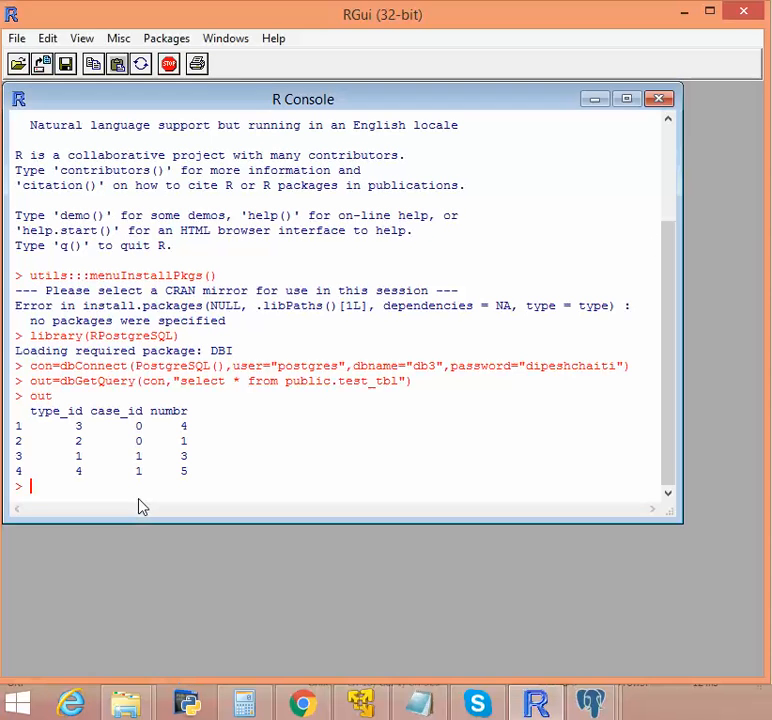
Step: Write regres <- lm(out$type_id~out$numbr) to fit the linear model
text(regres <- l)
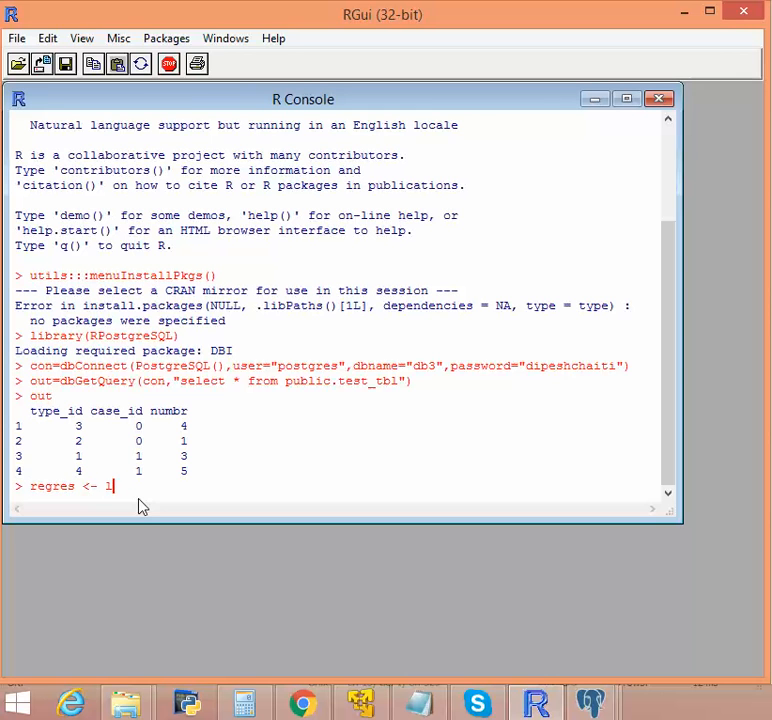
text(m)
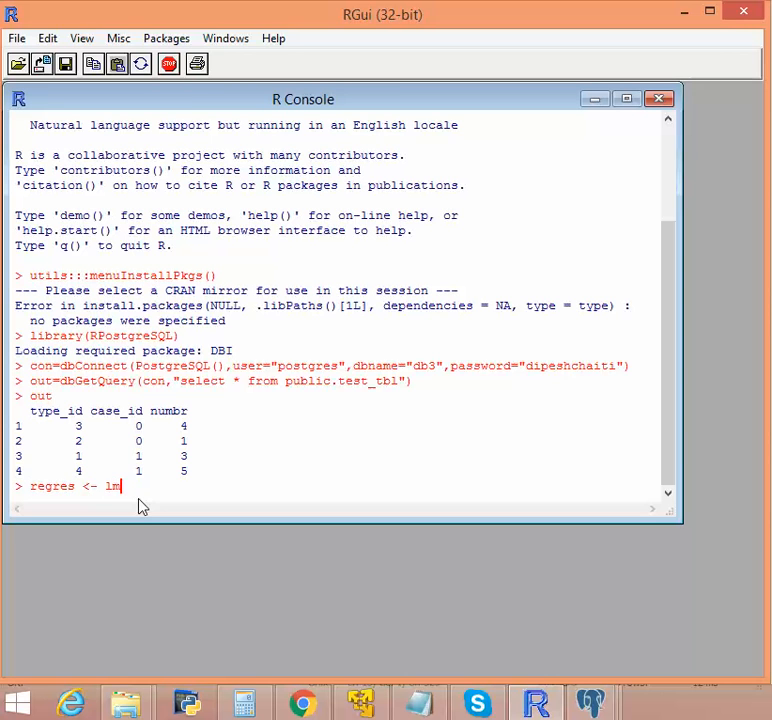
text(())
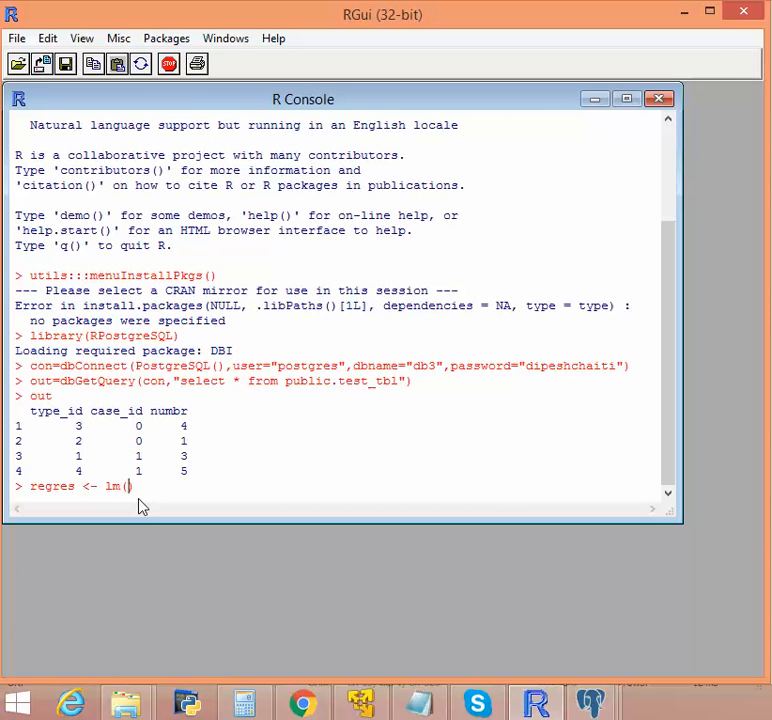
text(out)
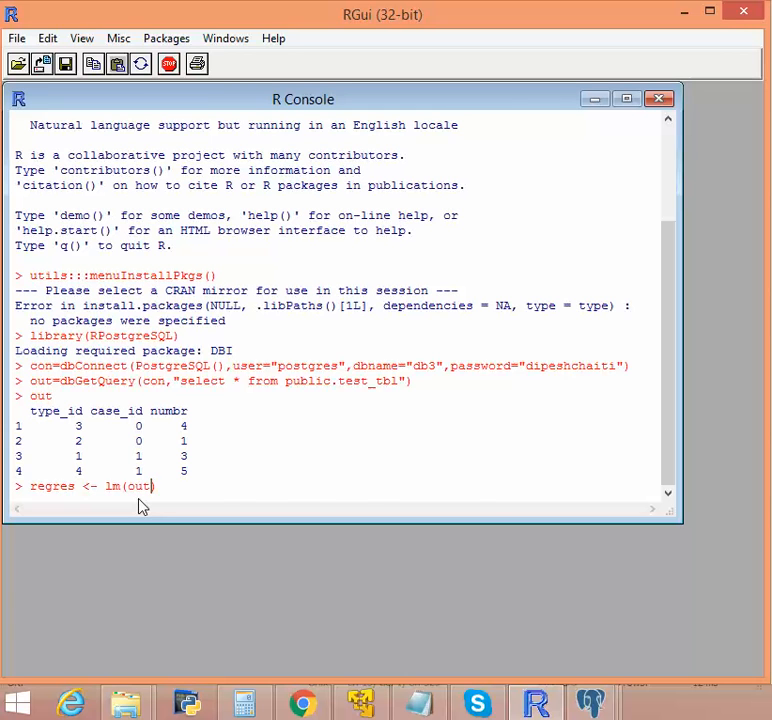
text($)
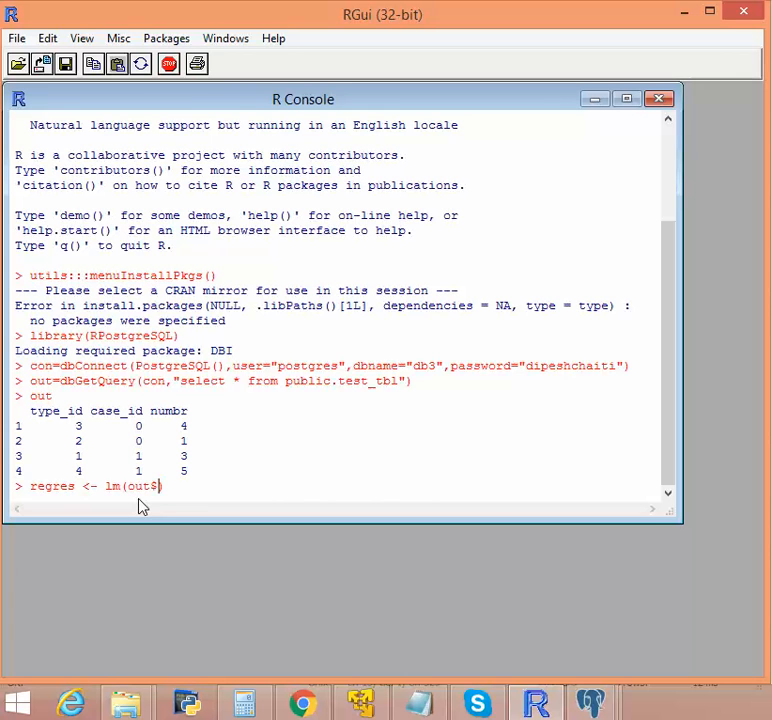
text(type_id)
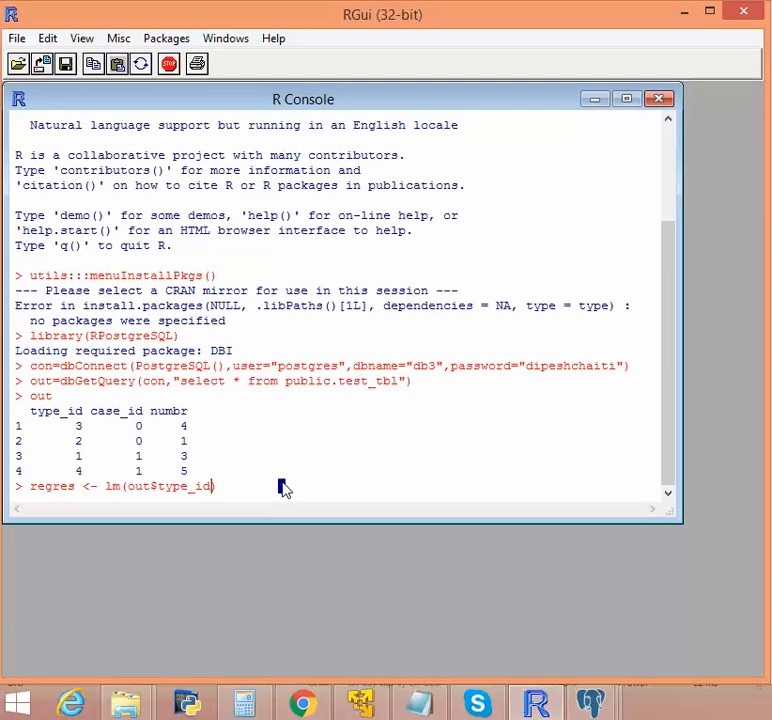
text(~)
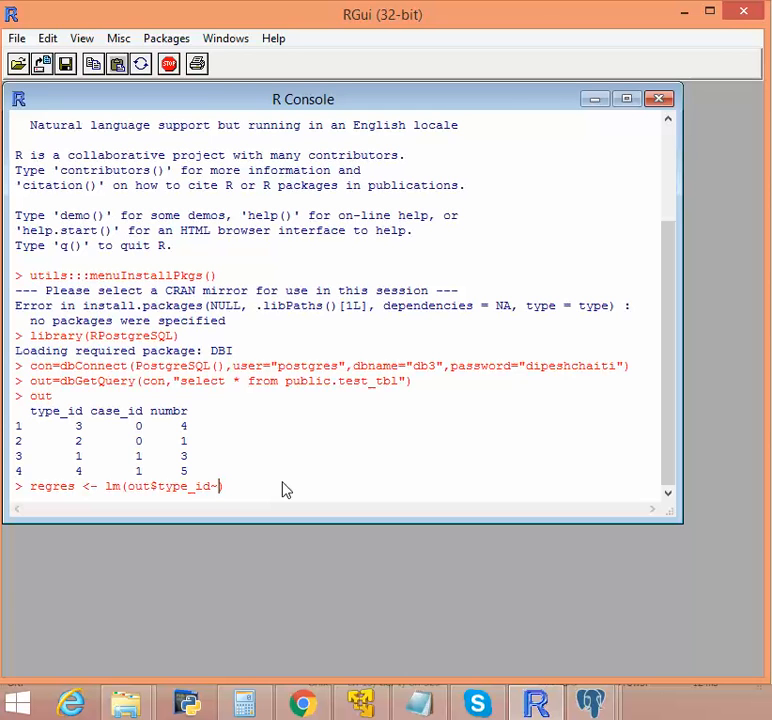
text(out$)
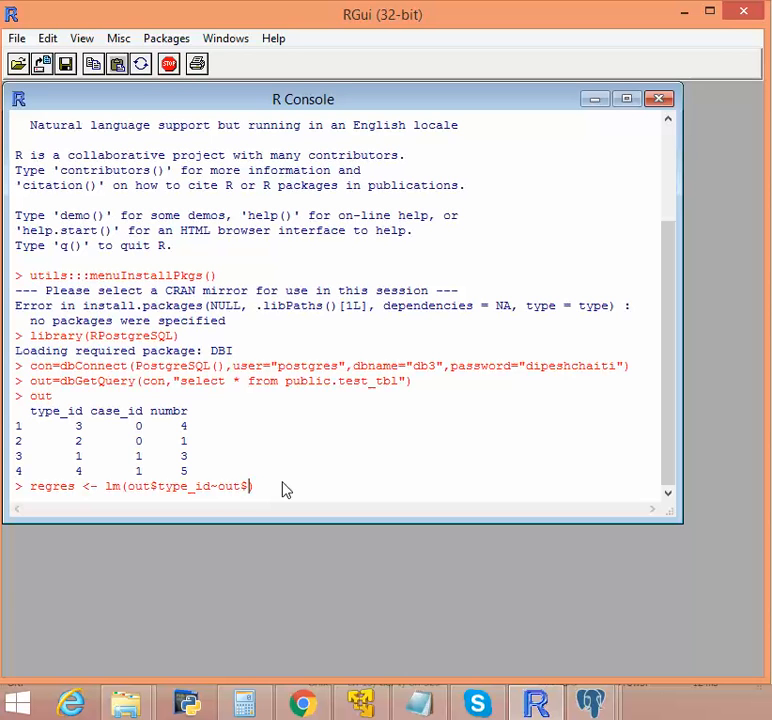
text(numbr))
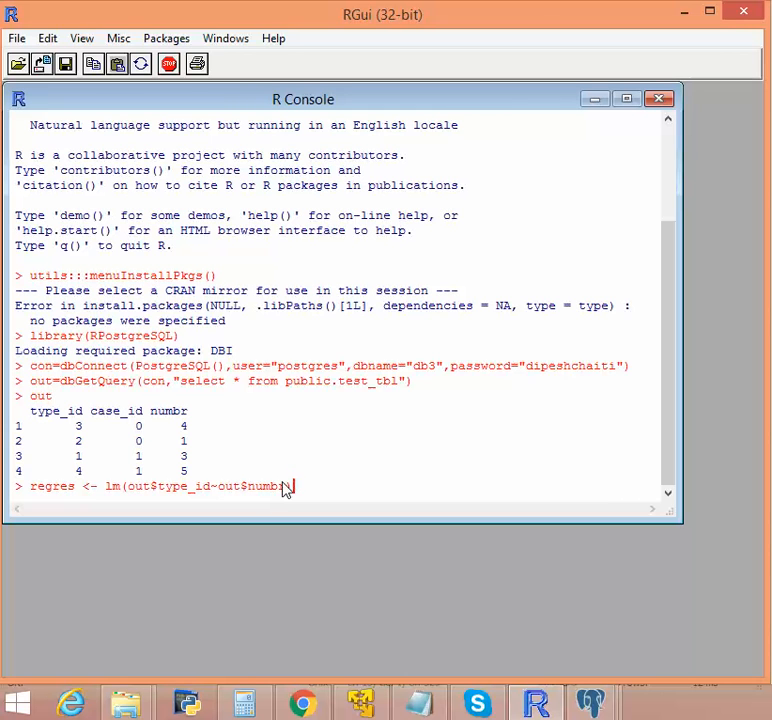
mouse_move(308, 474)
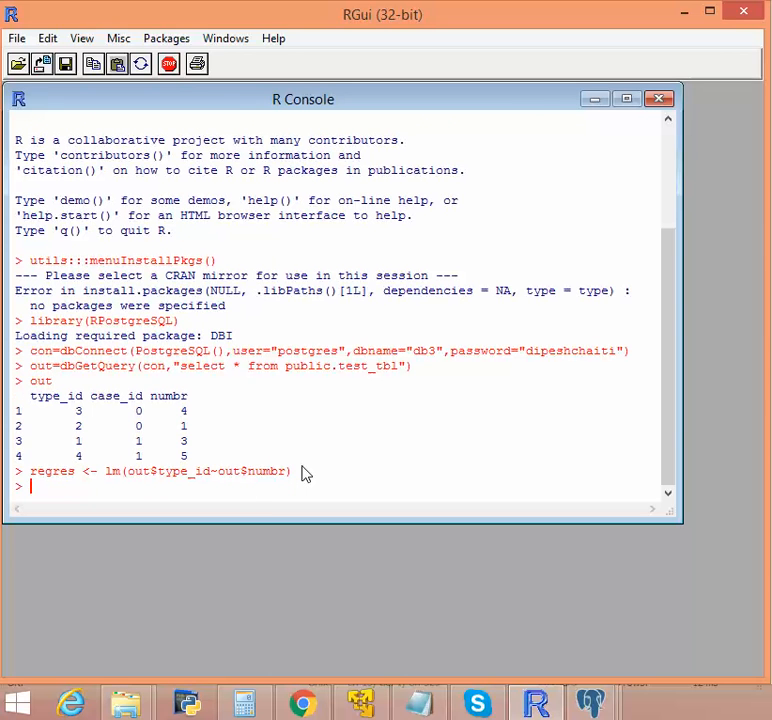
Step: Run par(cex=.7) to scale plot text and symbols to 0.7
text(par)
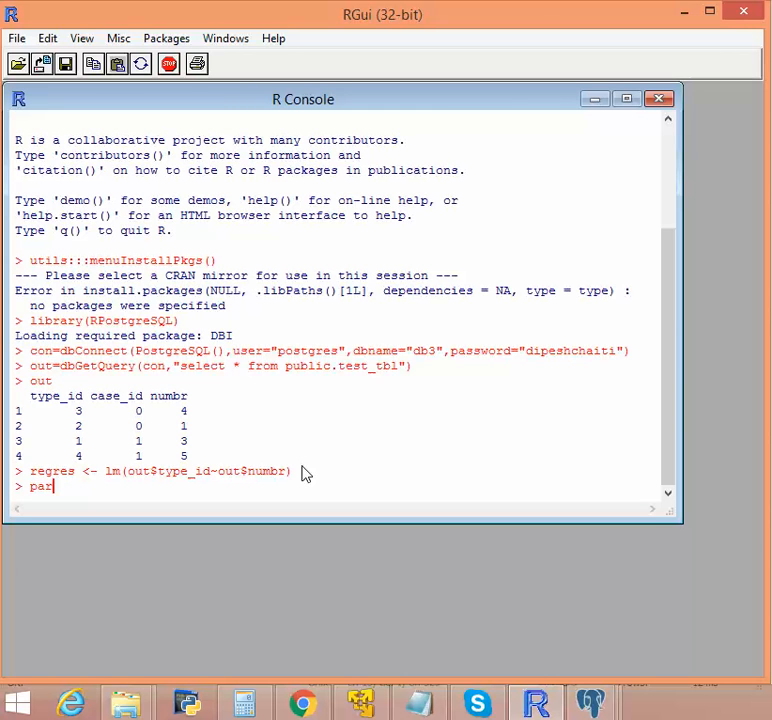
text((cex)
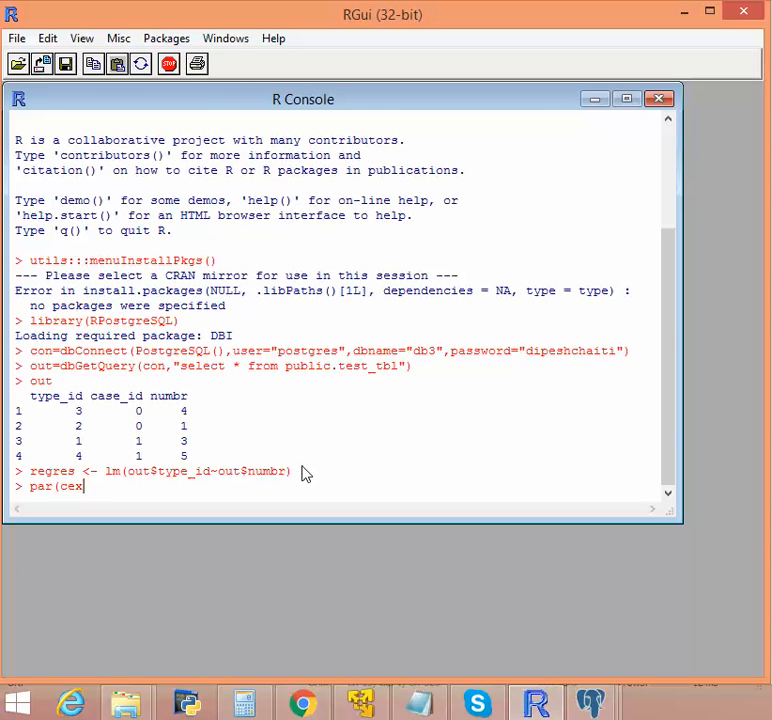
text(=.)
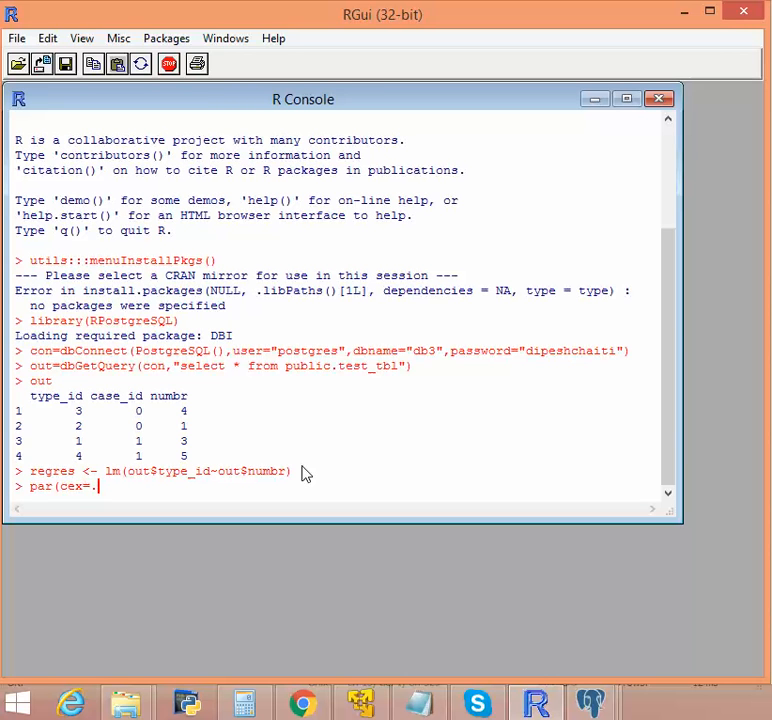
text(7))
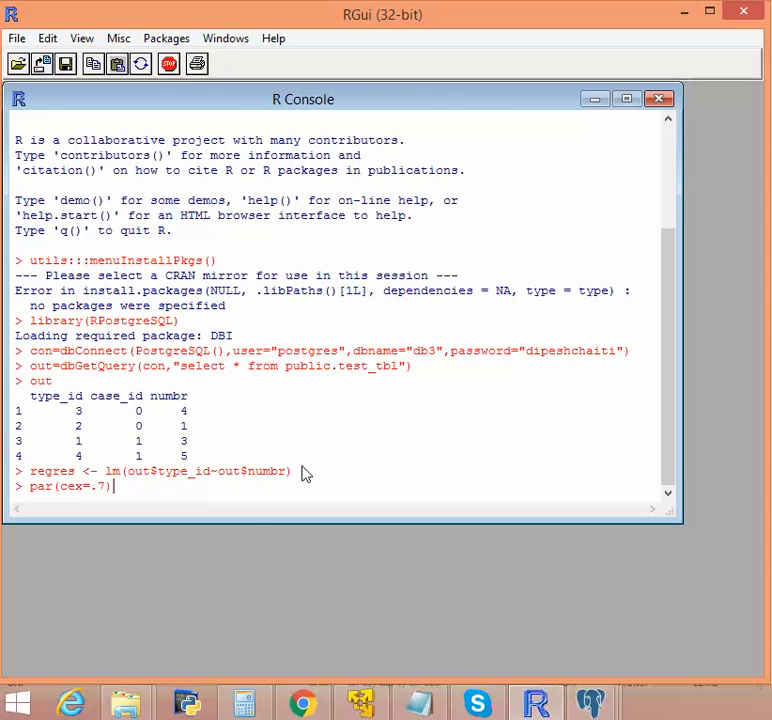
key(Return)
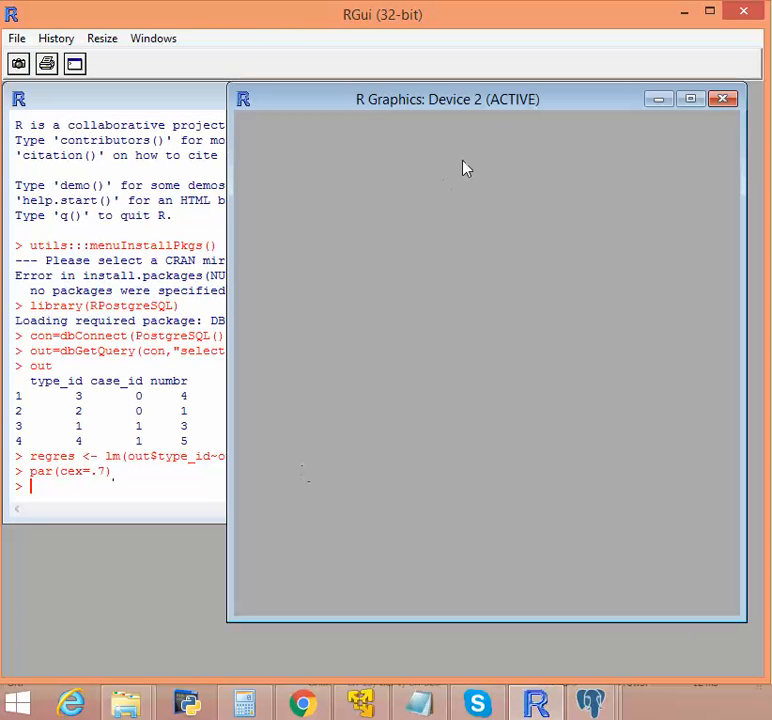
mouse_move(138, 460)
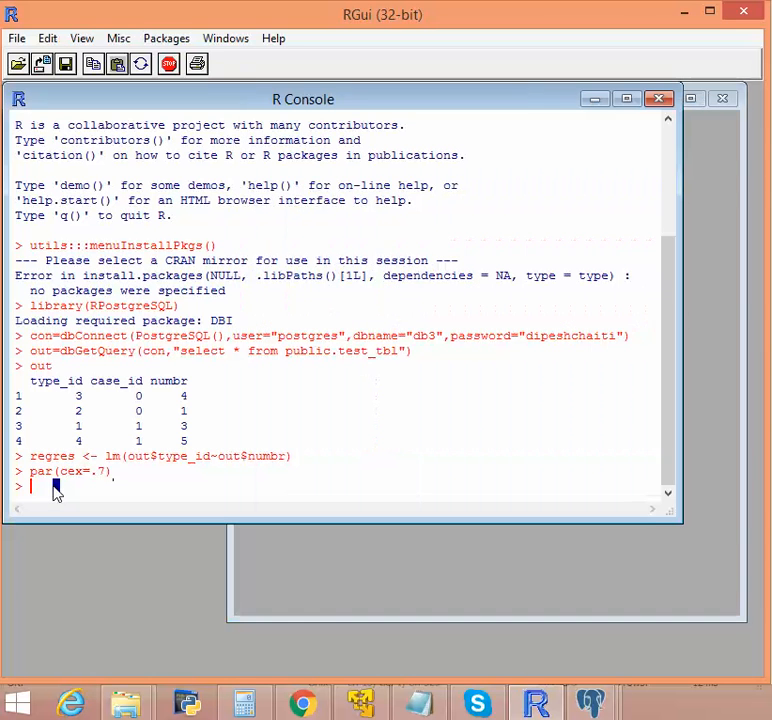
Step: Write plot(out$type_id,out$numbr) to scatter-plot numbr against type_id
text(plo)
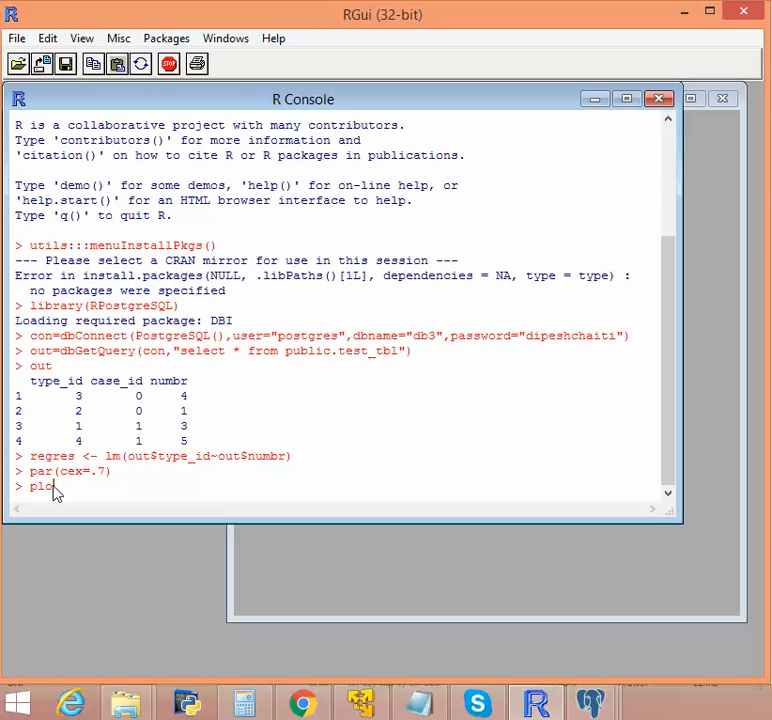
text(()
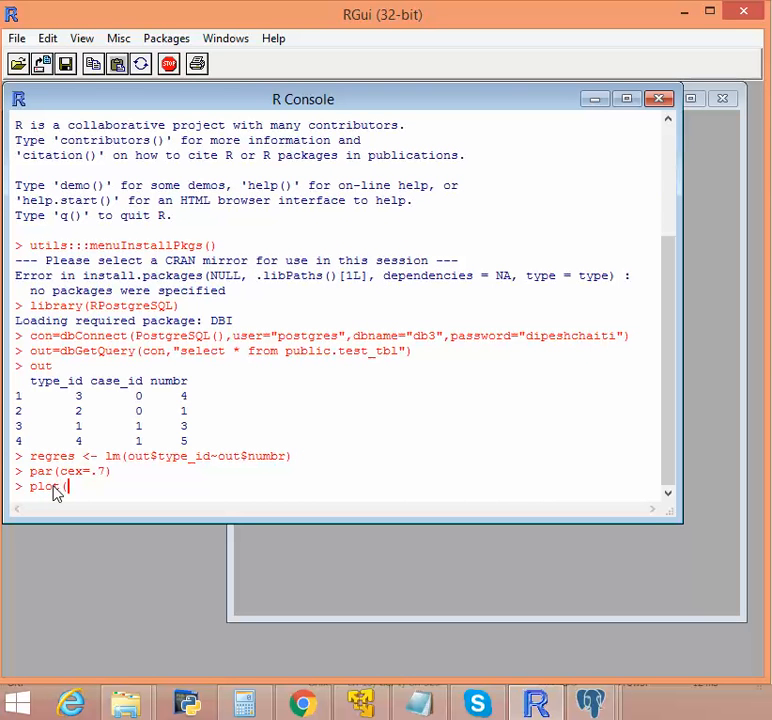
text(out$)
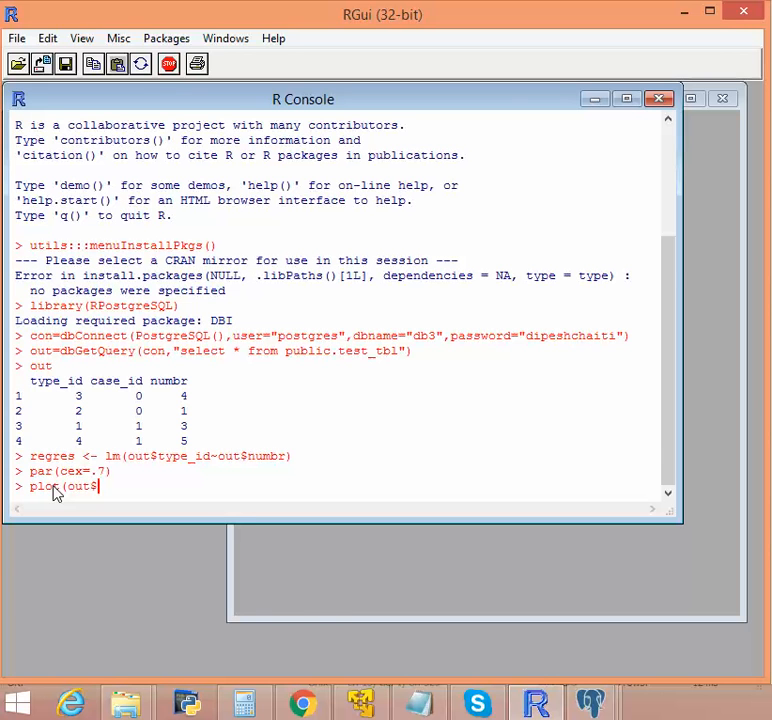
text(type_)
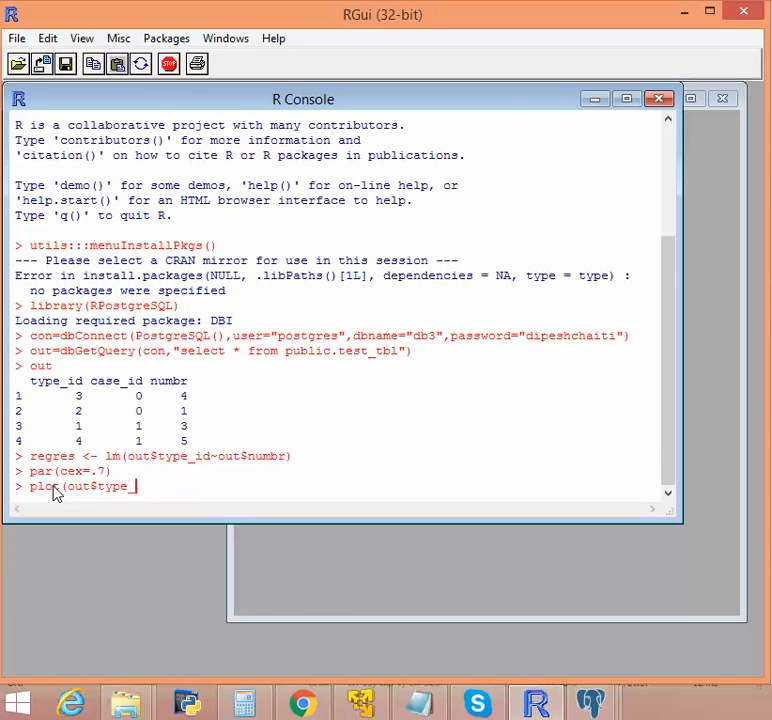
text(id)
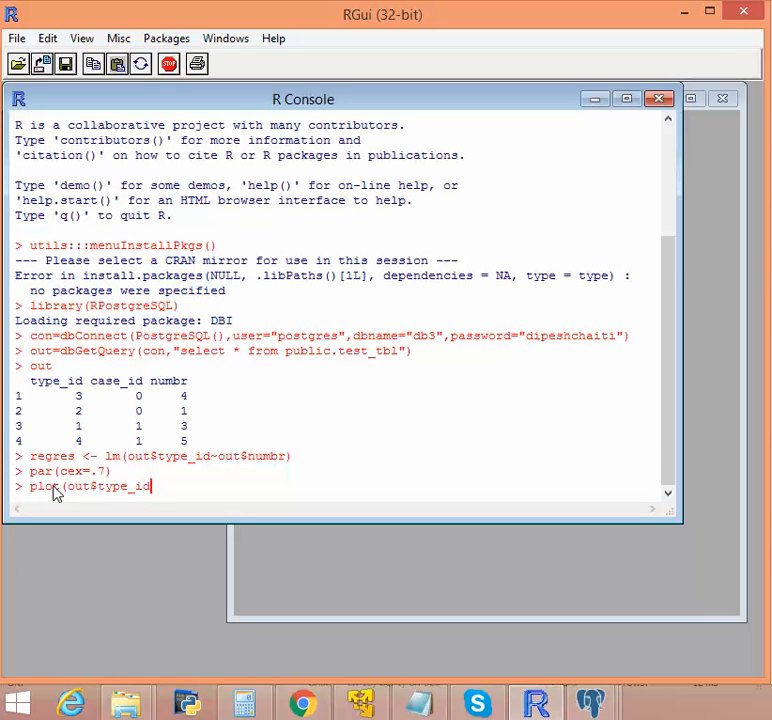
text(,out)
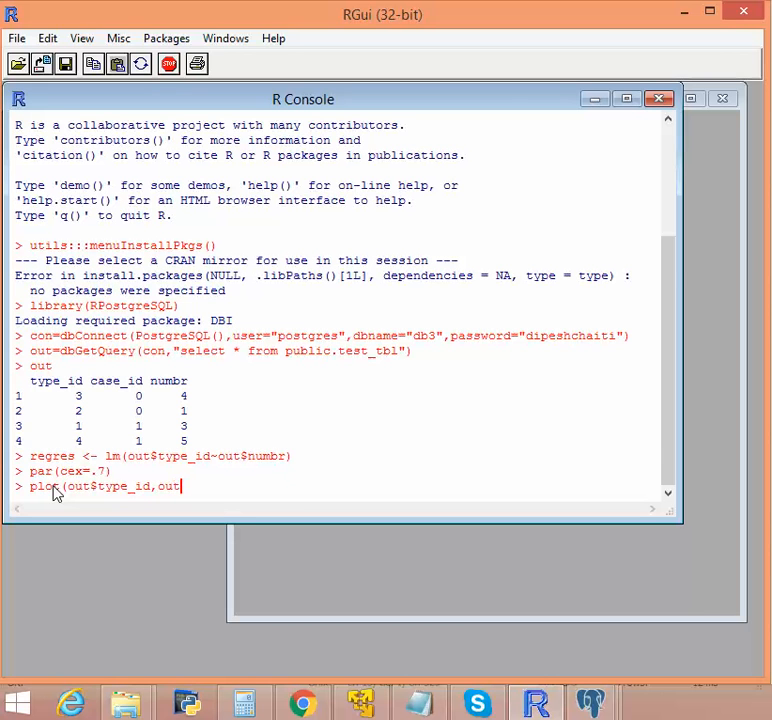
text(nu)
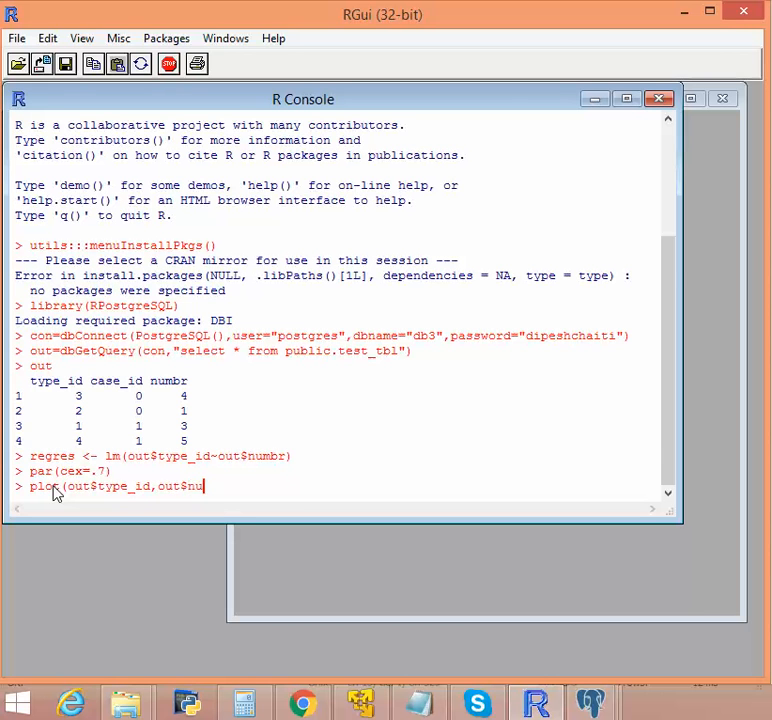
text(mbr))
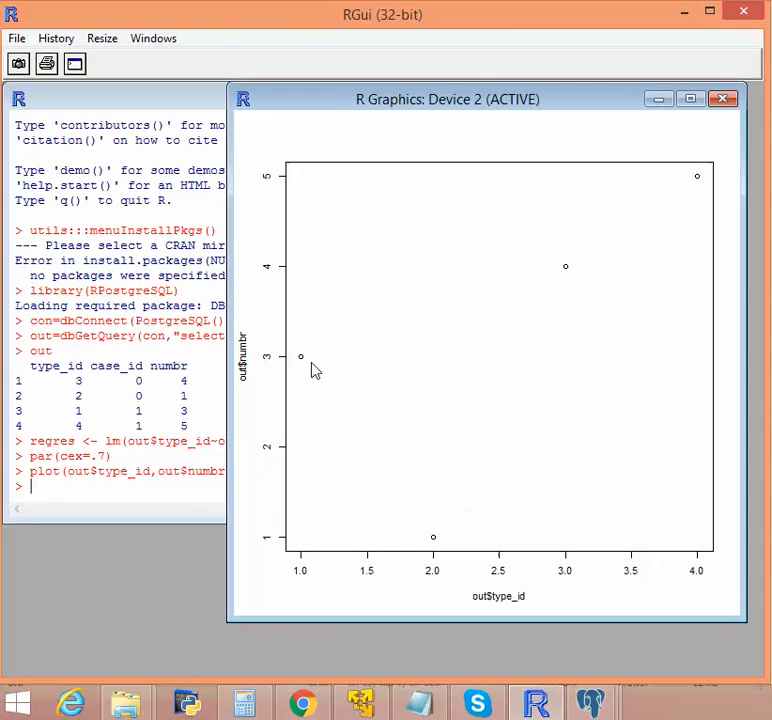
mouse_move(108, 392)
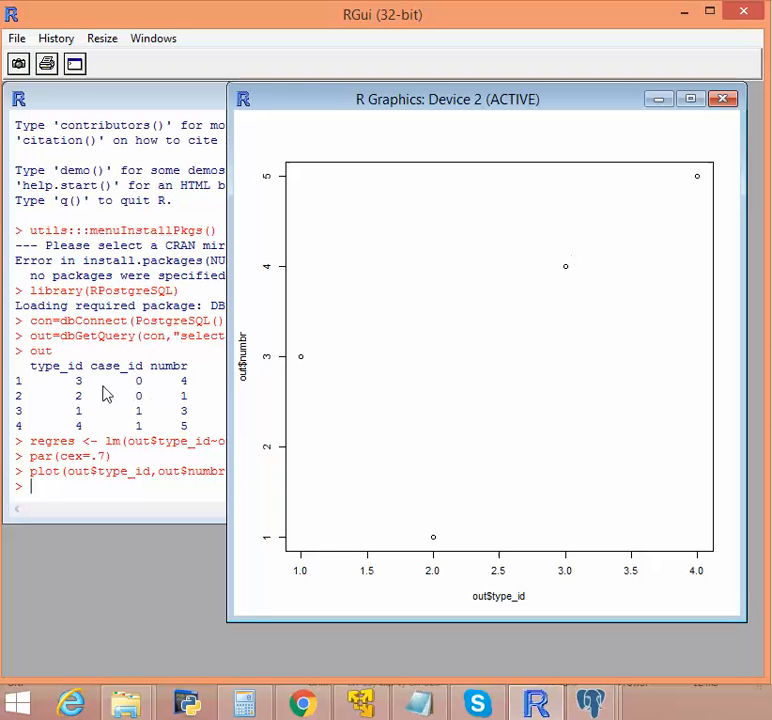
mouse_move(112, 516)
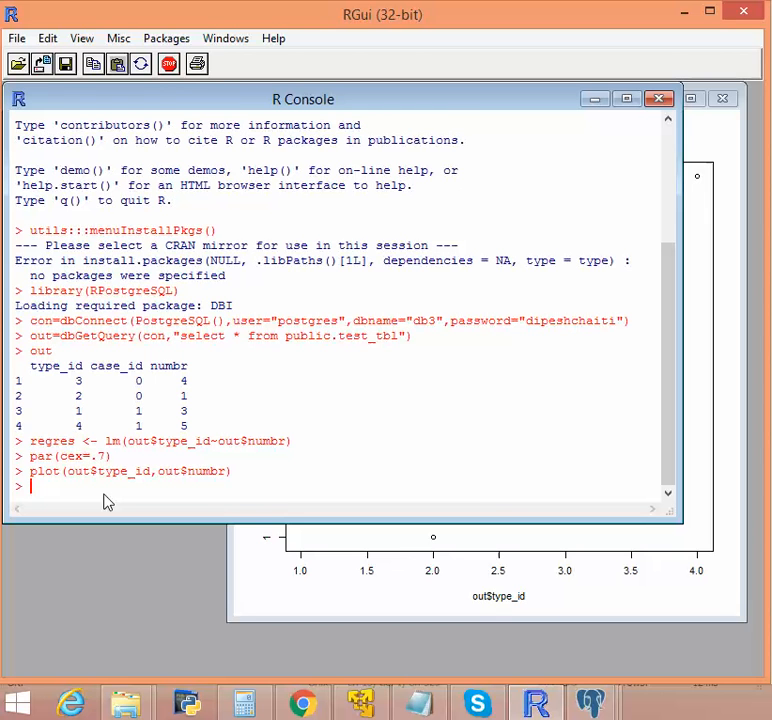
Step: Write abline(regres) to draw the fitted regression line over the scatter plot
text(abline)
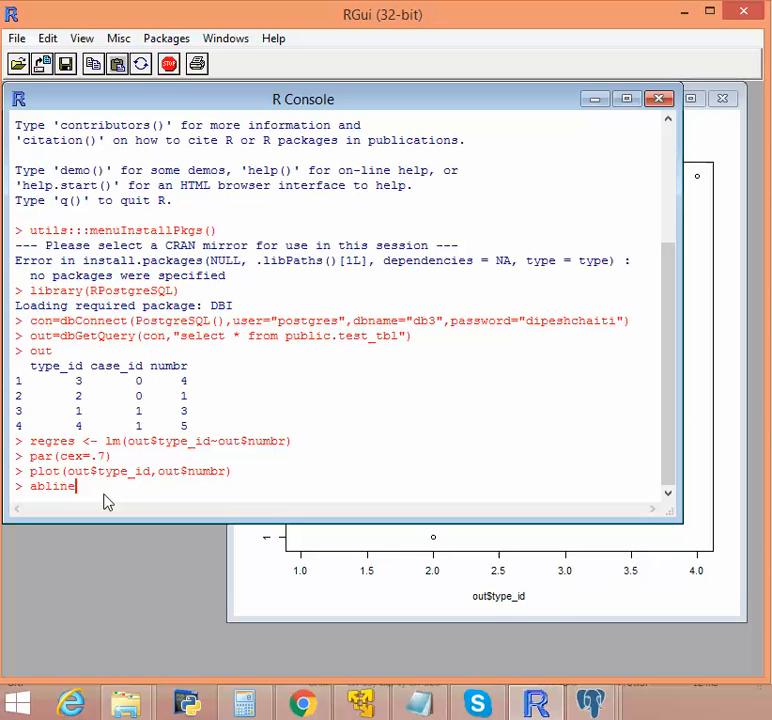
text((r)
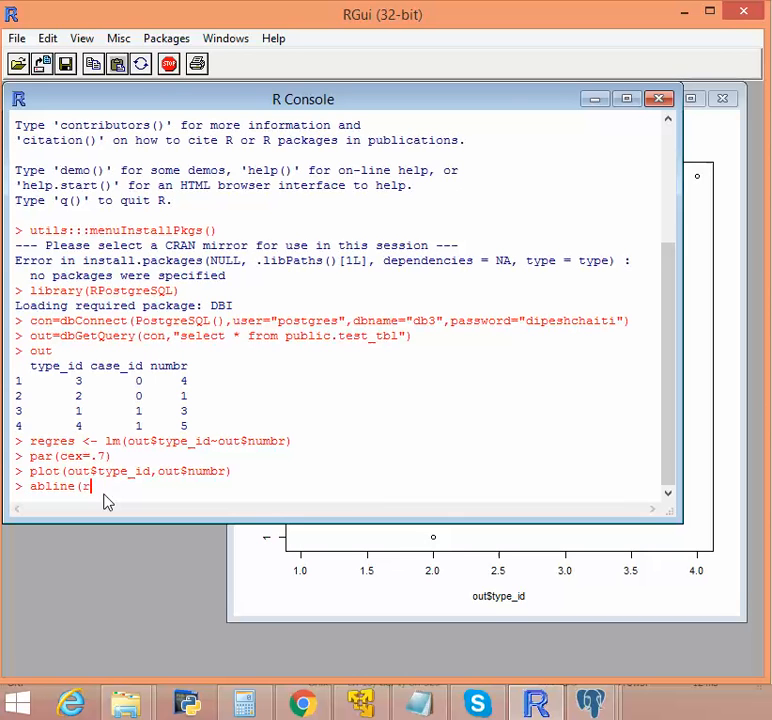
text(egres))
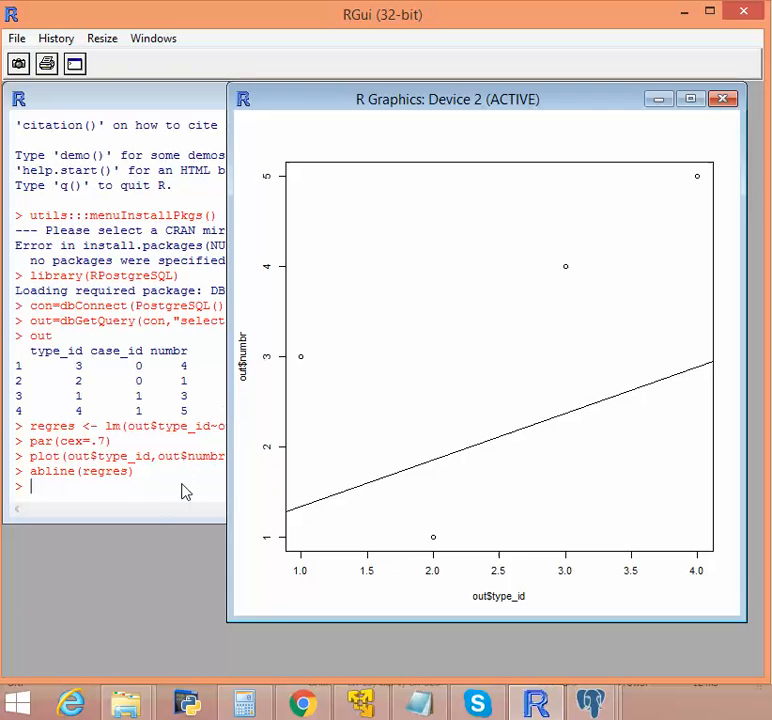
mouse_move(144, 504)
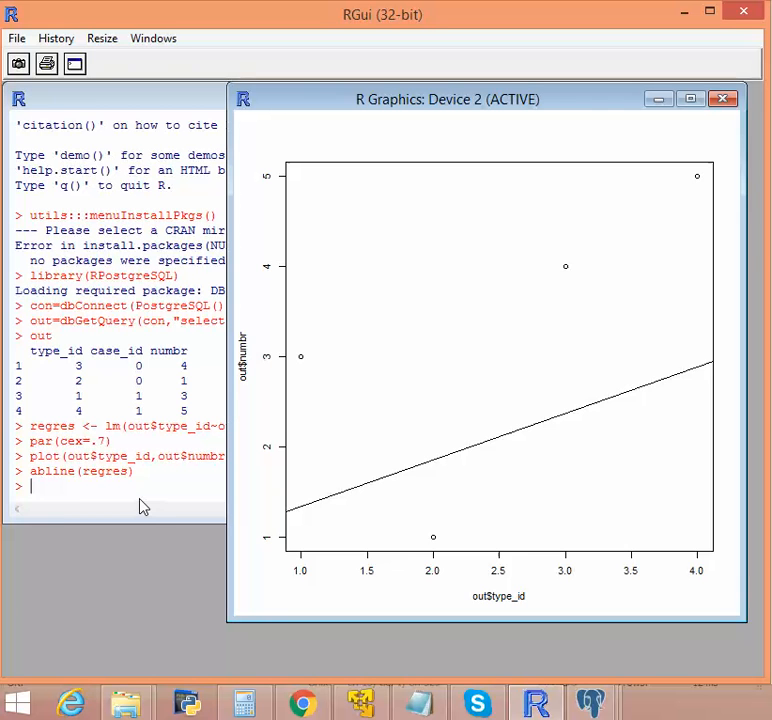